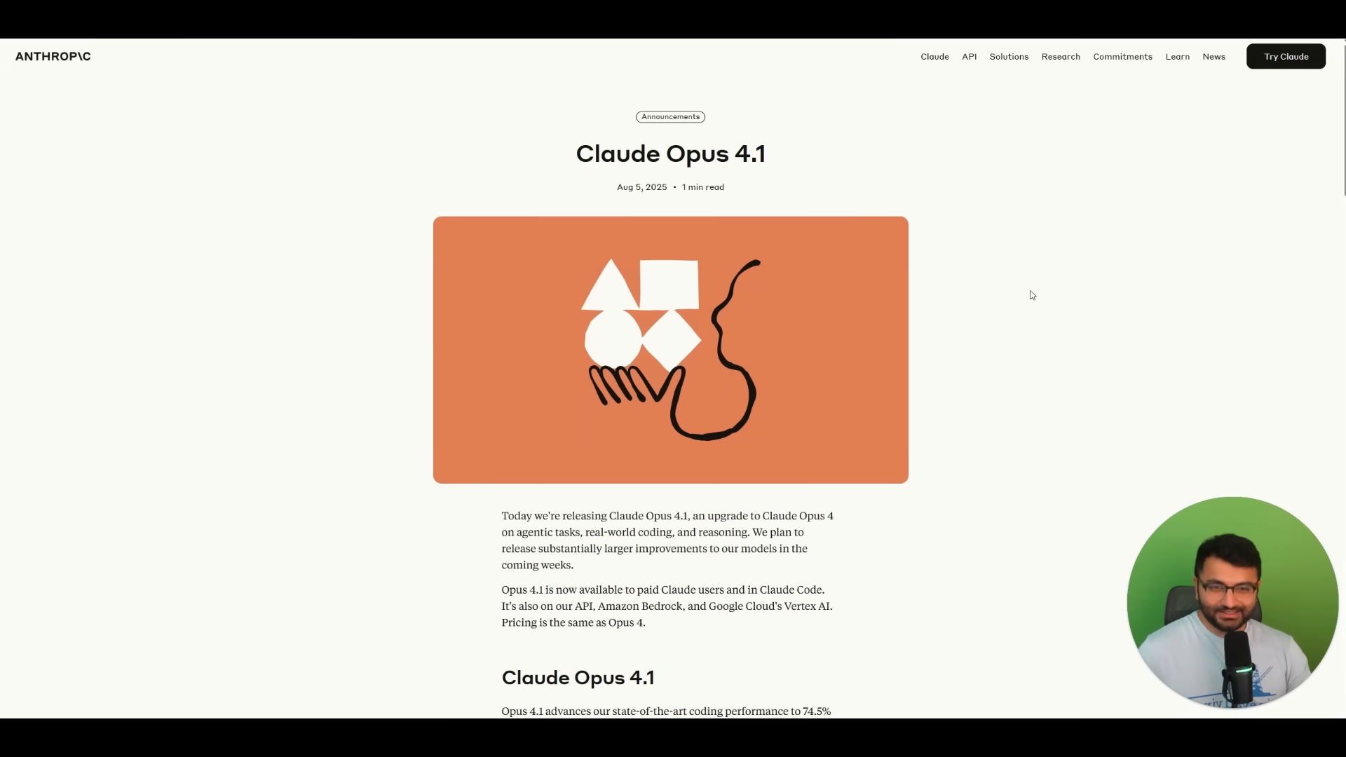
Scroll through the Claude Opus 4.1 announcement after highlighting the title.
{"action": "double_click", "coordinate": [697, 154]}
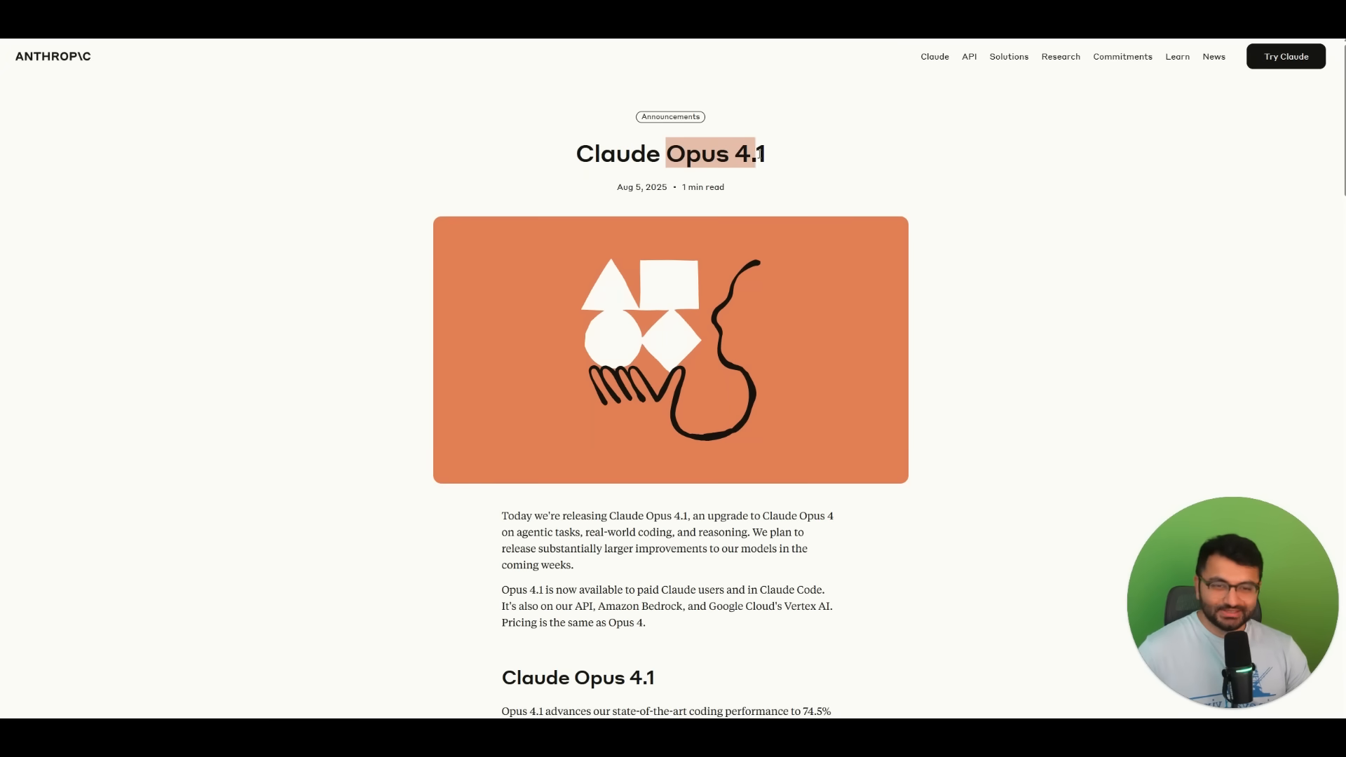
{"action": "scroll", "scroll_direction": "down", "scroll_amount": 3}
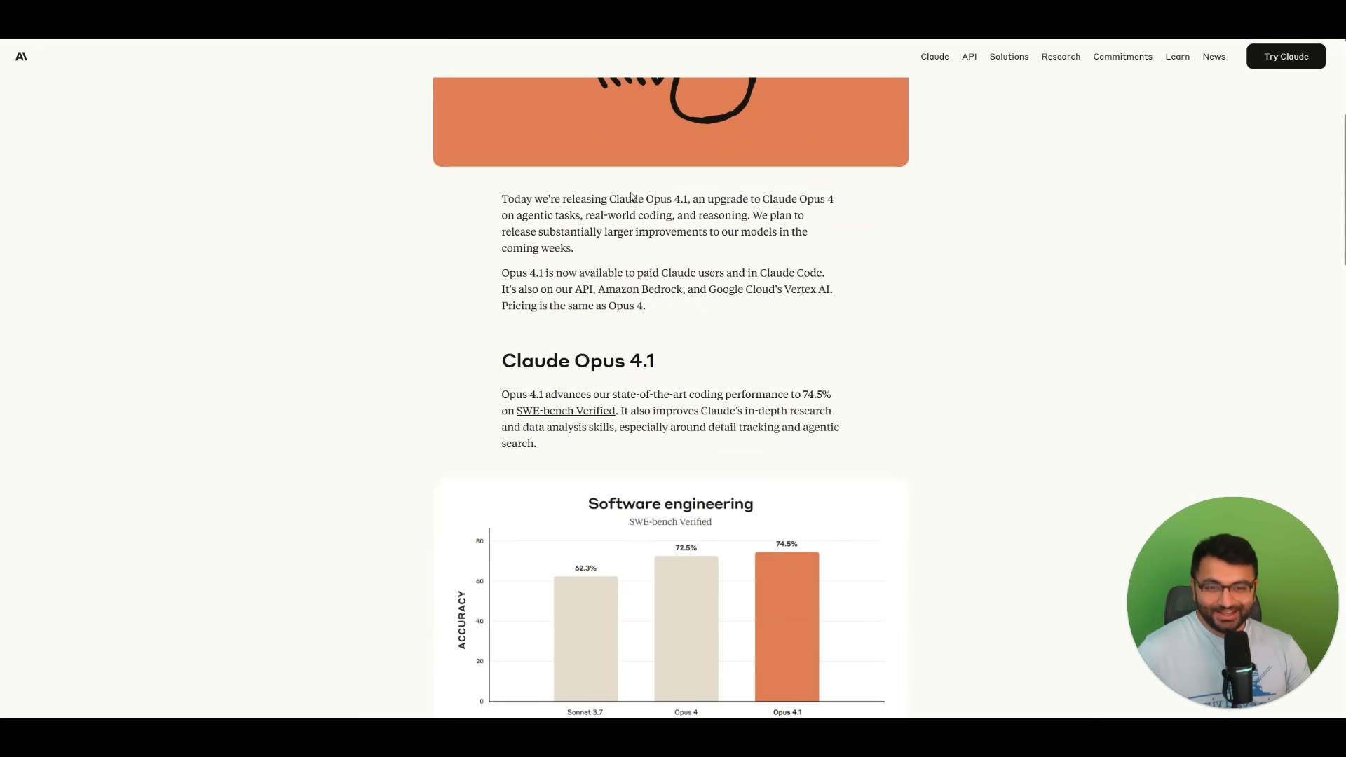
{"action": "mouse_move", "coordinate": [763, 197]}
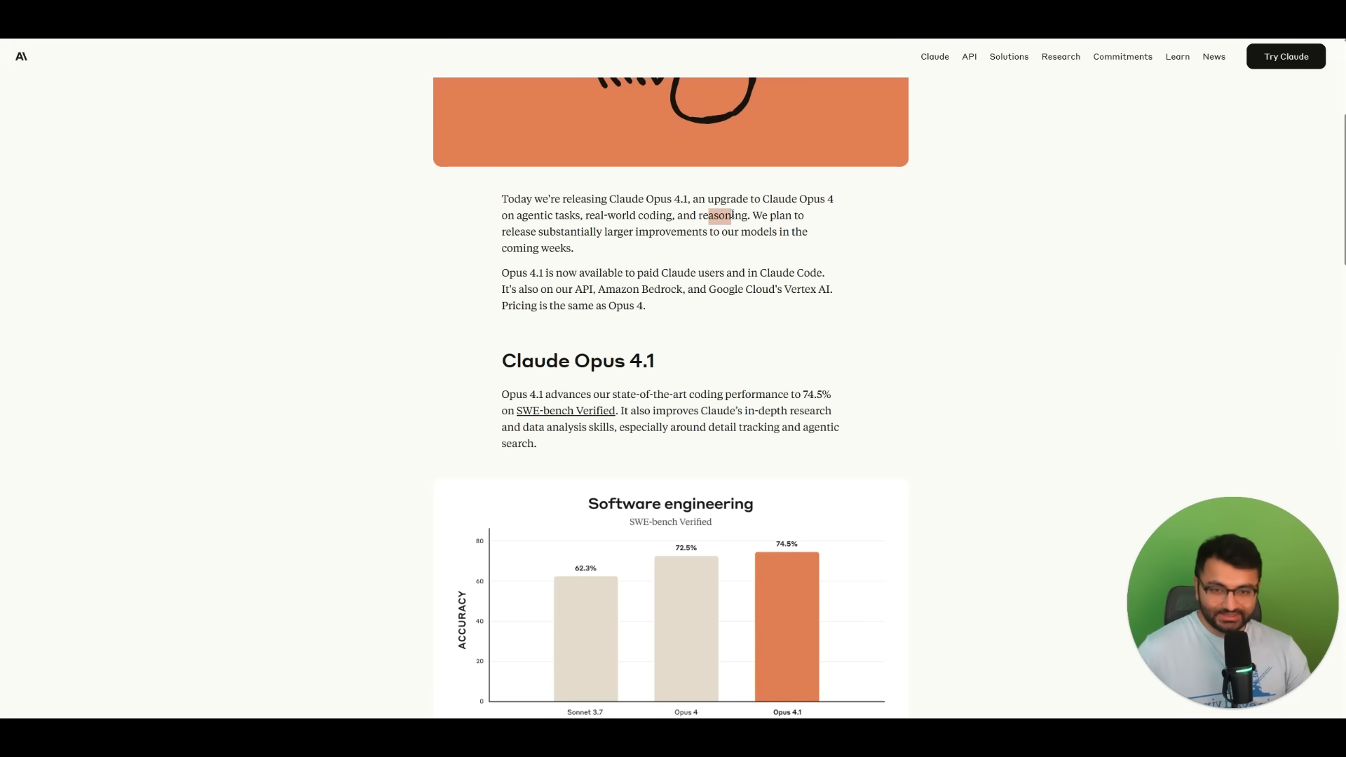
{"action": "scroll", "scroll_direction": "down", "scroll_amount": 3}
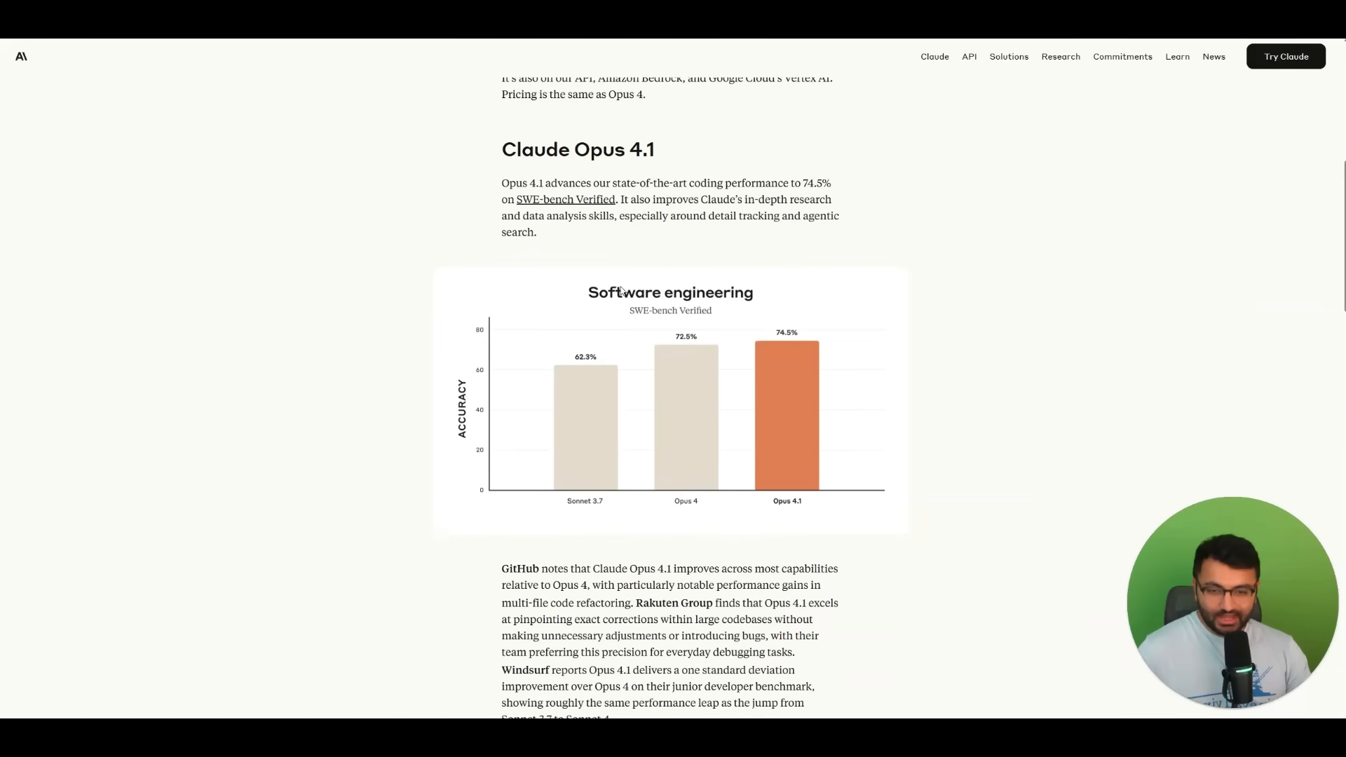
{"action": "mouse_move", "coordinate": [606, 442]}
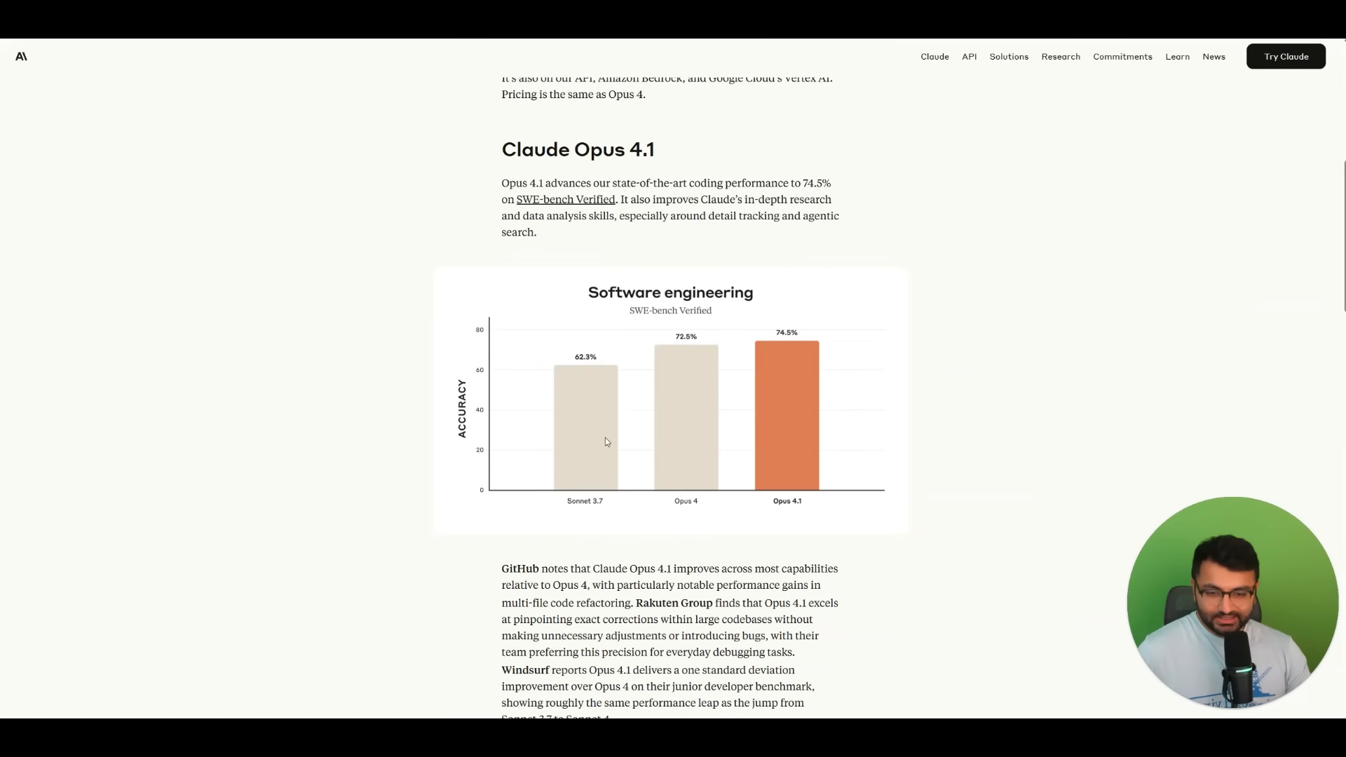
{"action": "mouse_move", "coordinate": [572, 369]}
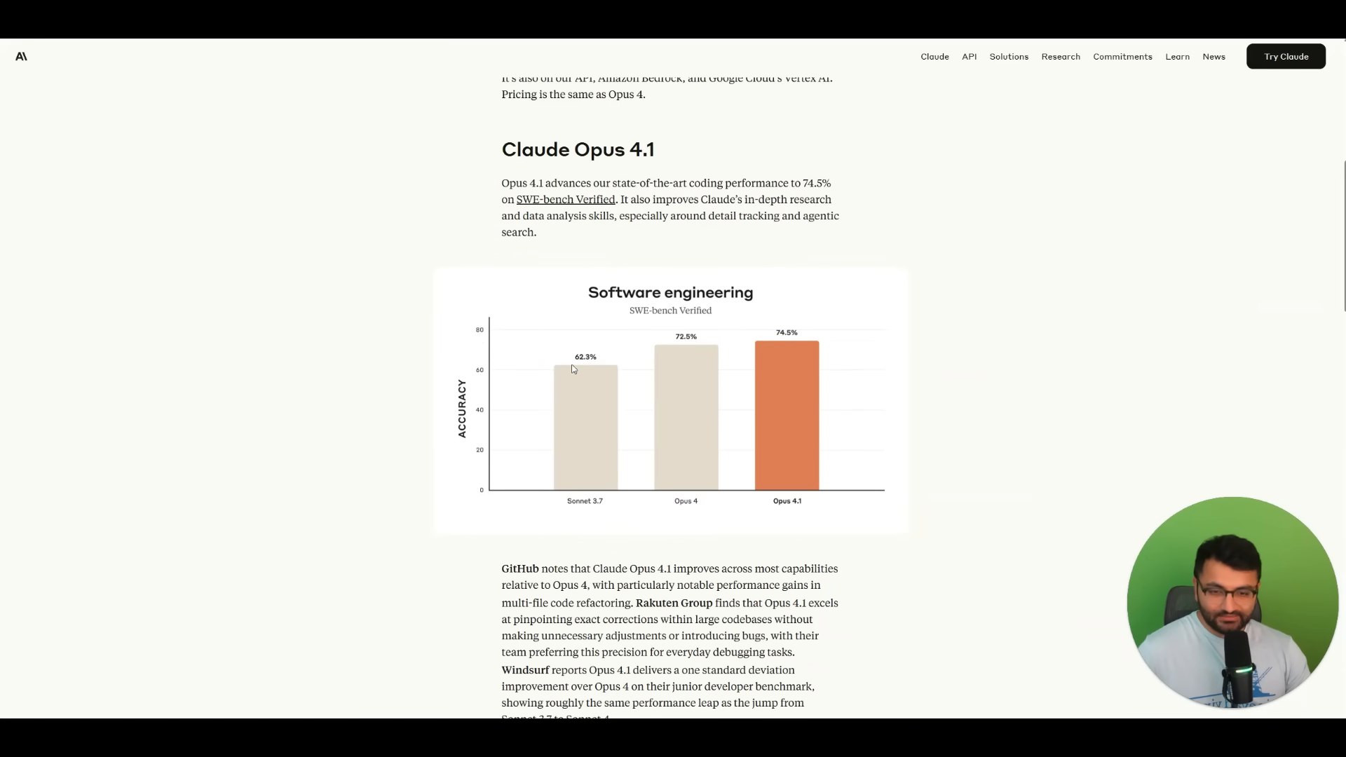
{"action": "mouse_move", "coordinate": [676, 381]}
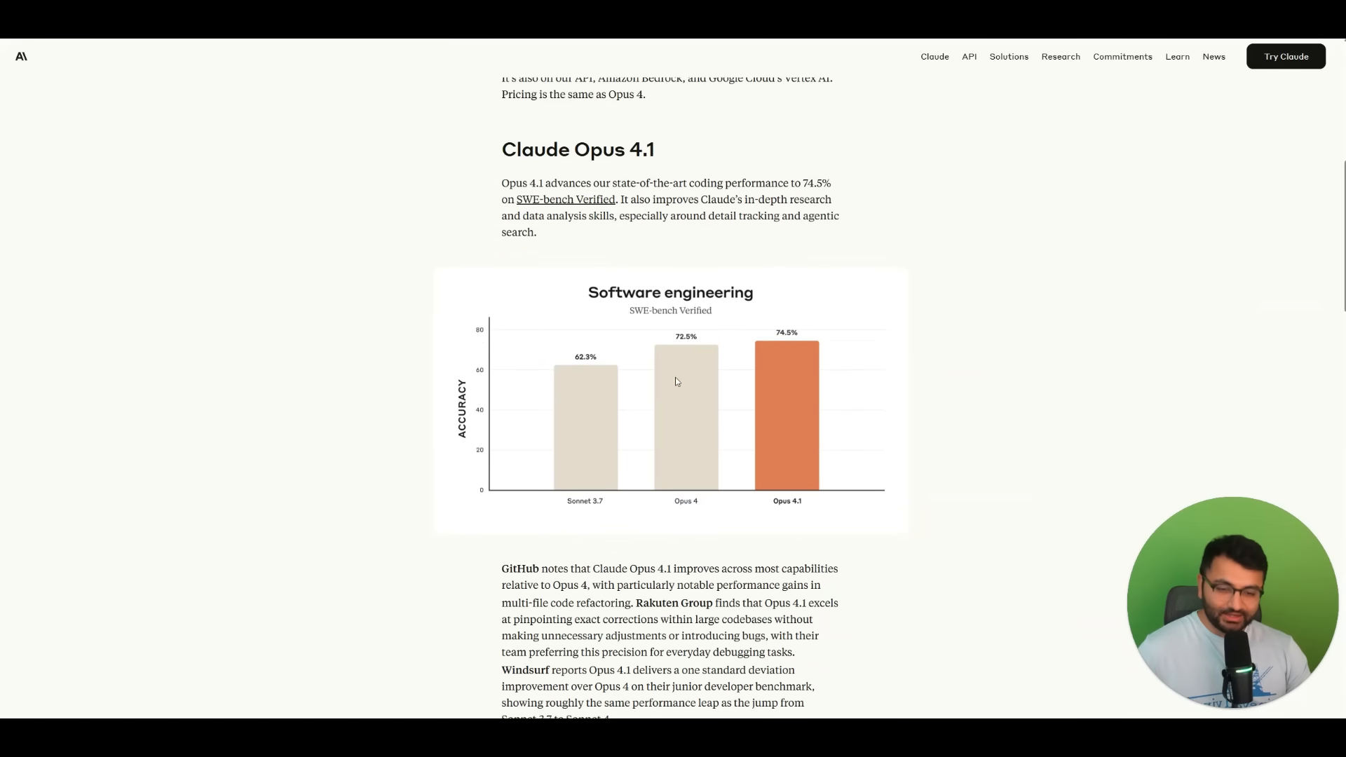
{"action": "mouse_move", "coordinate": [775, 333]}
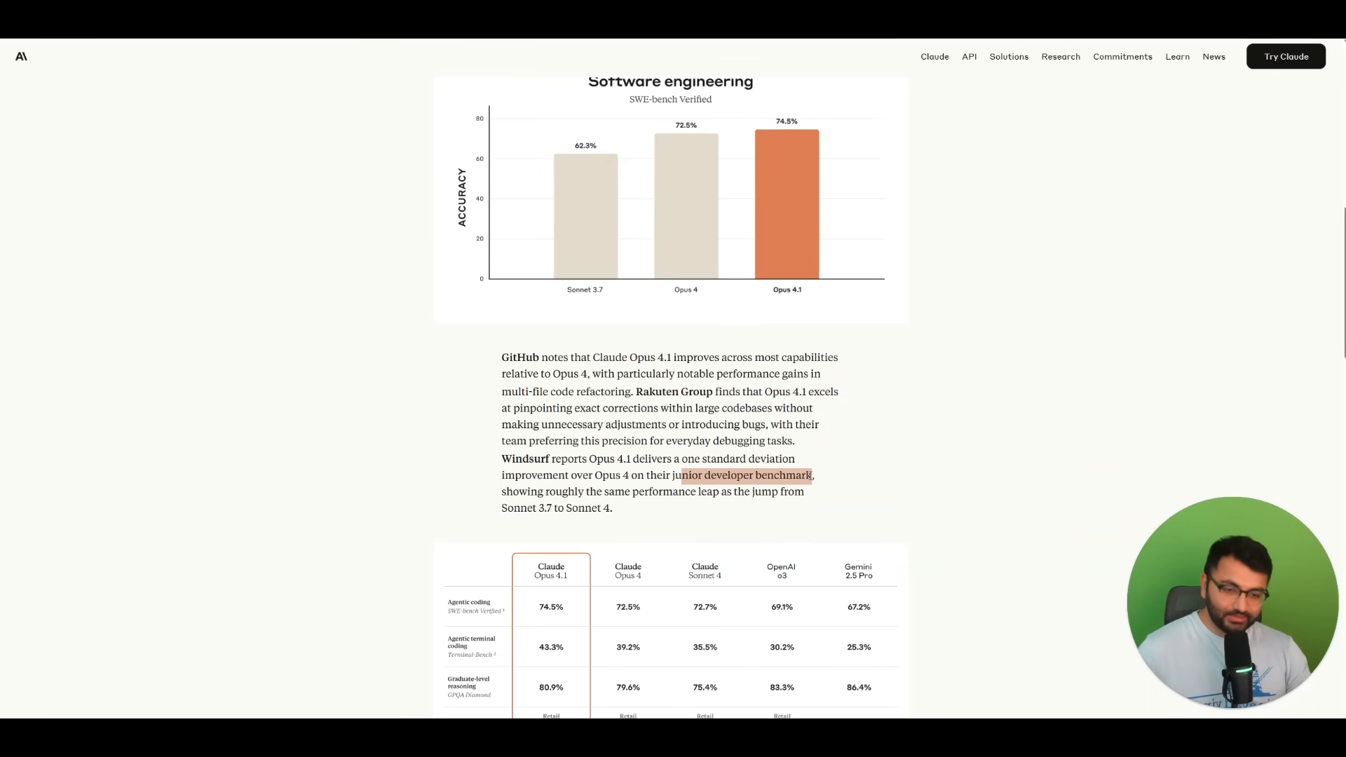
{"action": "scroll", "scroll_direction": "down", "scroll_amount": 3}
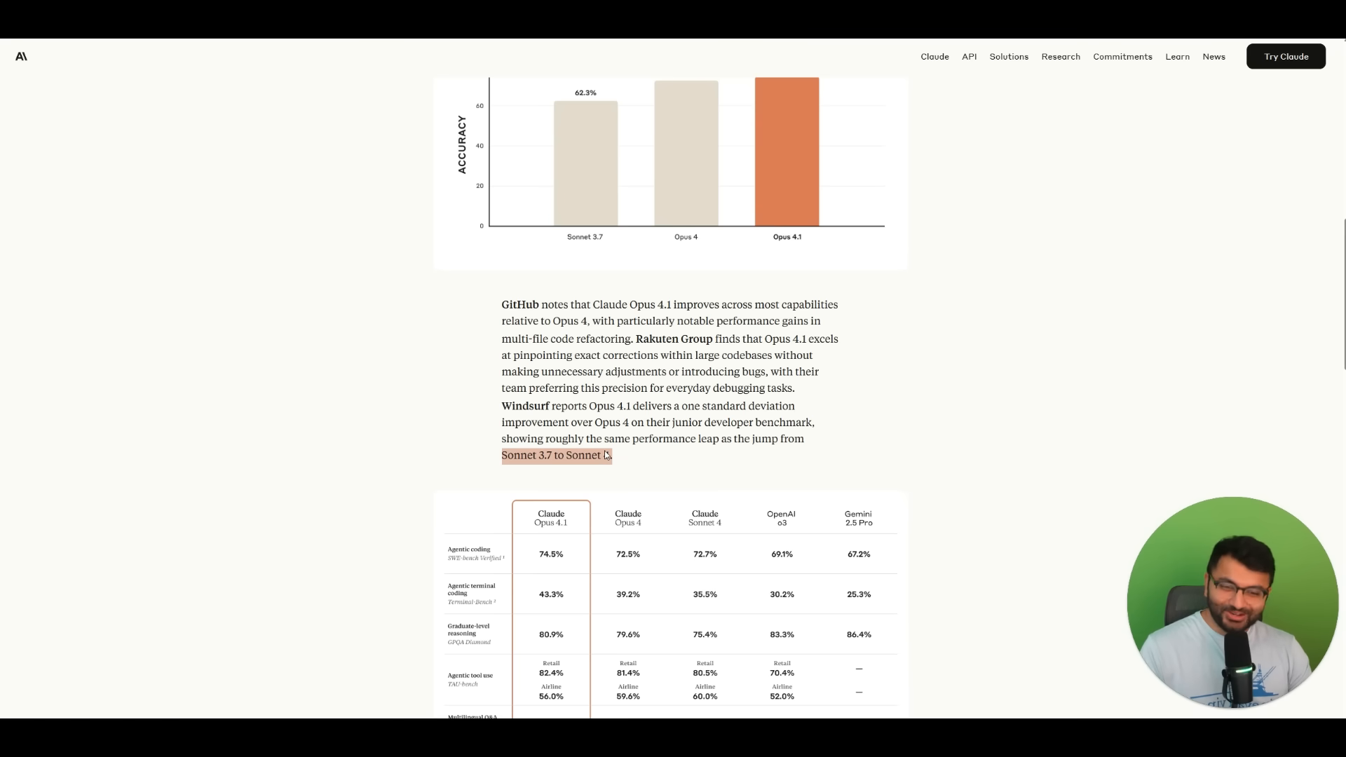
{"action": "mouse_move", "coordinate": [626, 265]}
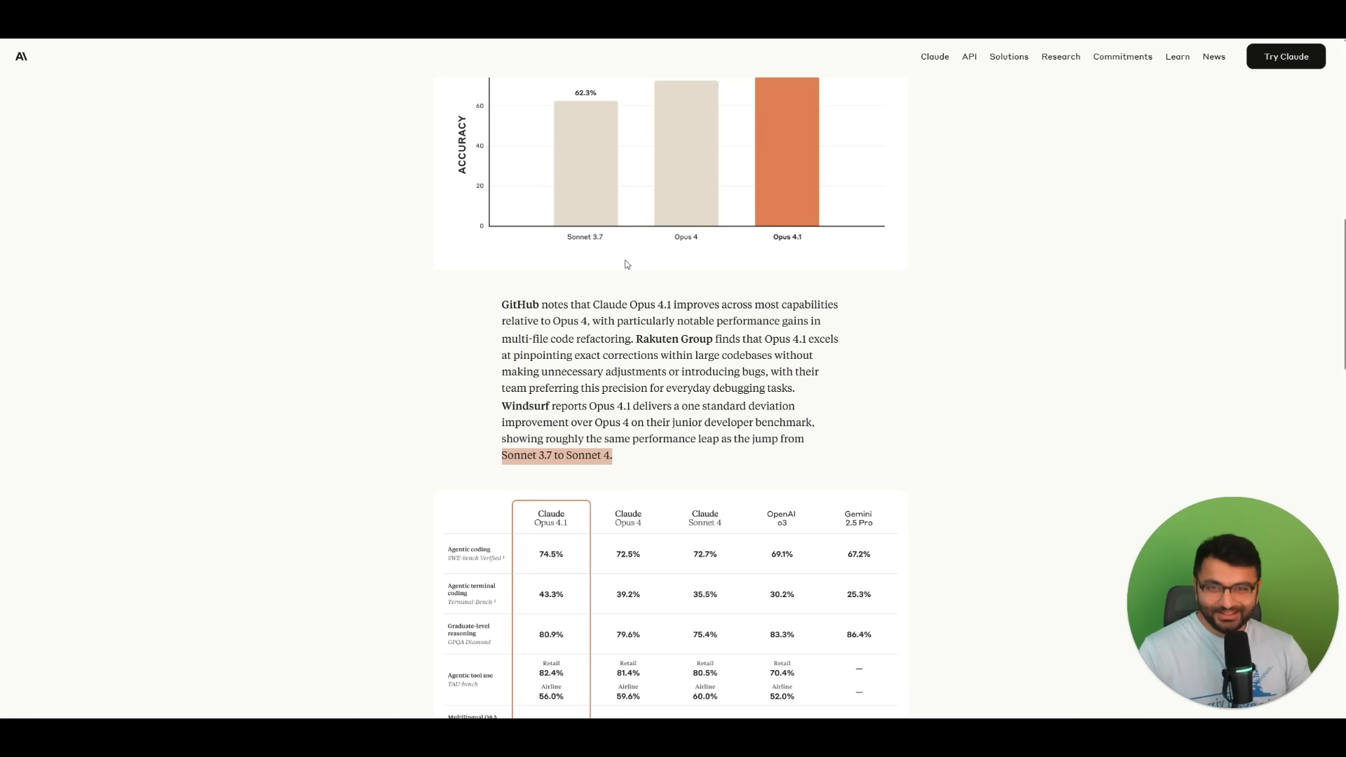
{"action": "mouse_move", "coordinate": [720, 122]}
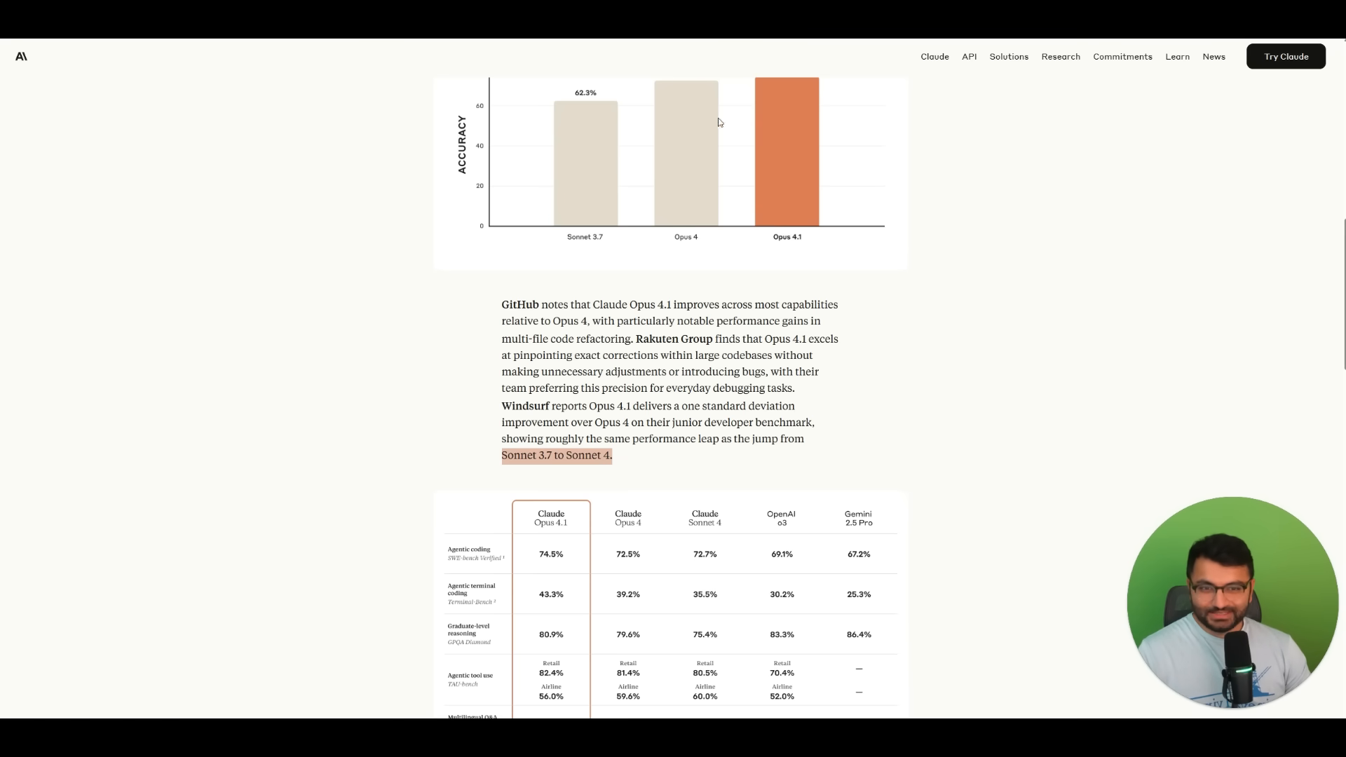
{"action": "mouse_move", "coordinate": [808, 315]}
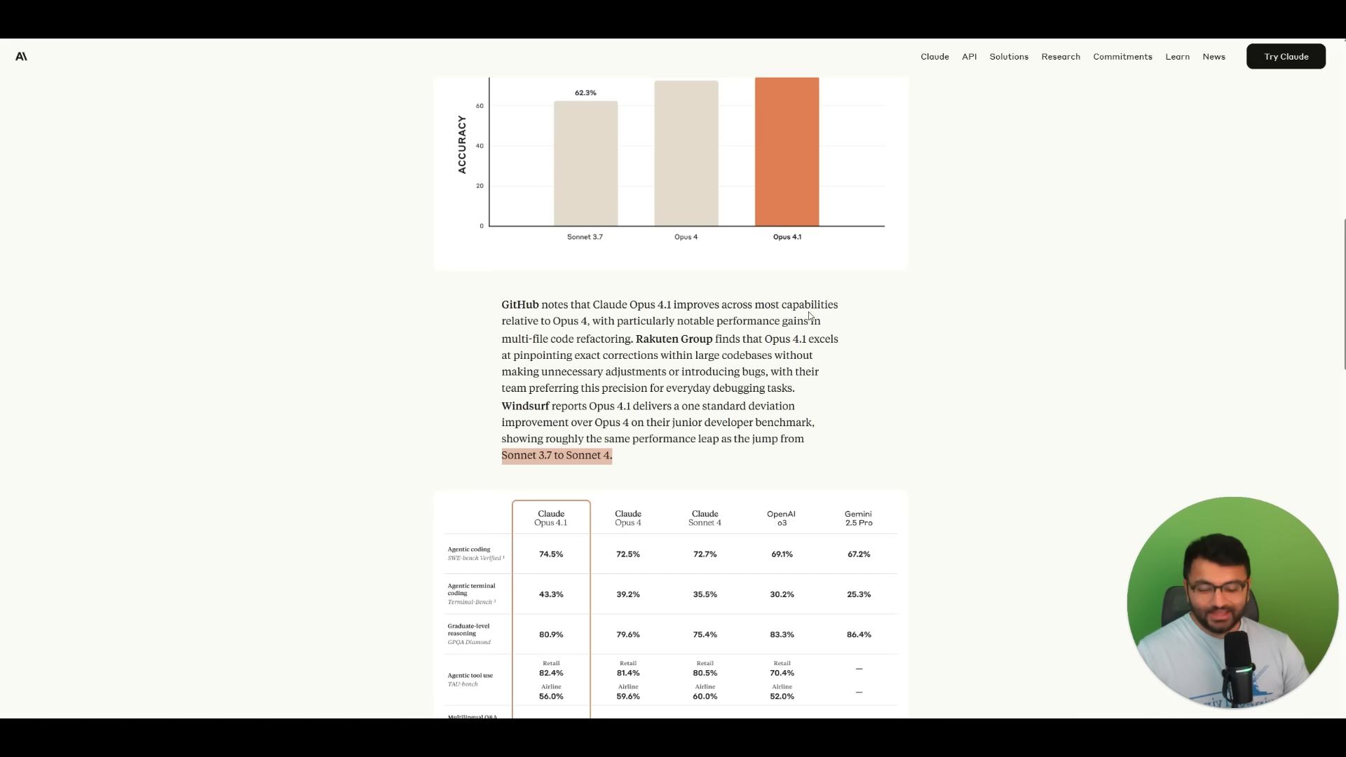
{"action": "mouse_move", "coordinate": [662, 201]}
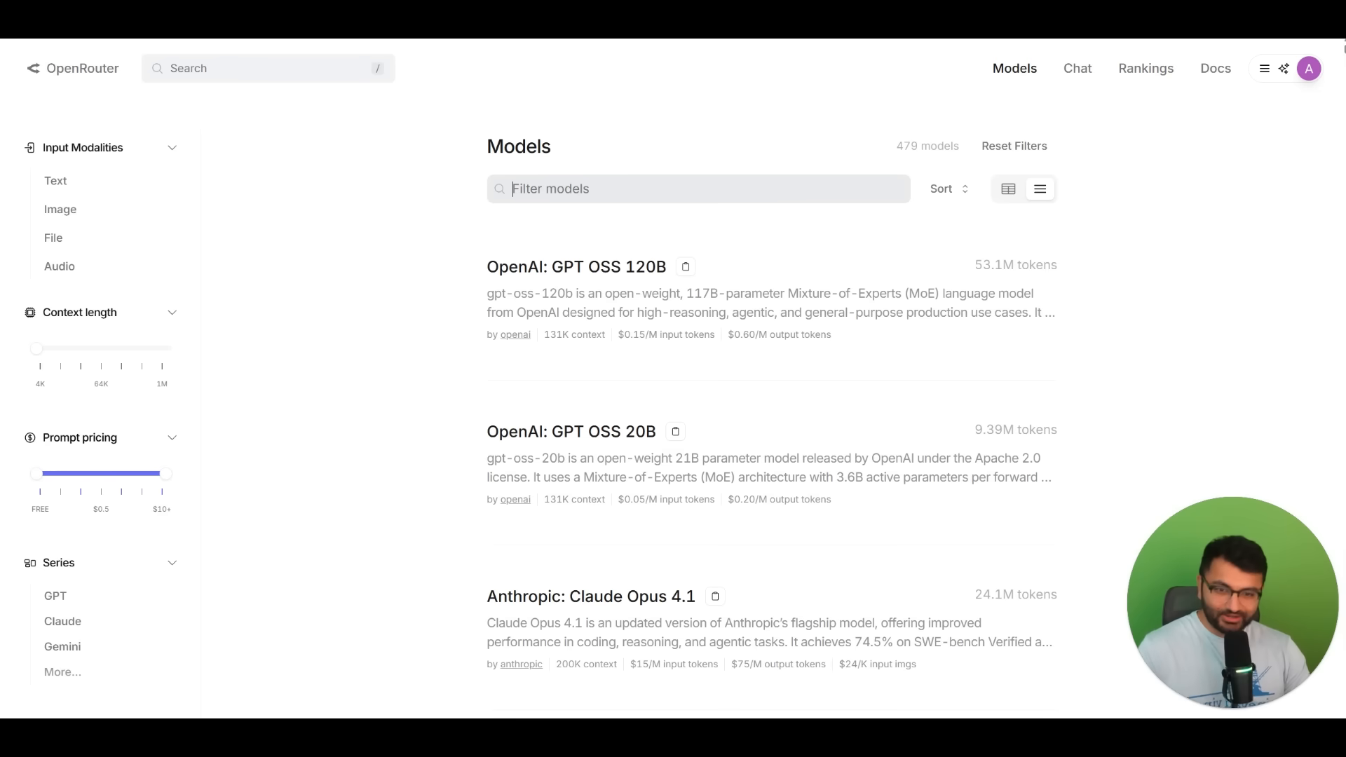
Show OpenRouter's Credits page and scroll through Recent Transactions.
{"action": "left_click", "coordinate": [1308, 68]}
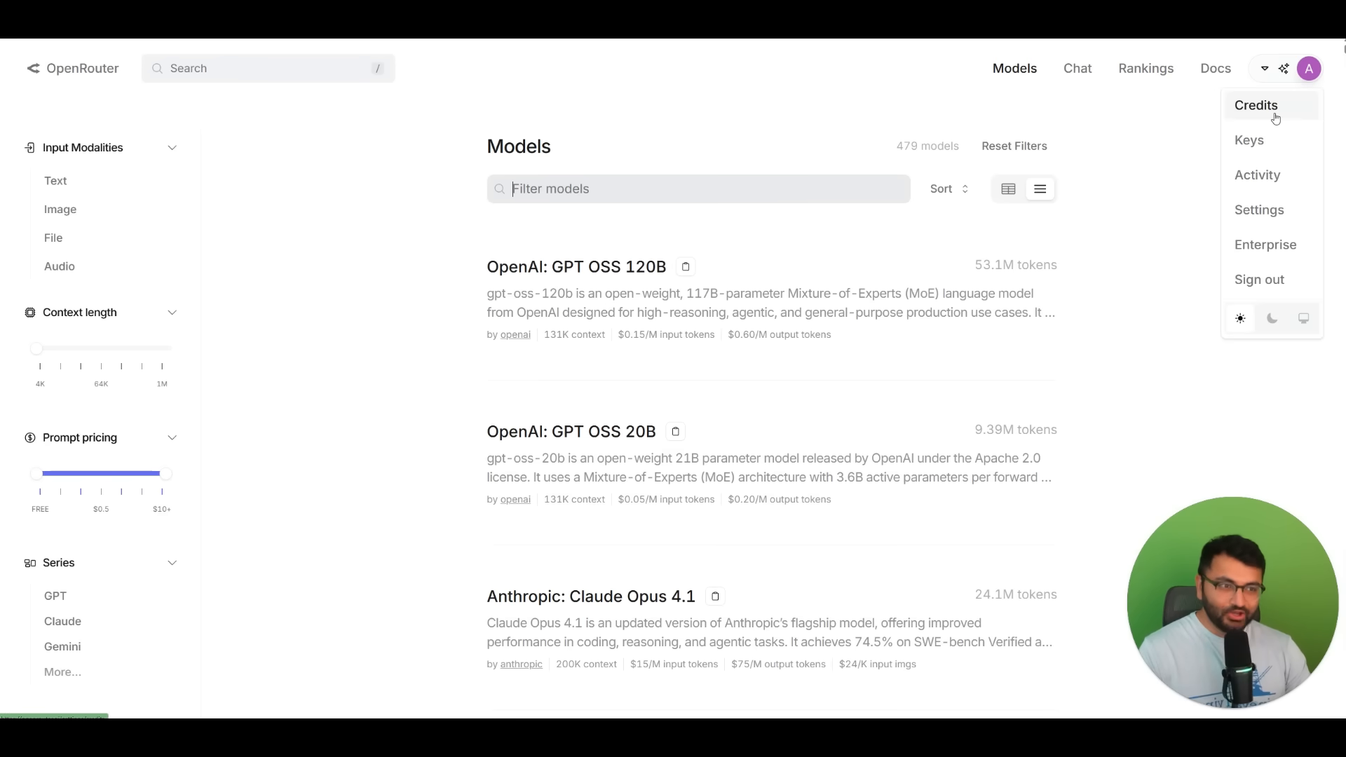
{"action": "left_click", "coordinate": [1257, 105]}
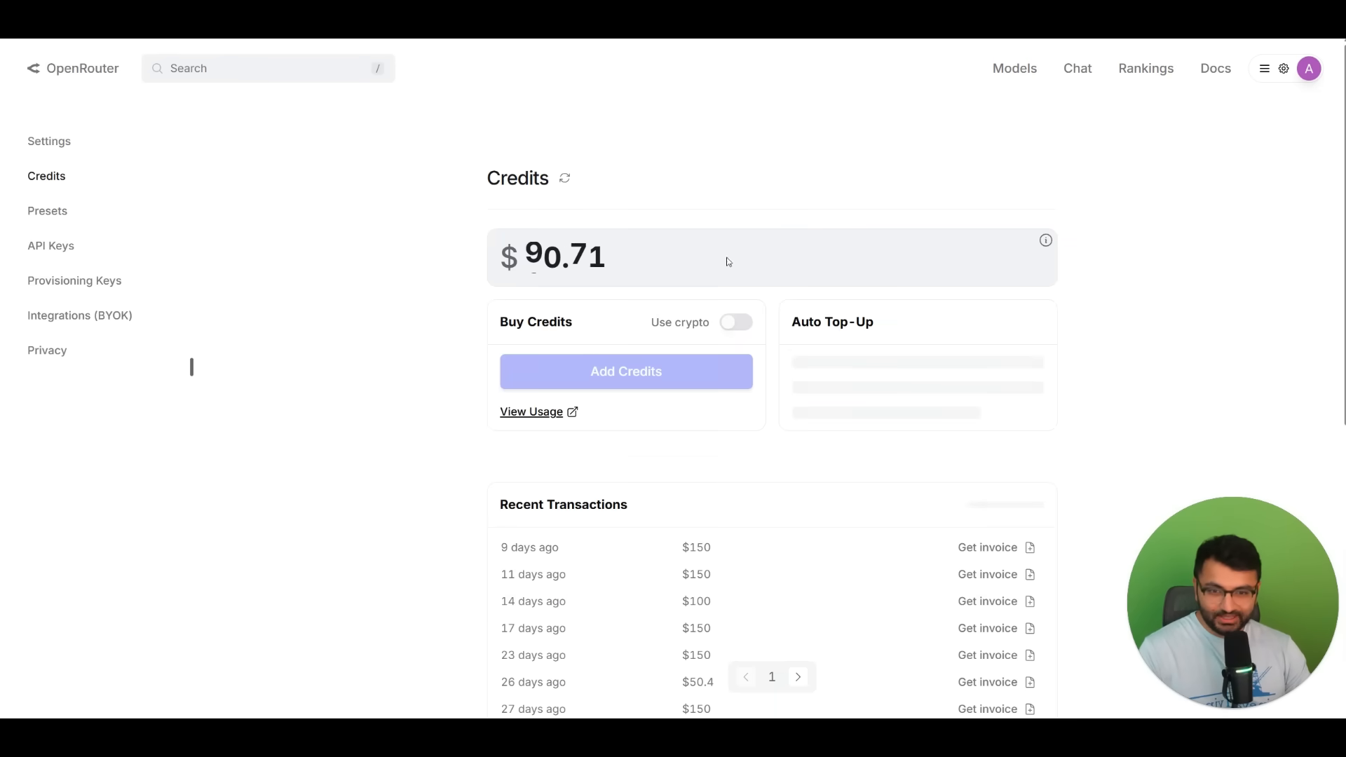
{"action": "scroll", "scroll_direction": "down", "scroll_amount": 3}
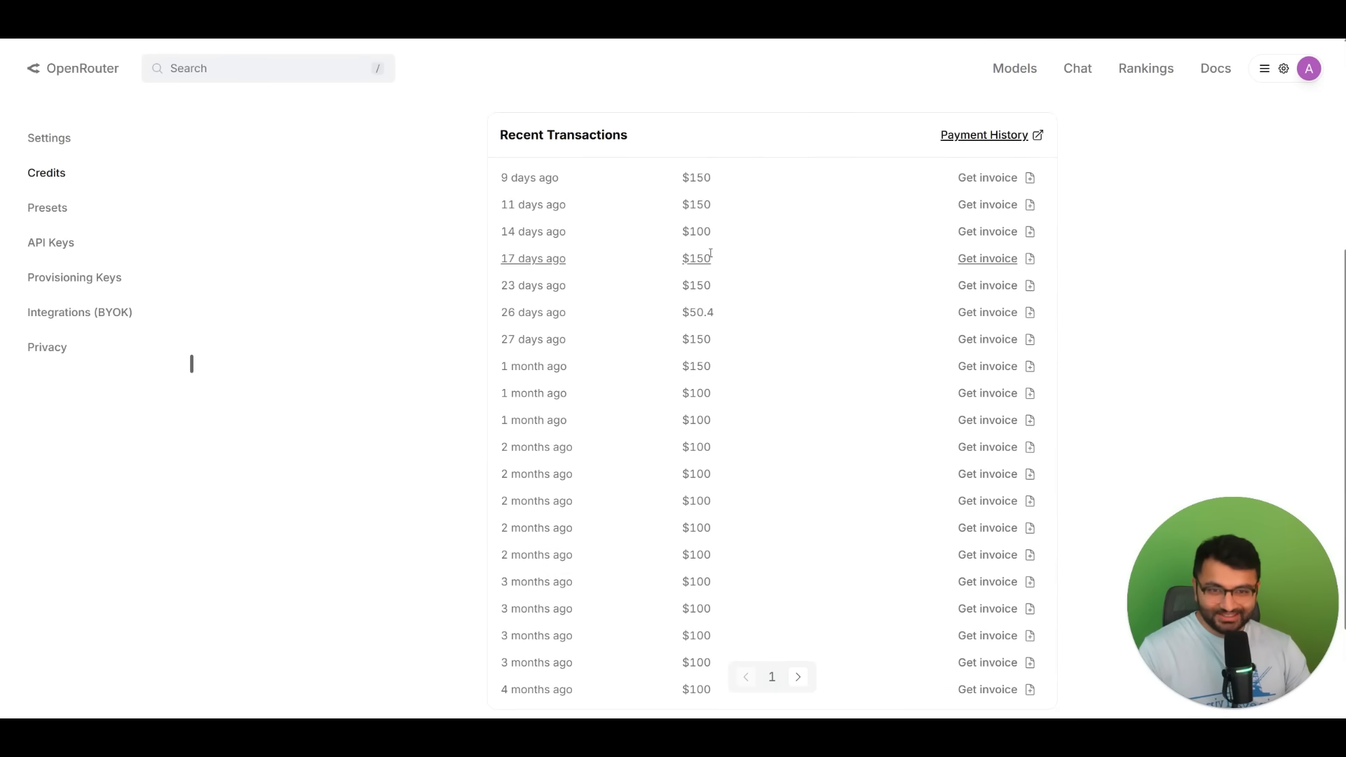
{"action": "scroll", "scroll_direction": "down", "scroll_amount": 3}
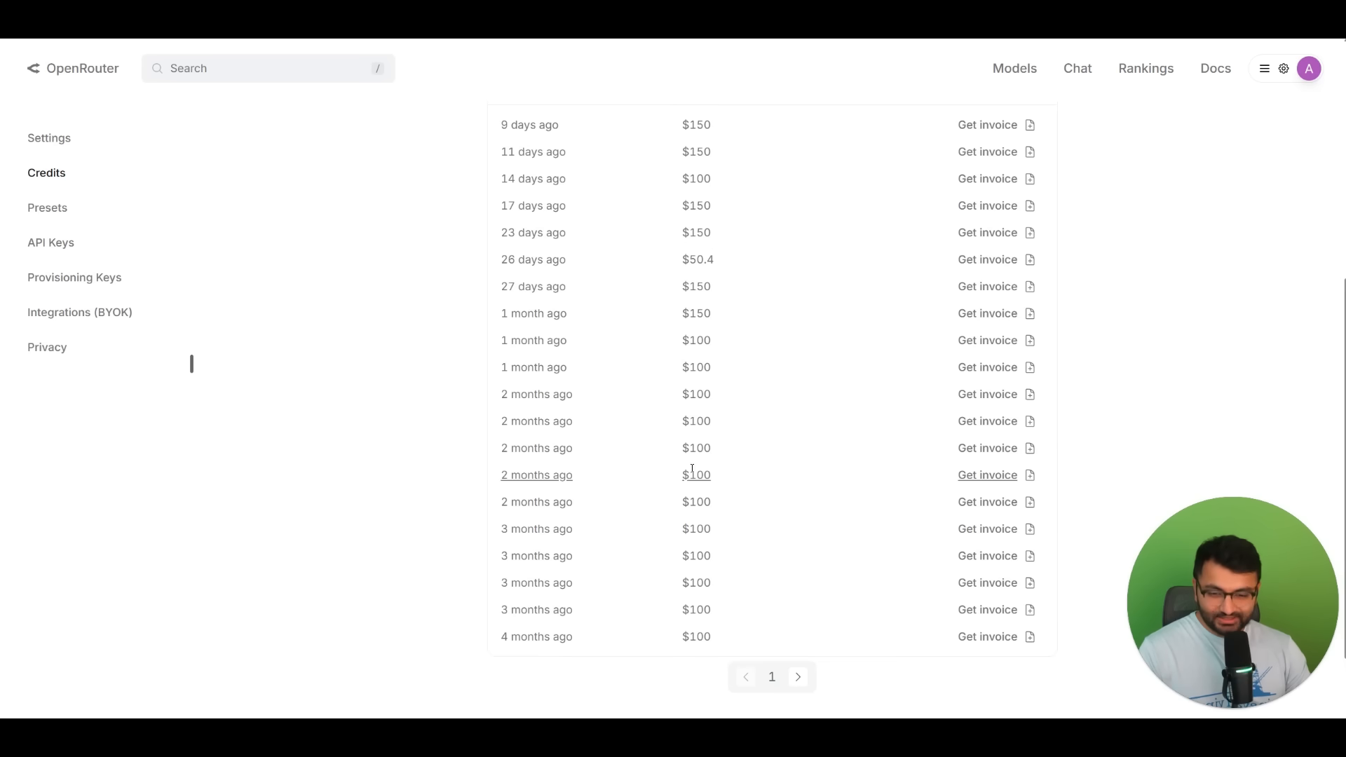
{"action": "scroll", "scroll_direction": "up", "scroll_amount": 3}
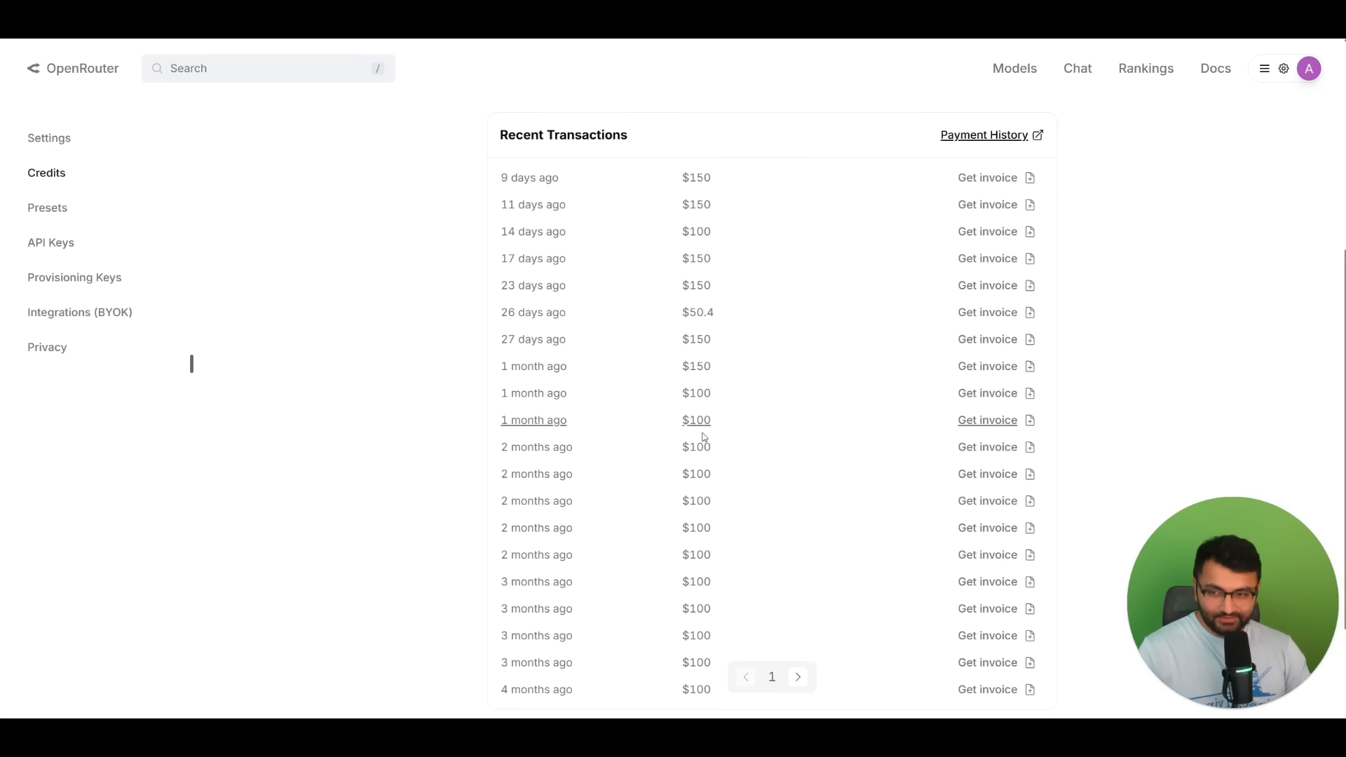
{"action": "scroll", "scroll_direction": "up", "scroll_amount": 3}
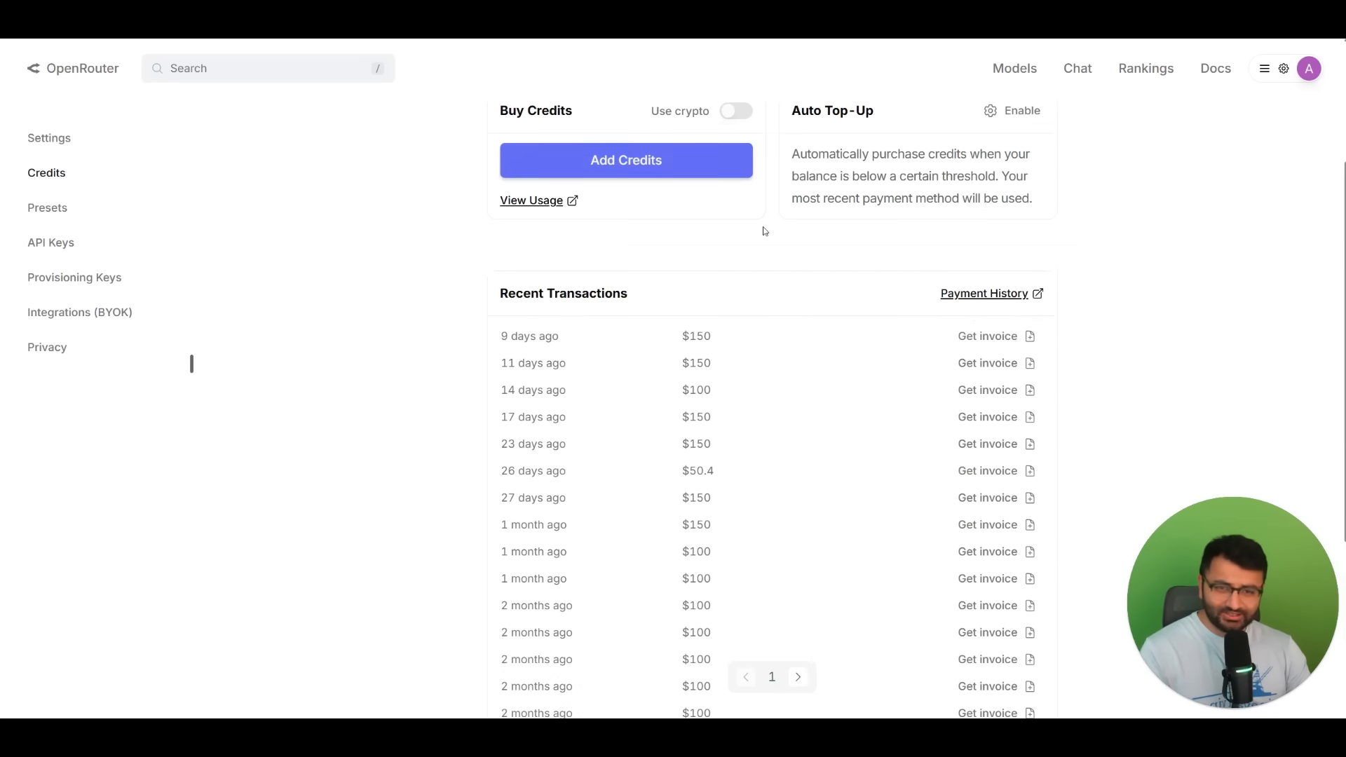
{"action": "mouse_move", "coordinate": [405, 224]}
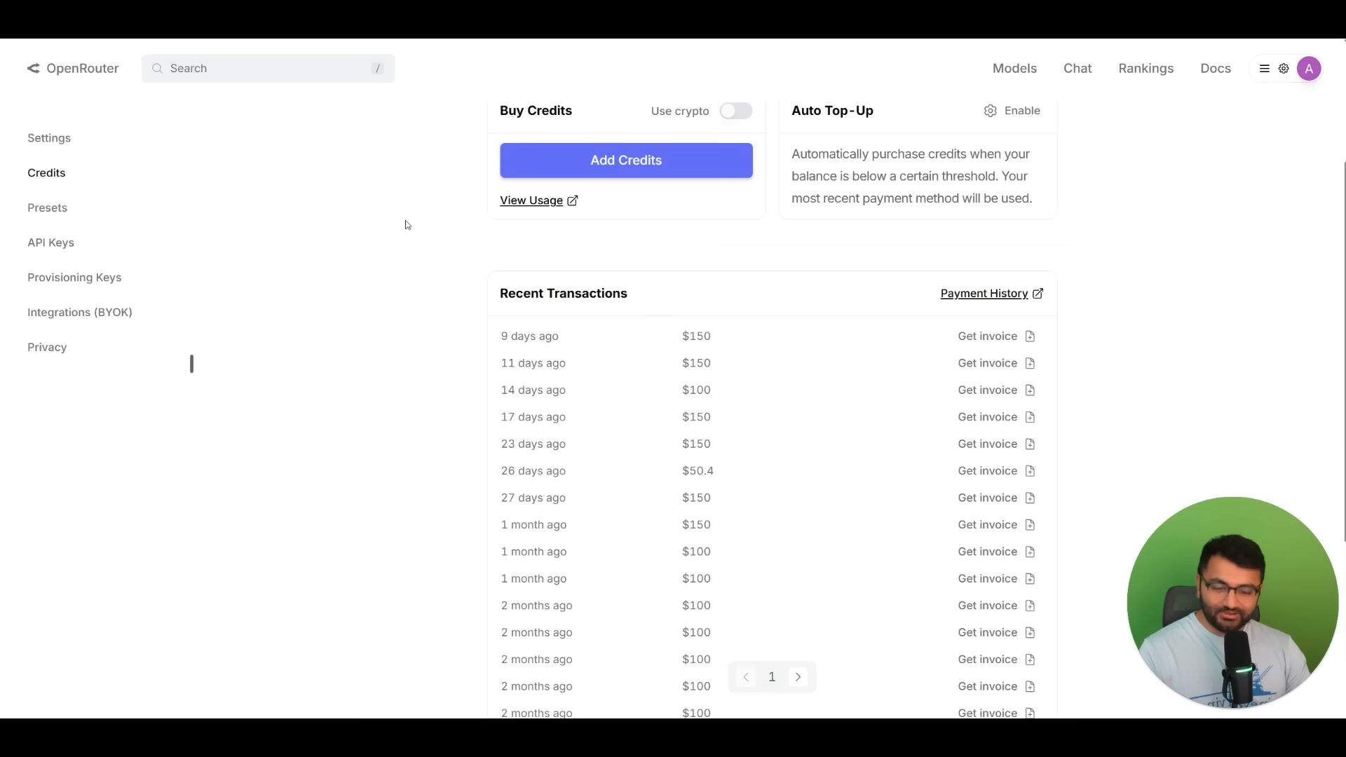
{"action": "mouse_move", "coordinate": [423, 207]}
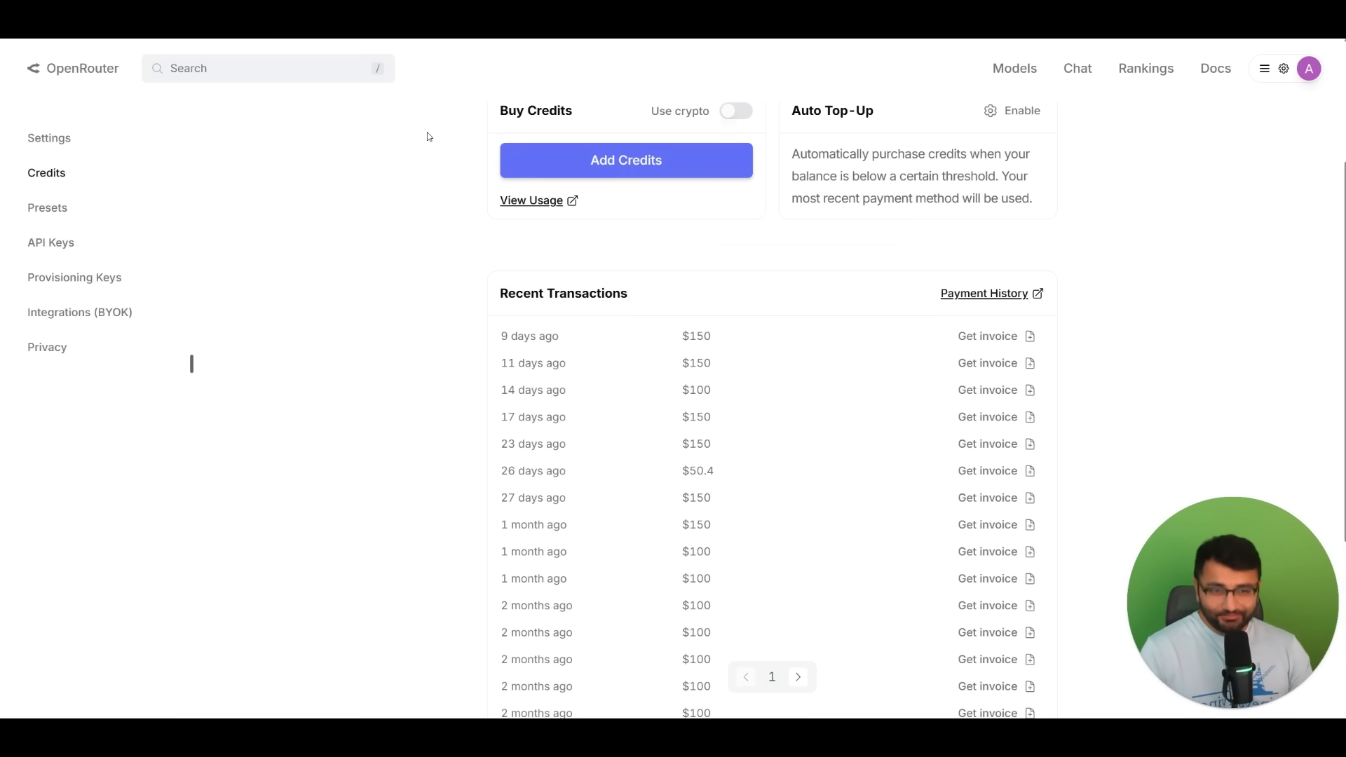
{"action": "mouse_move", "coordinate": [415, 132]}
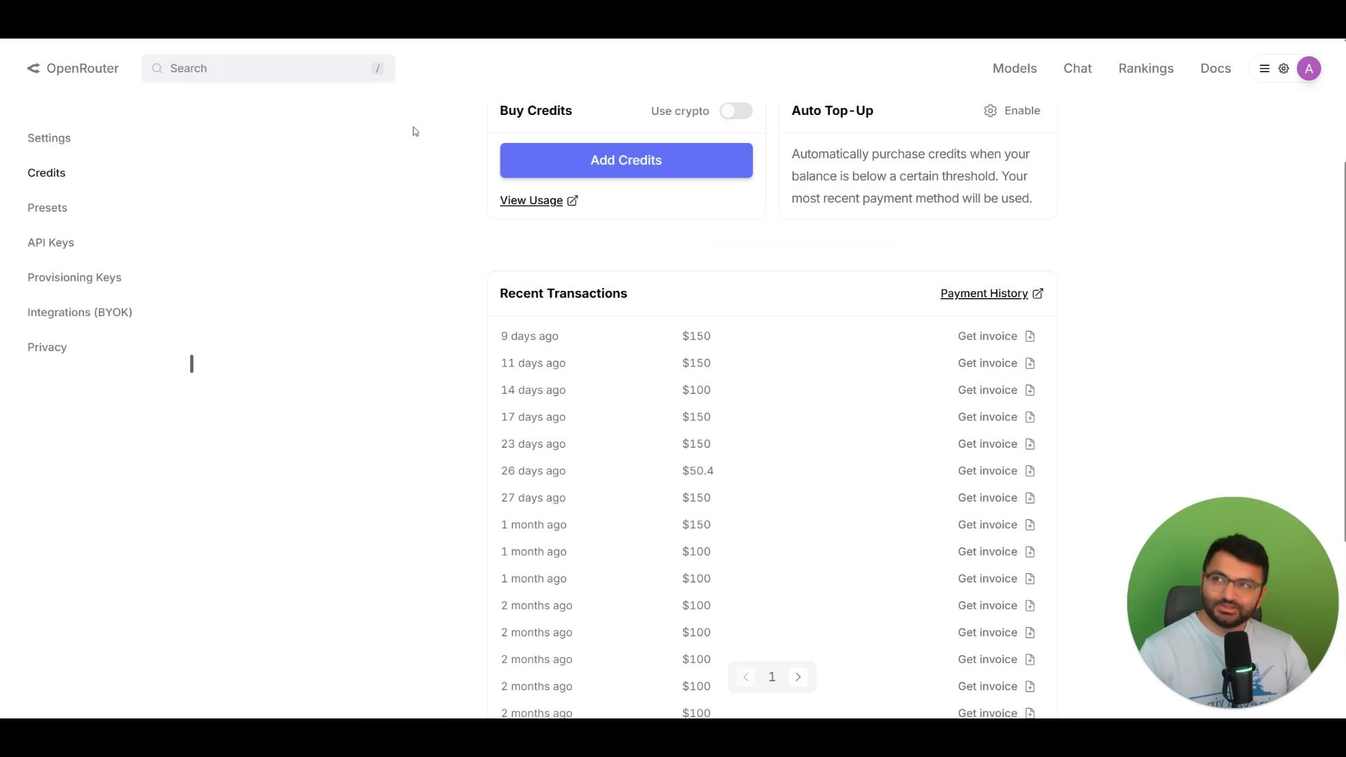
{"action": "mouse_move", "coordinate": [412, 129]}
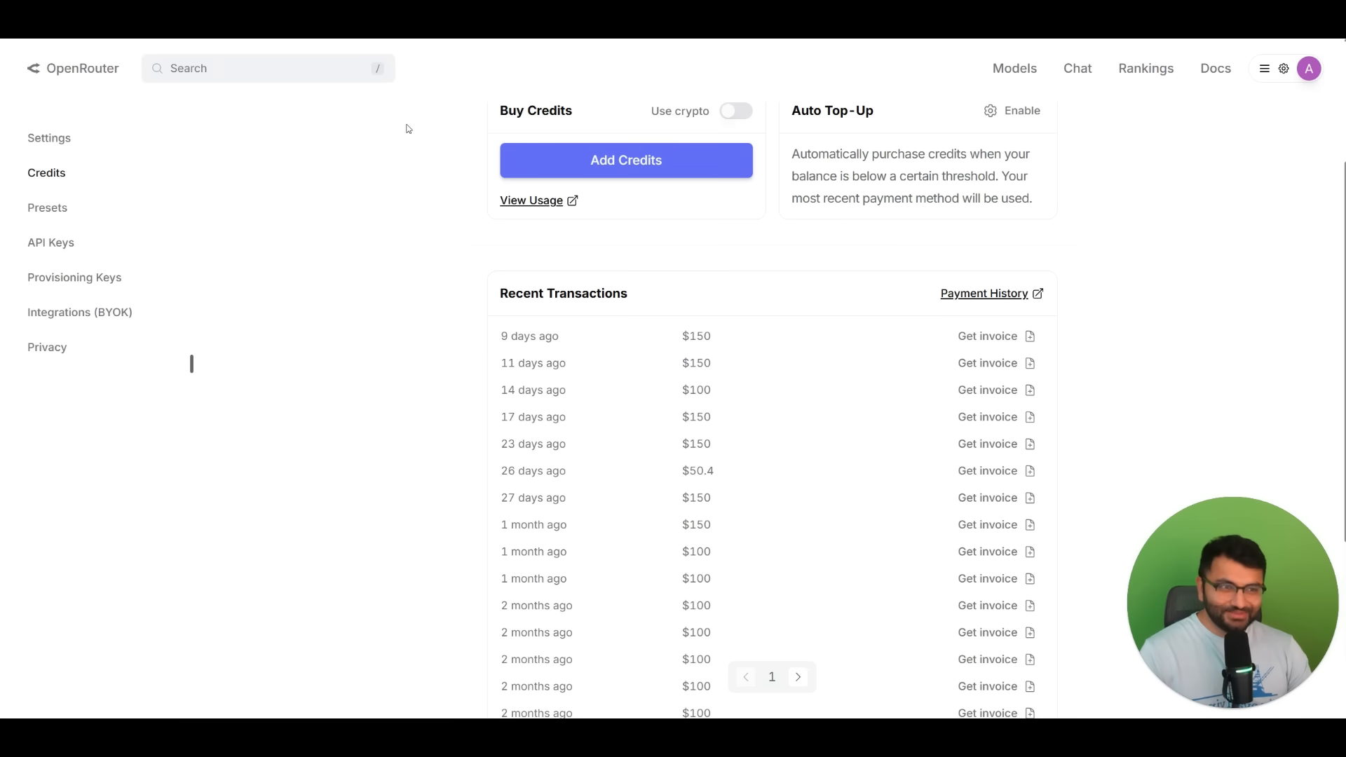
{"action": "mouse_move", "coordinate": [580, 300]}
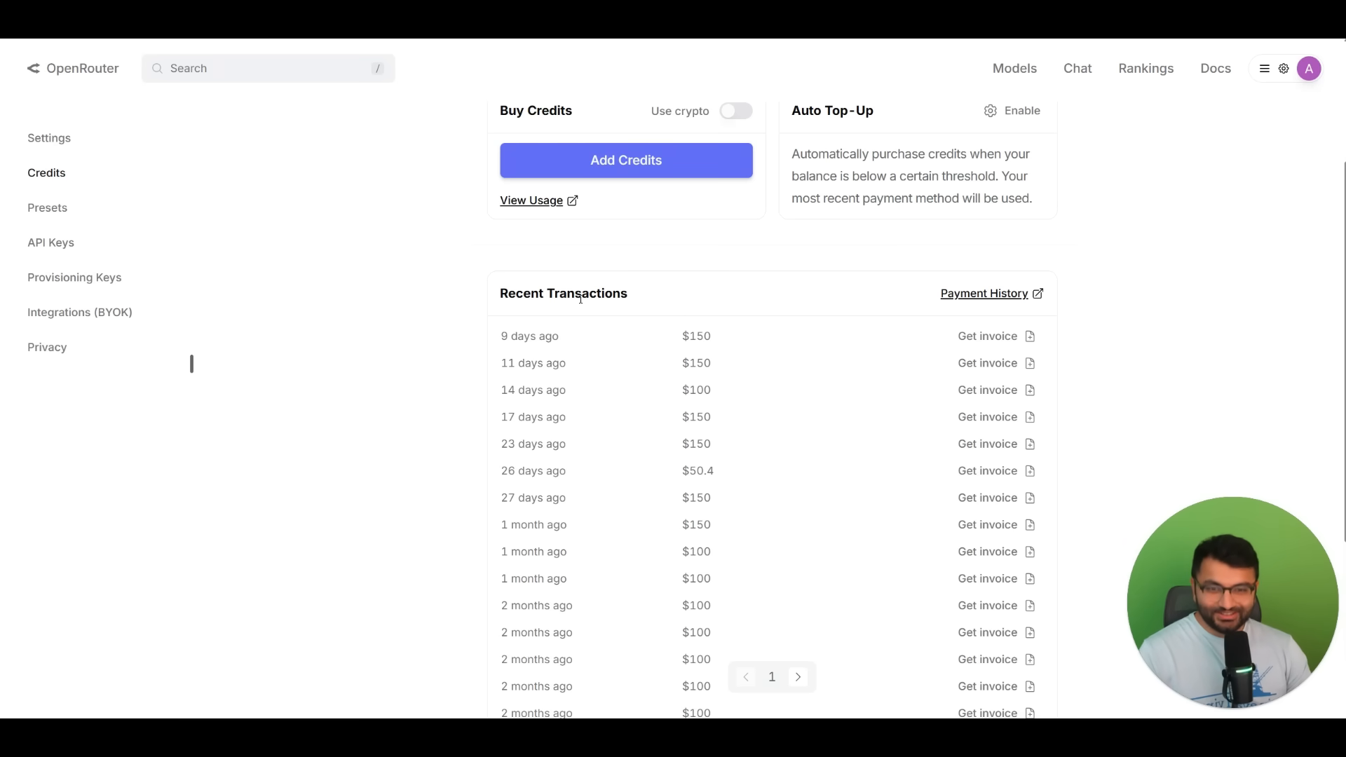
{"action": "scroll", "scroll_direction": "down", "scroll_amount": 3}
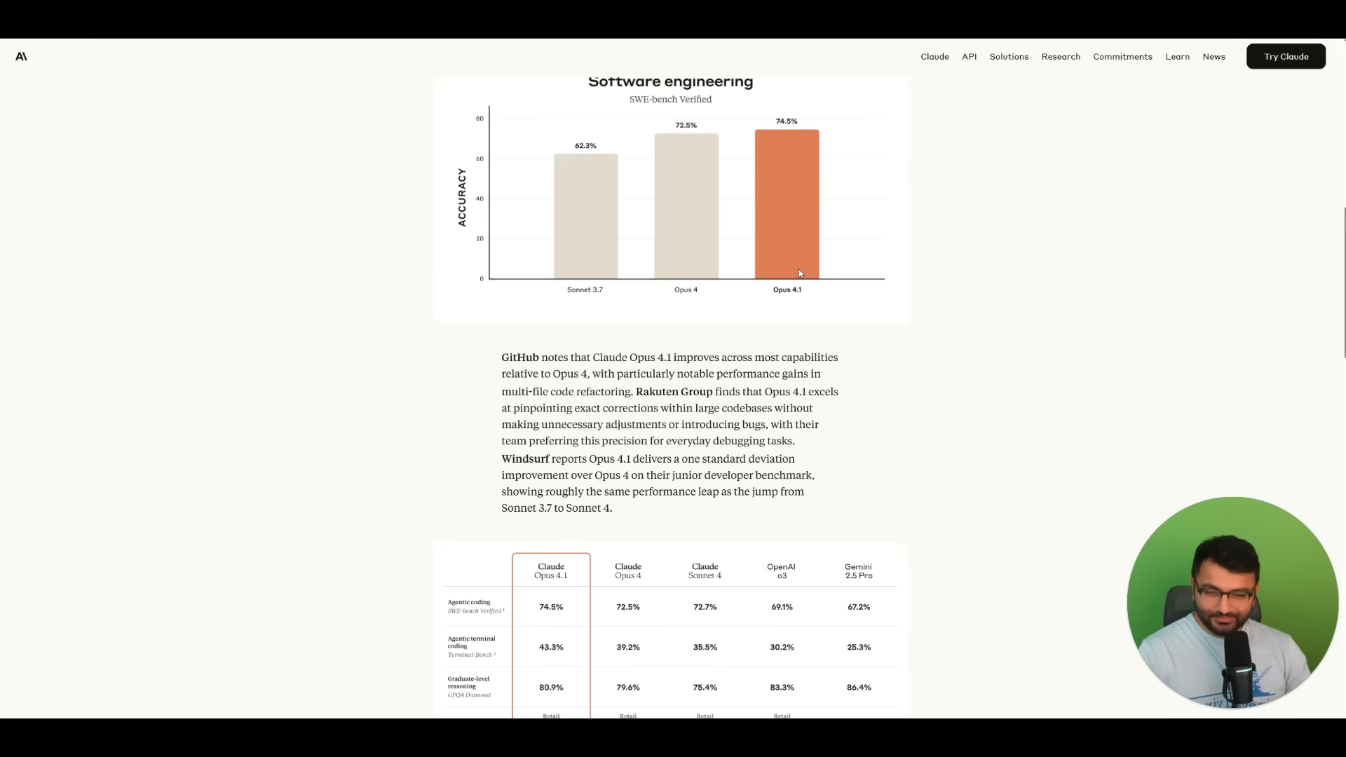
Scroll the announcement down to the Opus 4.1 benchmark comparison table.
{"action": "scroll", "scroll_direction": "down", "scroll_amount": 3}
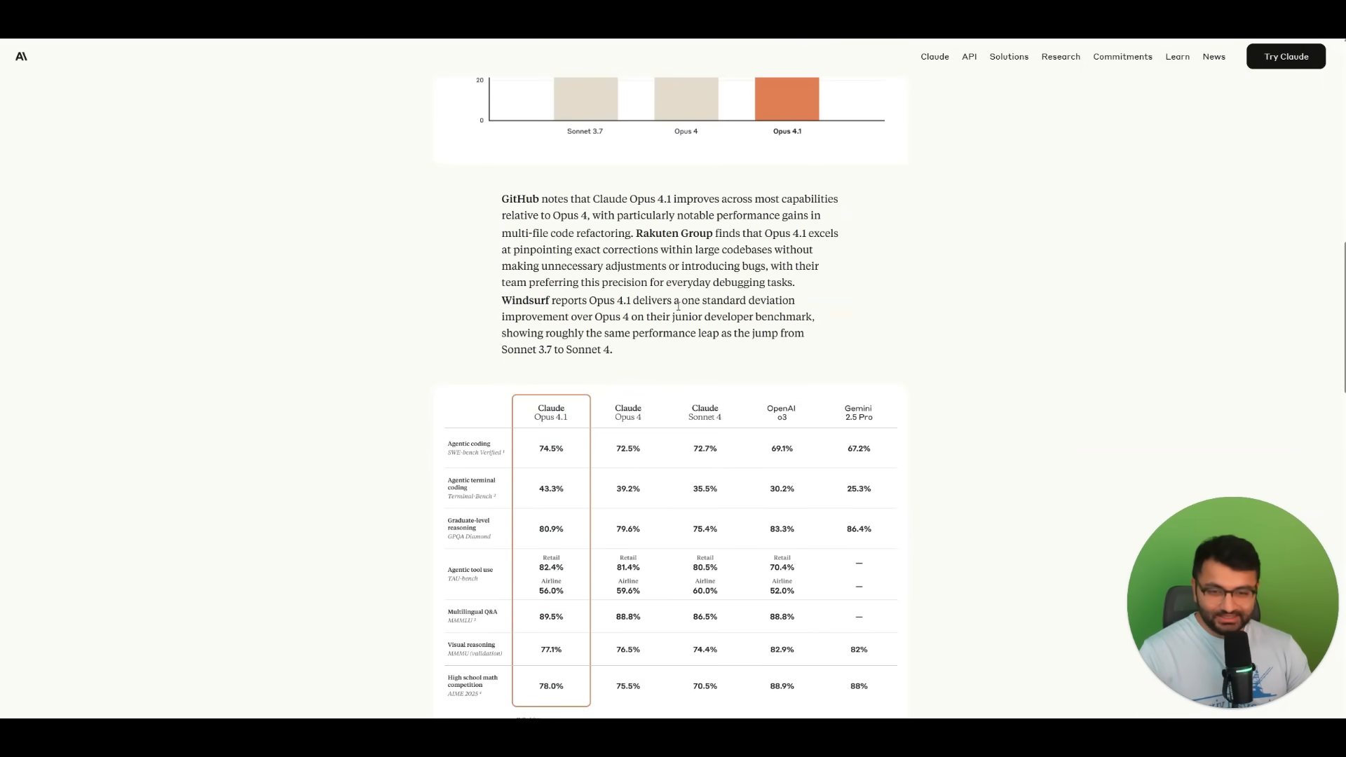
{"action": "scroll", "scroll_direction": "down", "scroll_amount": 3}
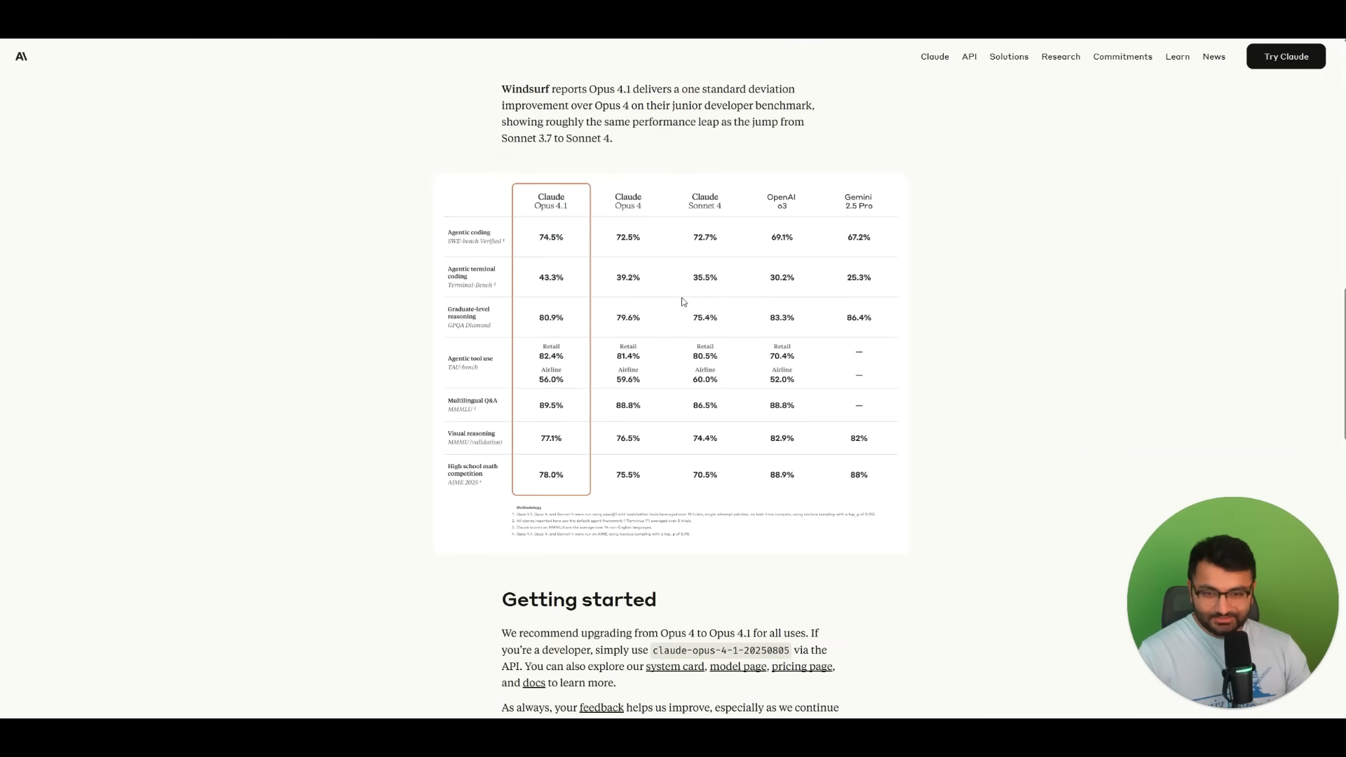
{"action": "scroll", "scroll_direction": "up", "scroll_amount": 3}
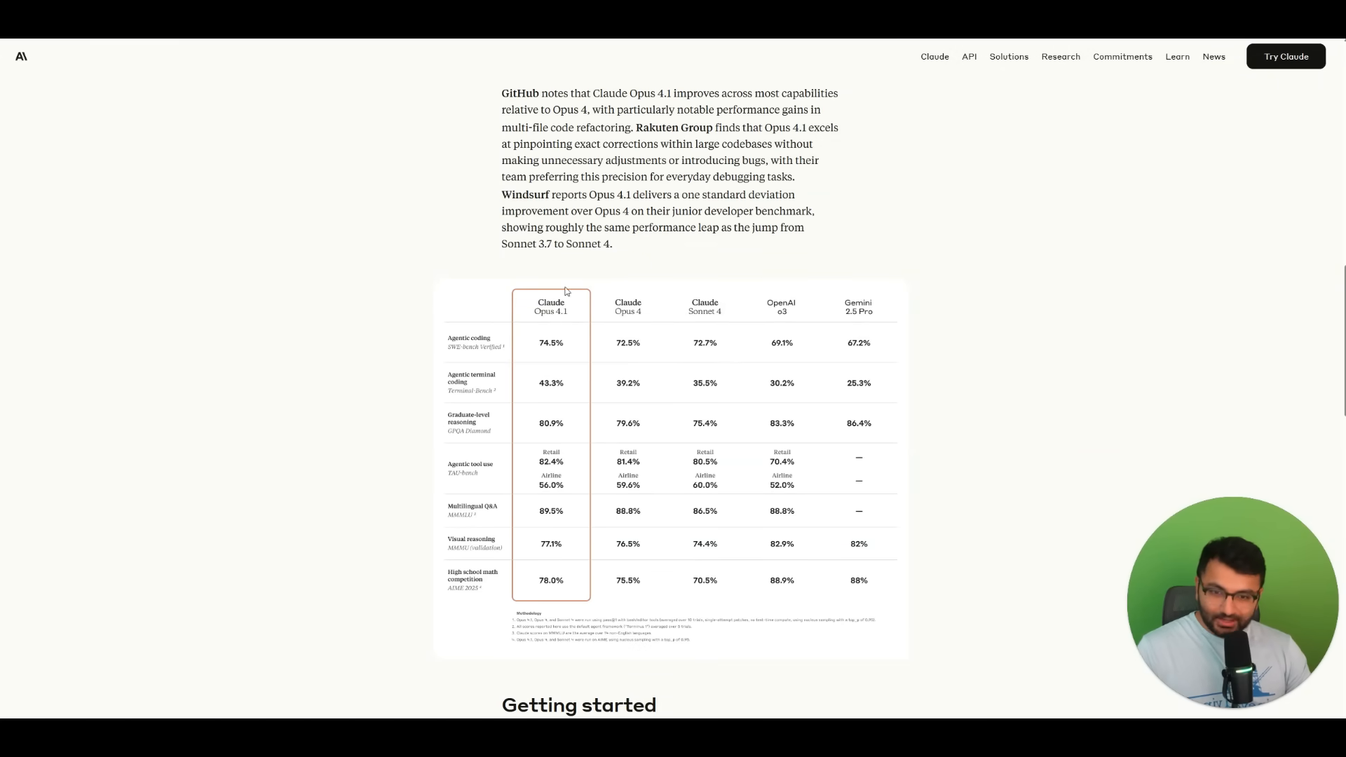
{"action": "mouse_move", "coordinate": [641, 319]}
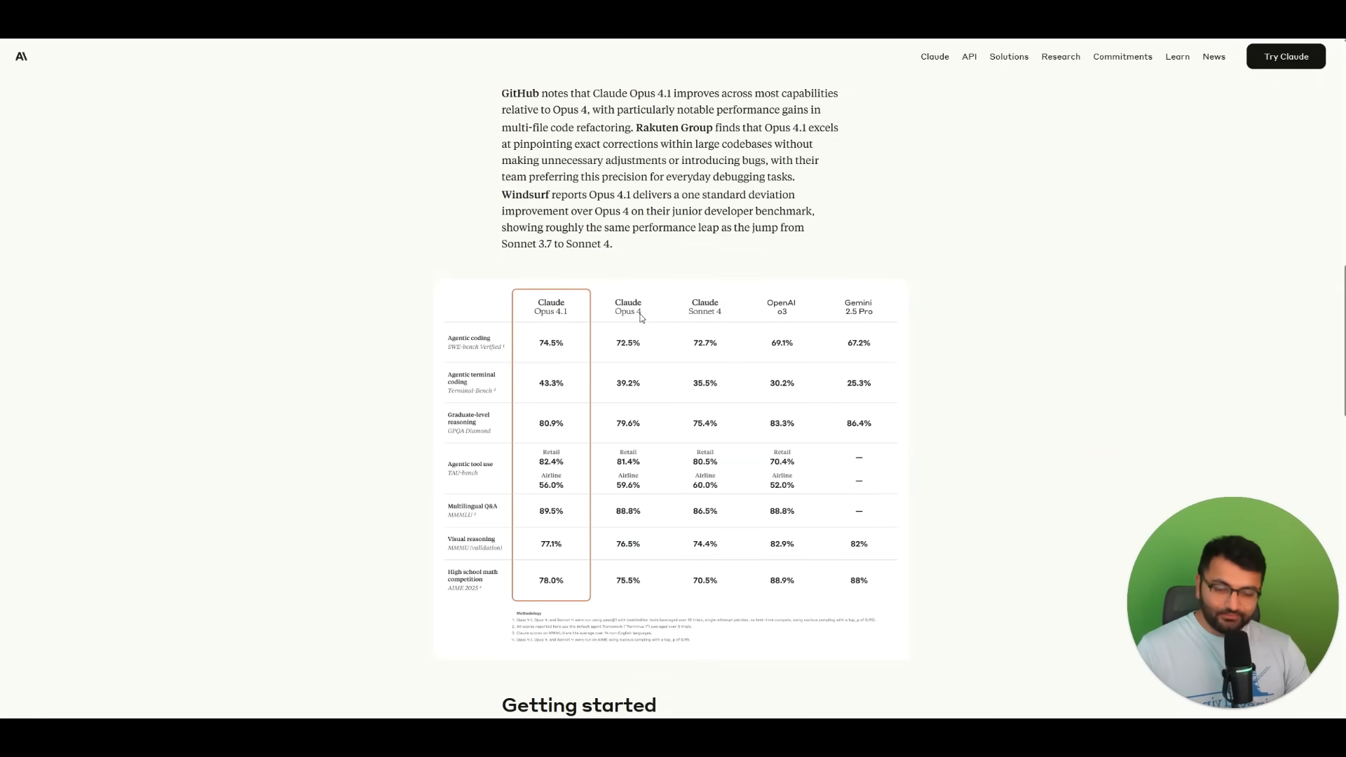
{"action": "mouse_move", "coordinate": [631, 303]}
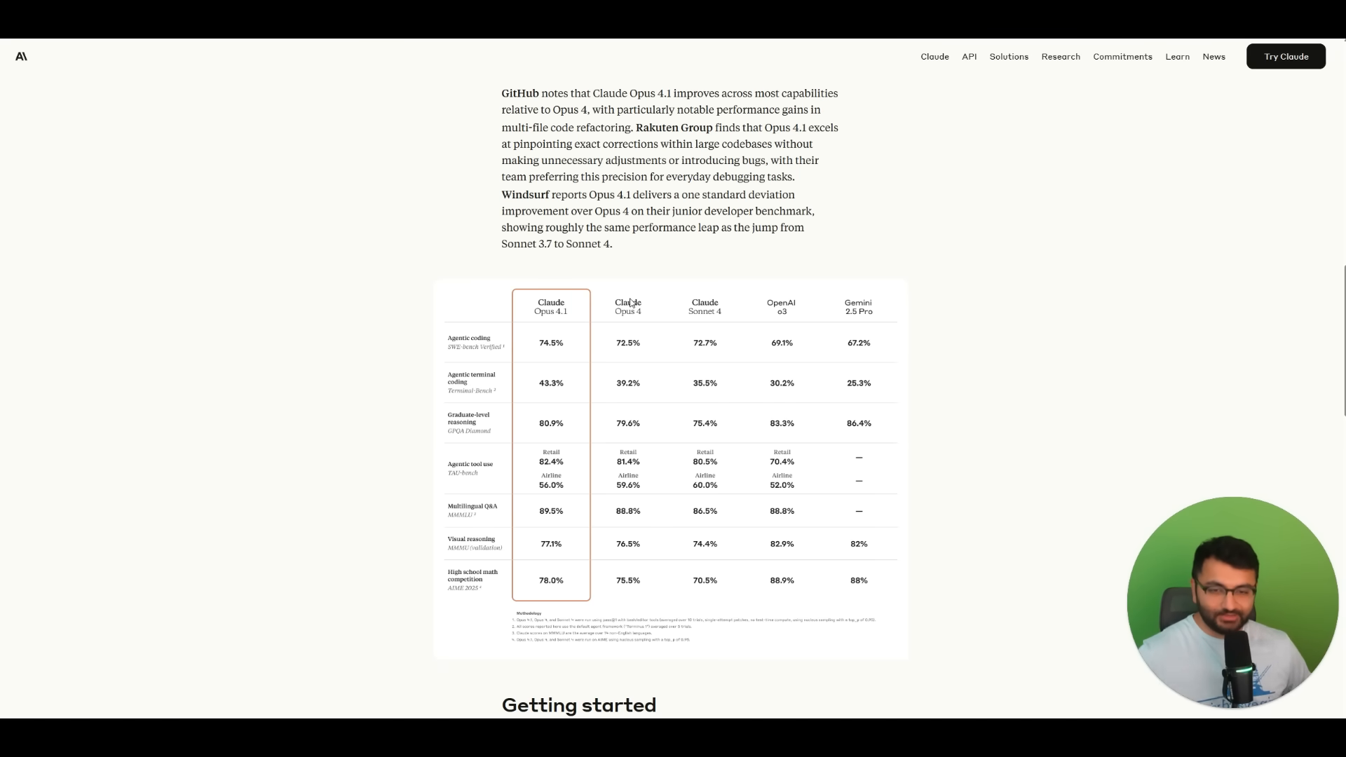
{"action": "mouse_move", "coordinate": [786, 232]}
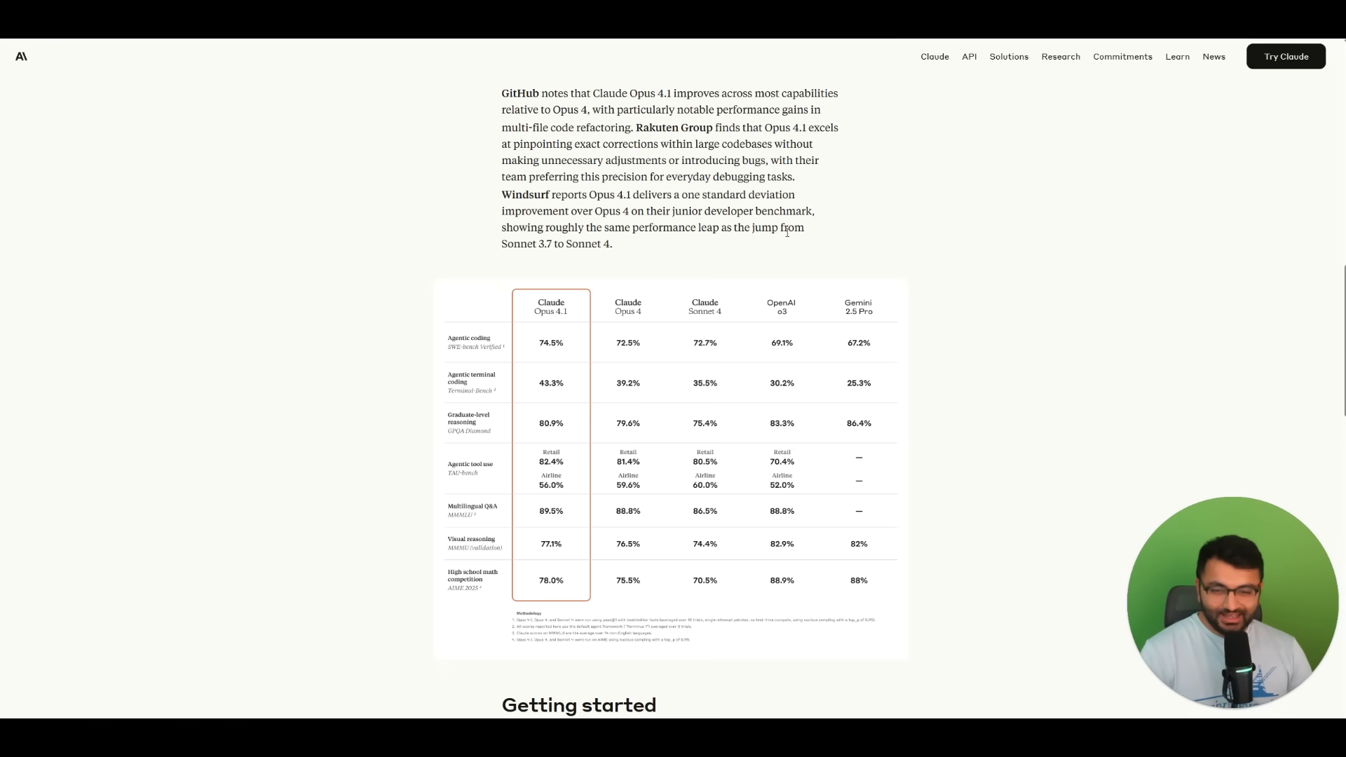
{"action": "mouse_move", "coordinate": [750, 223]}
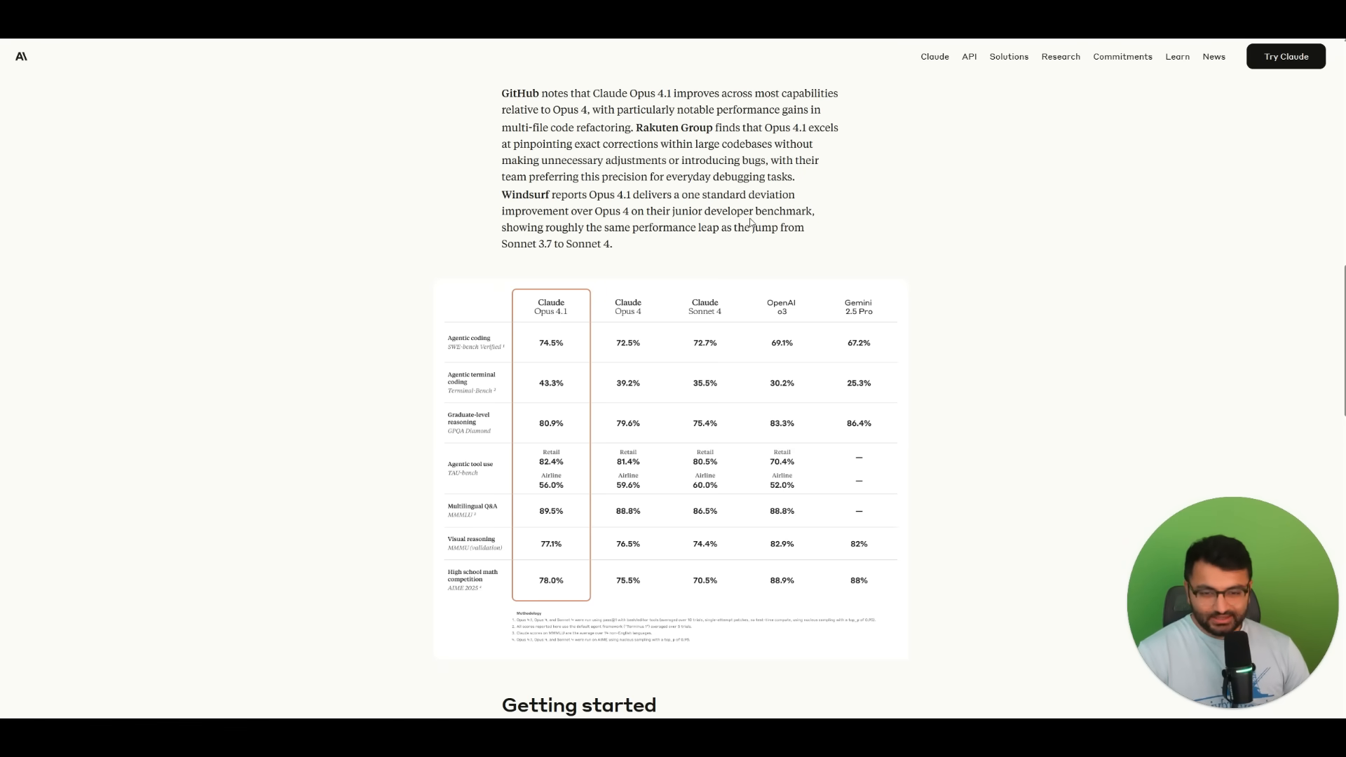
{"action": "mouse_move", "coordinate": [708, 269]}
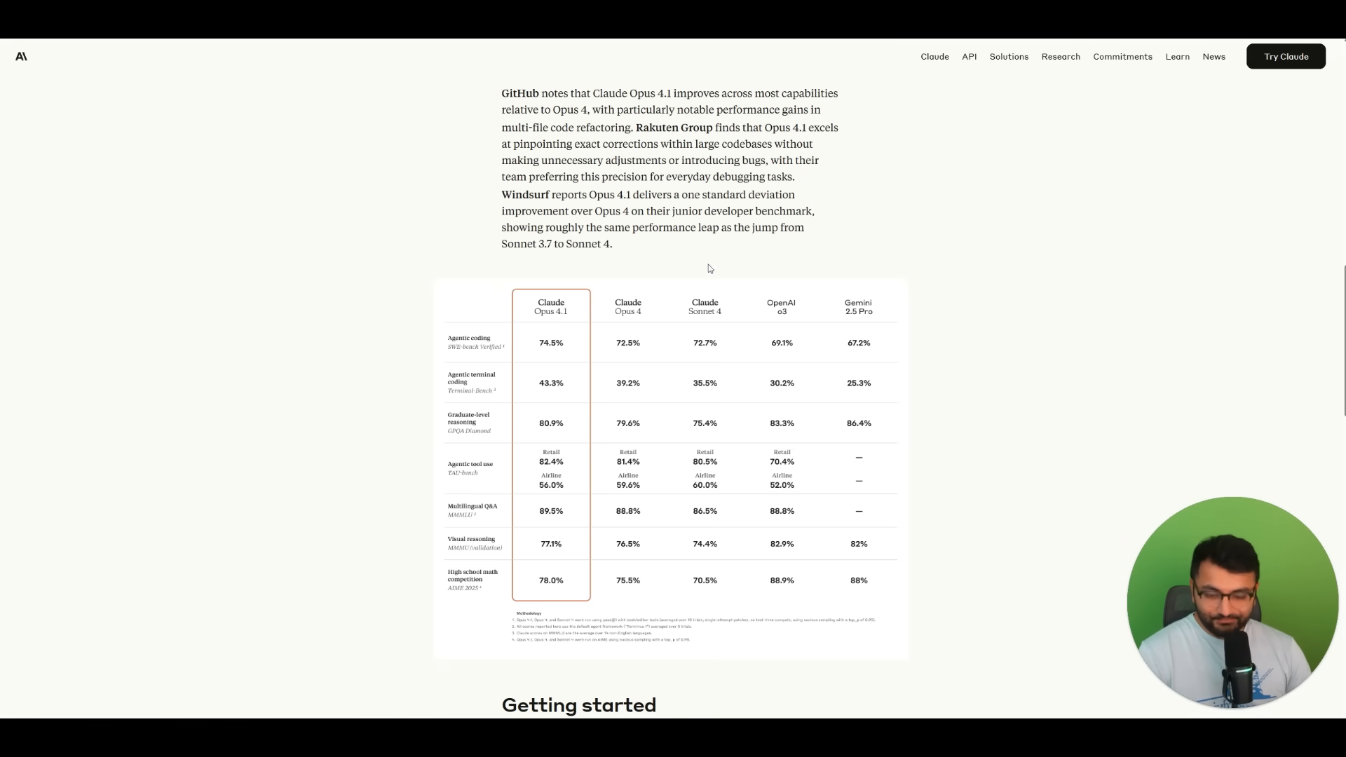
{"action": "scroll", "scroll_direction": "down", "scroll_amount": 3}
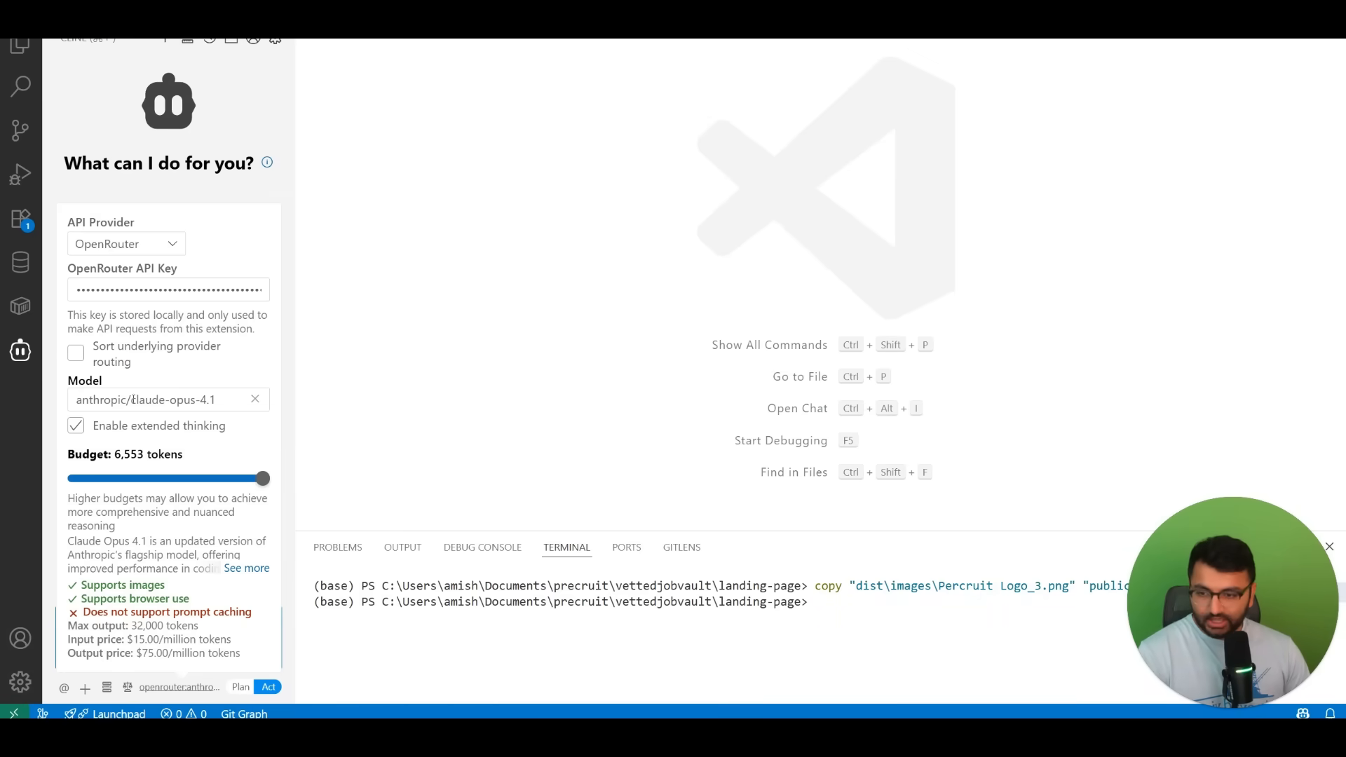
Close and reopen Cline's API settings to confirm OpenRouter with claude-opus-4.1.
{"action": "left_click", "coordinate": [158, 400]}
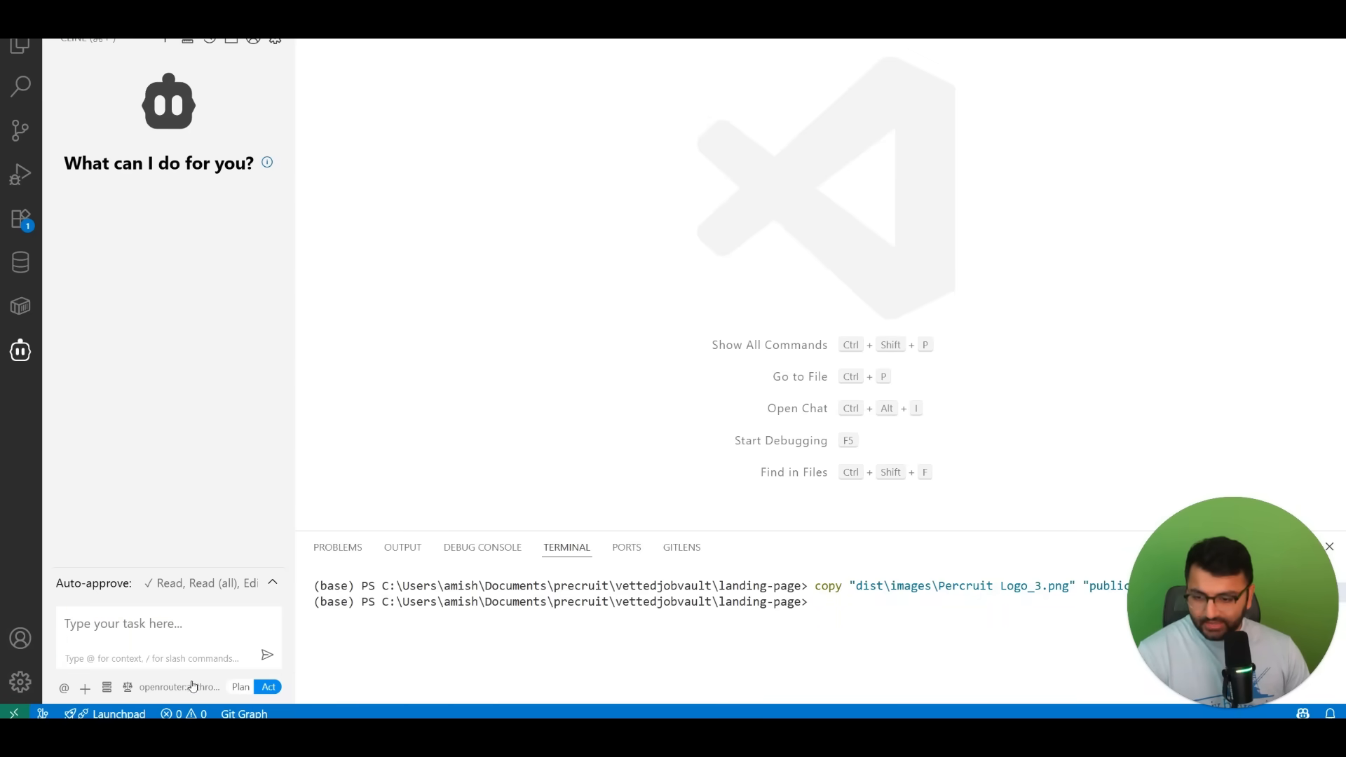
{"action": "left_click", "coordinate": [179, 687]}
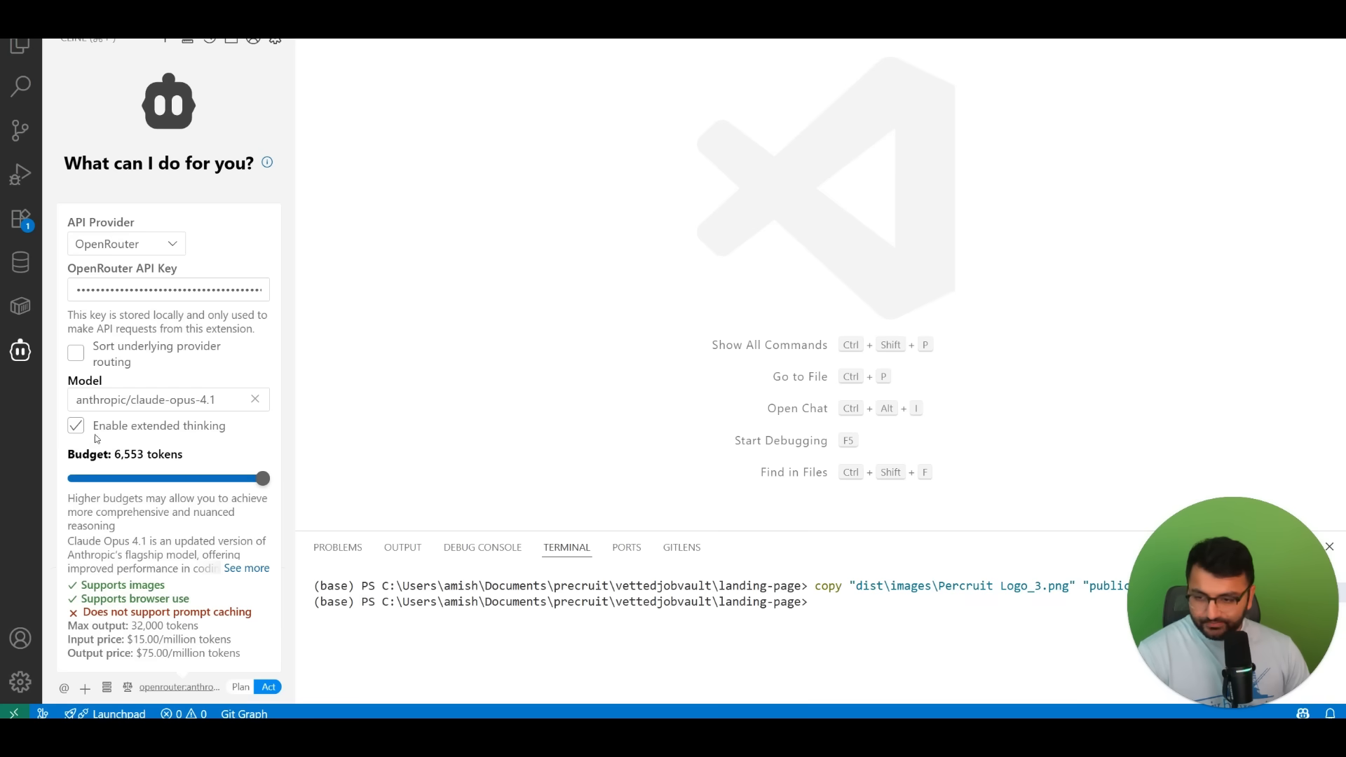
{"action": "mouse_move", "coordinate": [278, 478]}
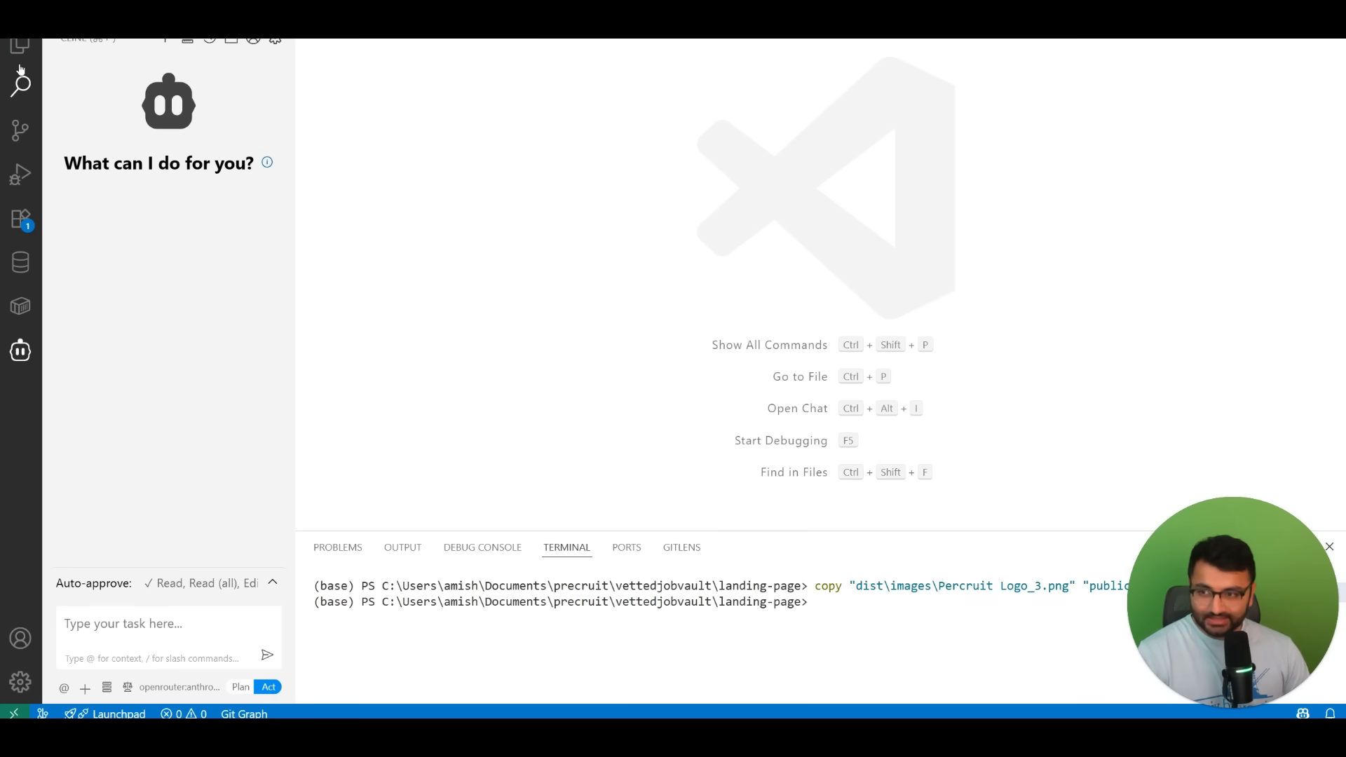
{"action": "mouse_move", "coordinate": [20, 46]}
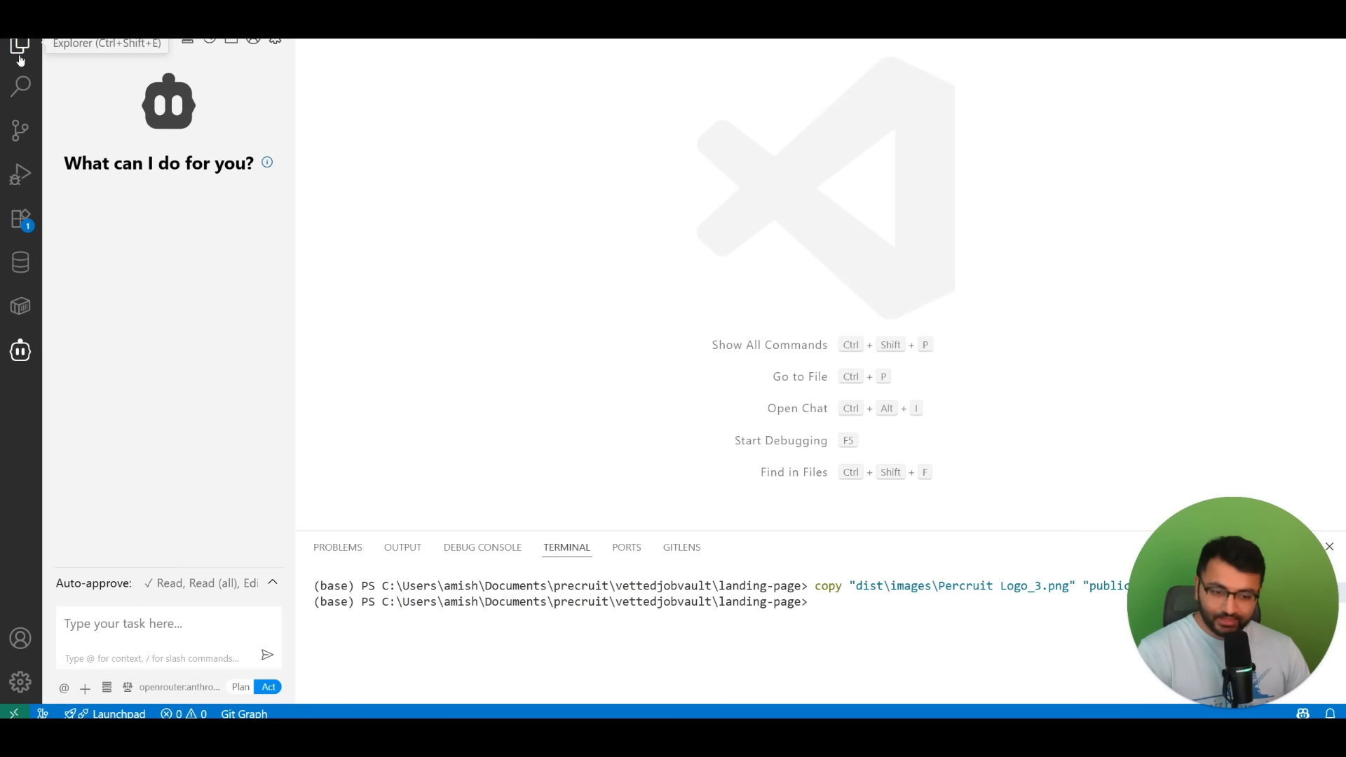
Show the landing-page file tree in Explorer with the images folder expanded.
{"action": "left_click", "coordinate": [19, 52]}
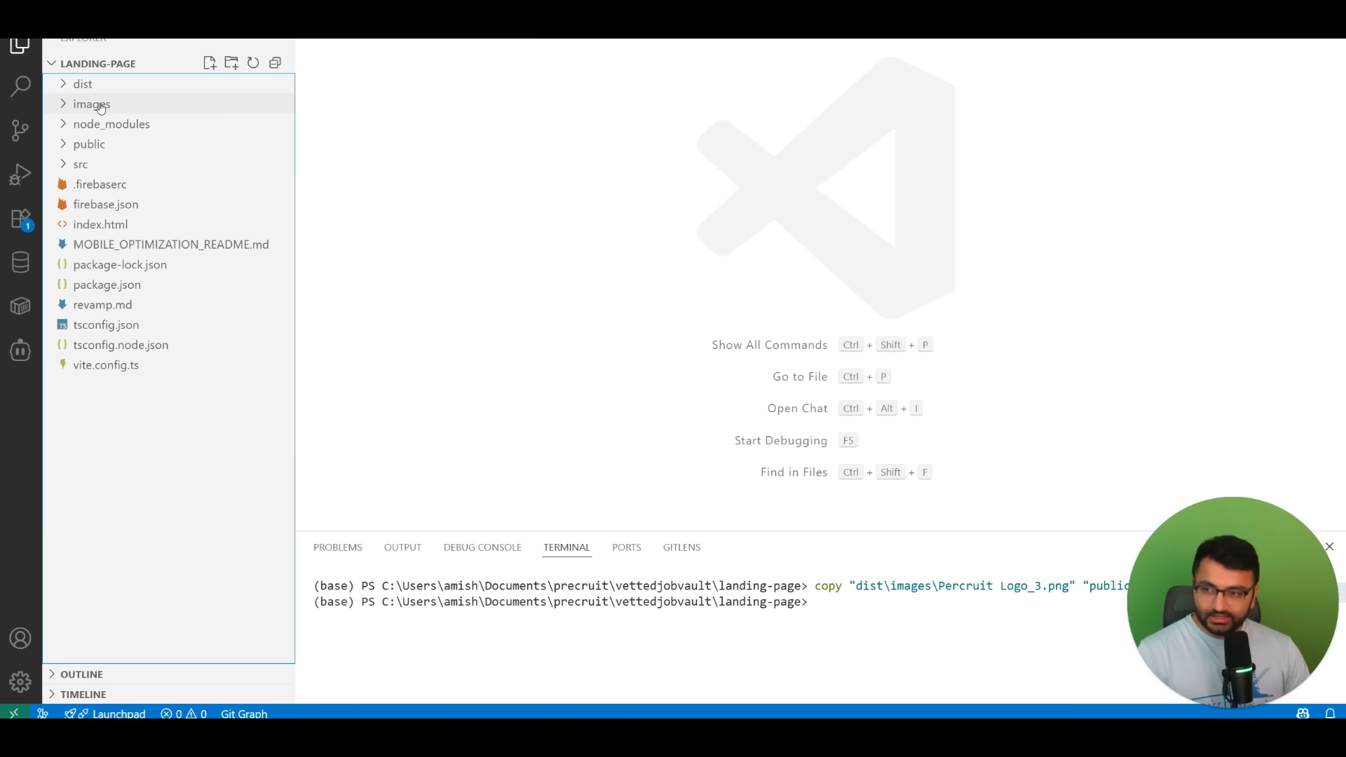
{"action": "left_click", "coordinate": [91, 103]}
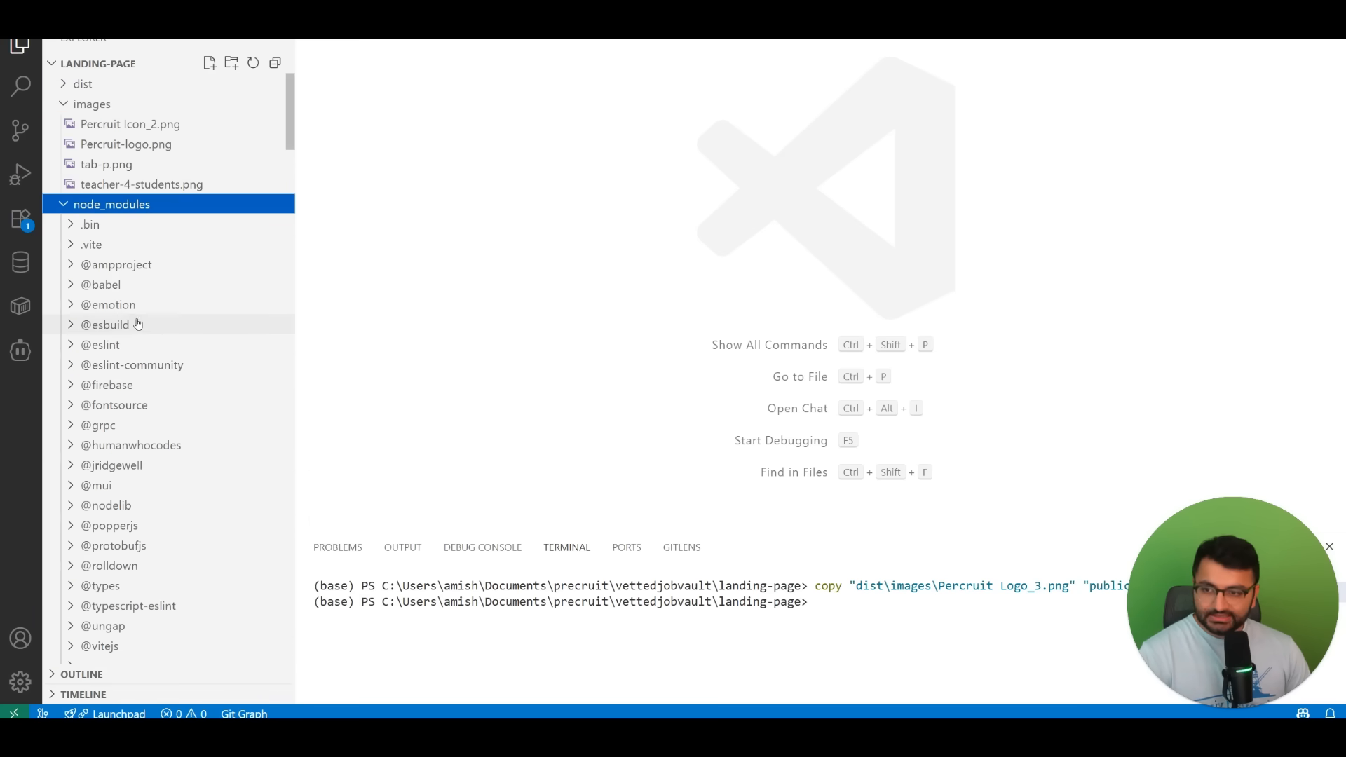
{"action": "scroll", "scroll_direction": "down", "scroll_amount": 3}
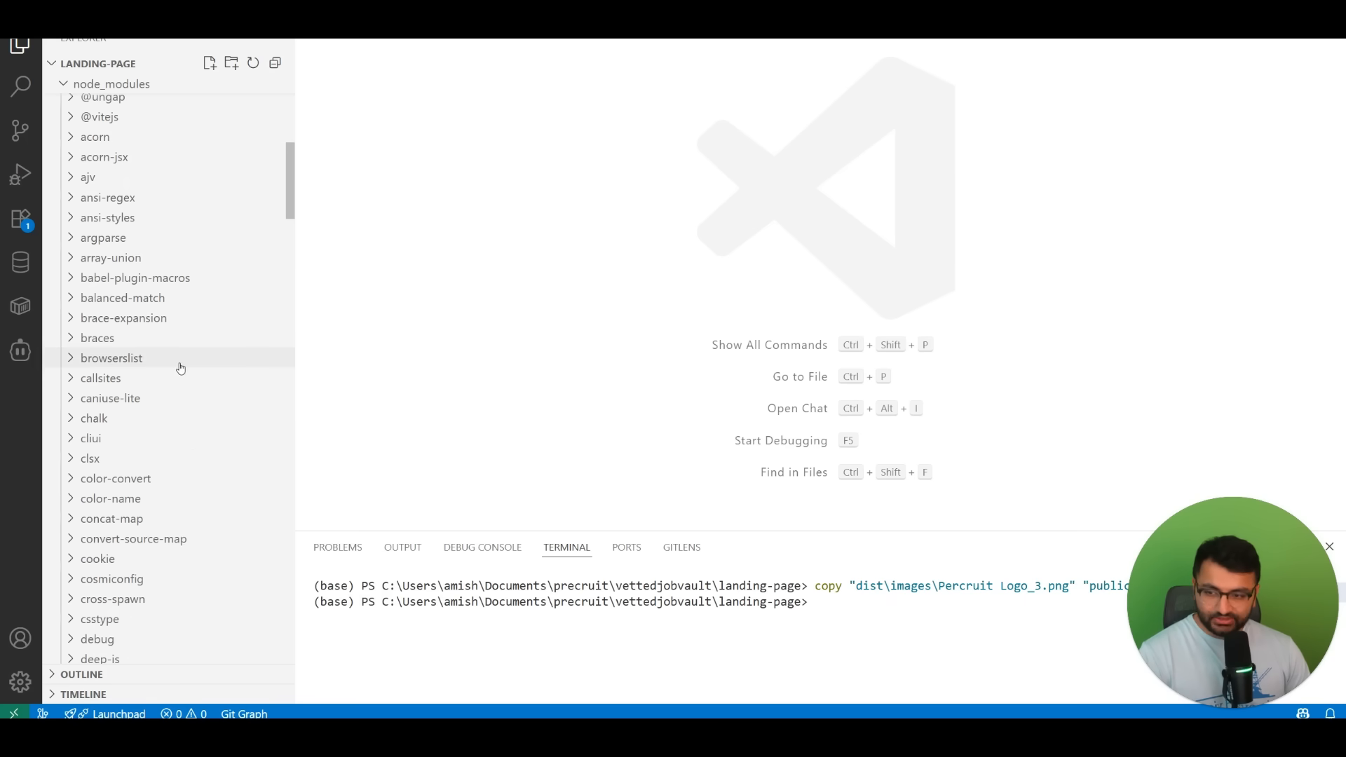
{"action": "mouse_move", "coordinate": [294, 255]}
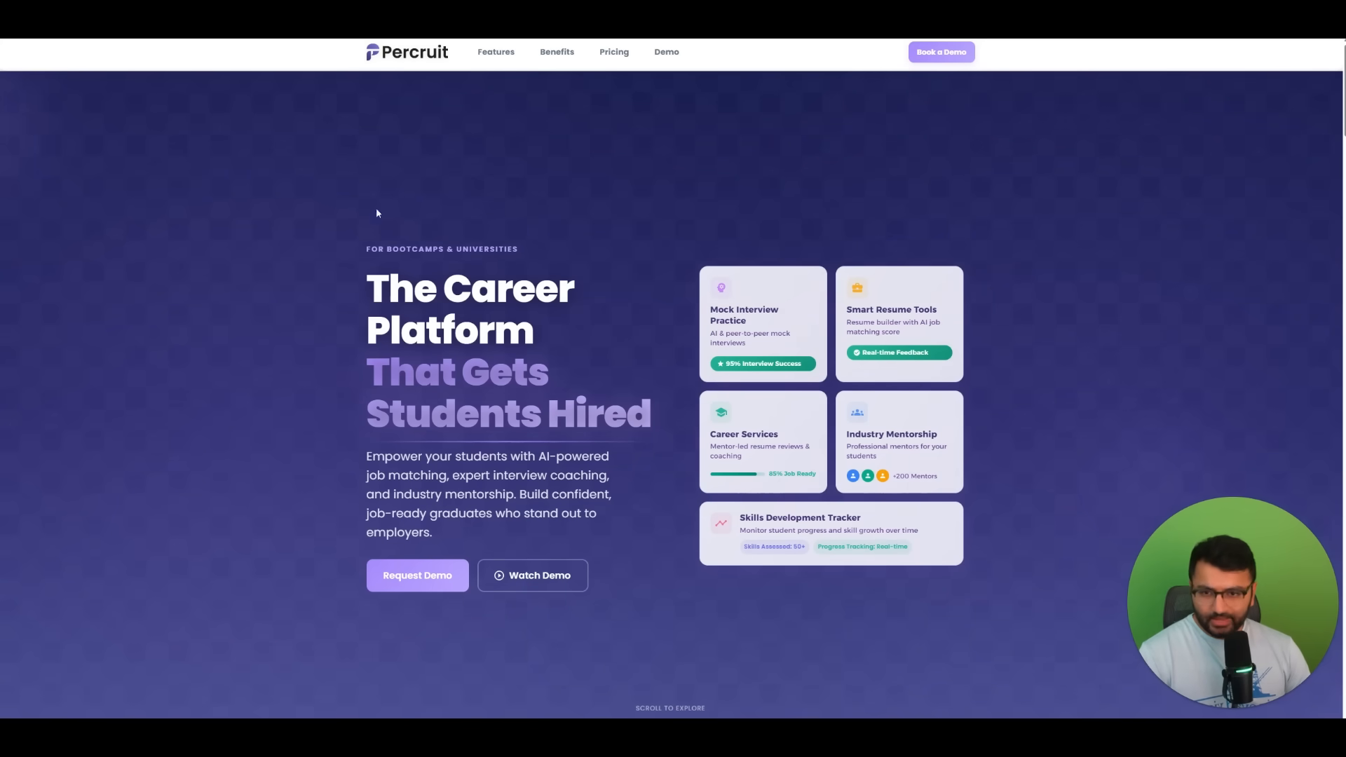
{"action": "mouse_move", "coordinate": [787, 174]}
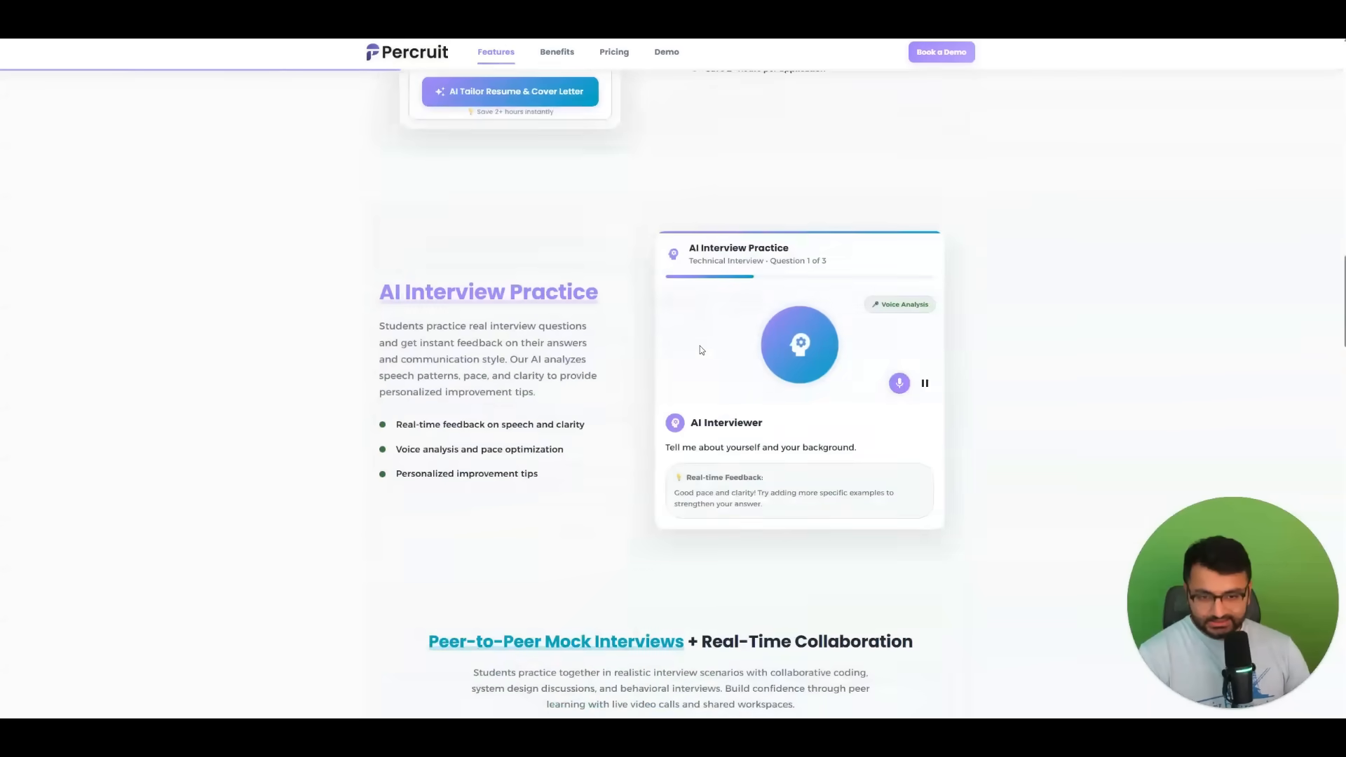
{"action": "scroll", "scroll_direction": "down", "scroll_amount": 3}
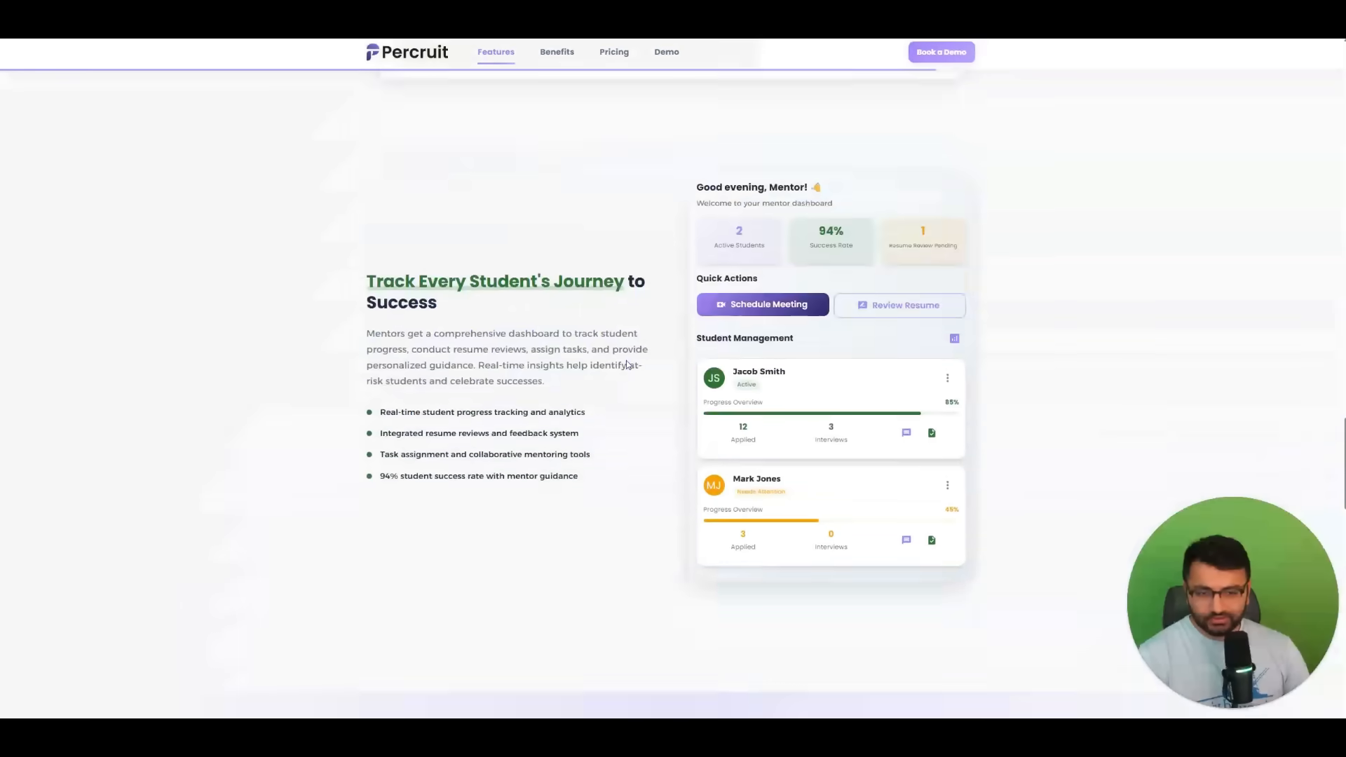
{"action": "scroll", "scroll_direction": "down", "scroll_amount": 3}
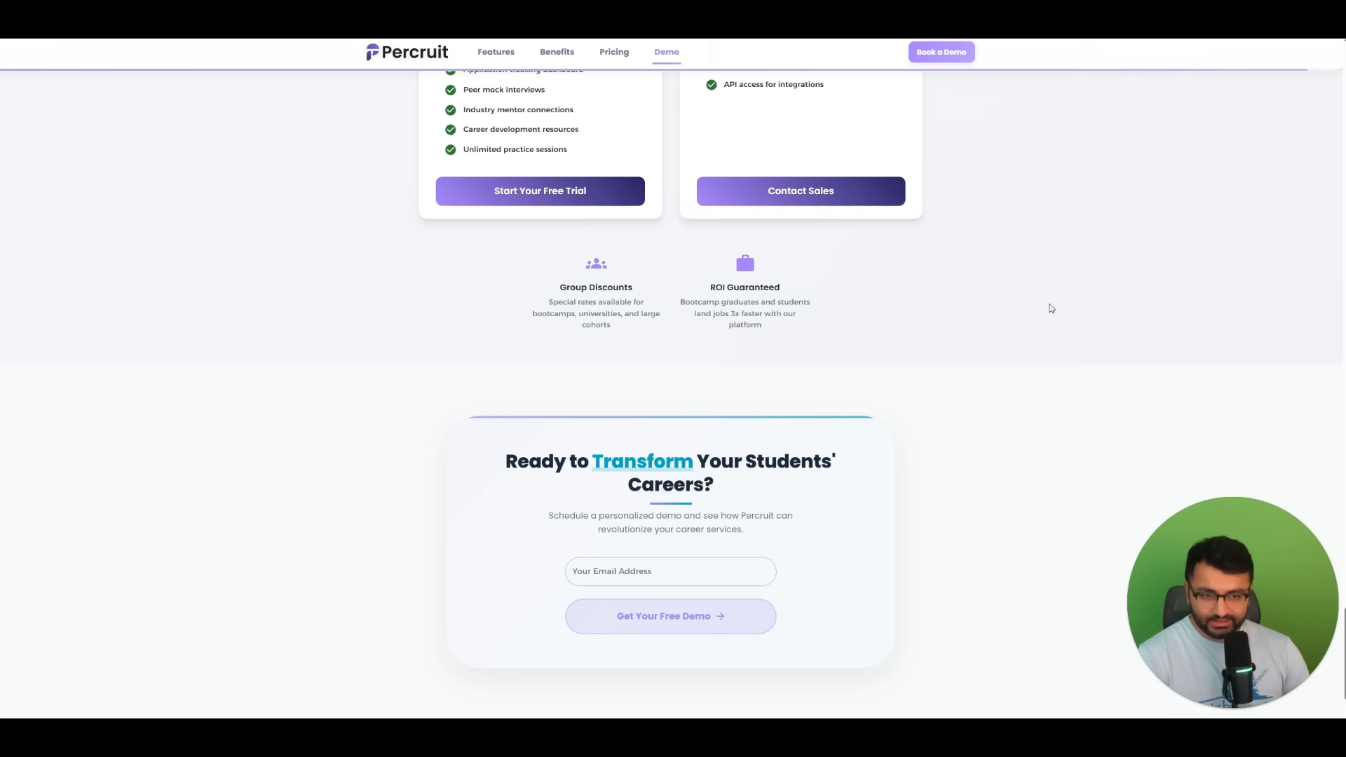
{"action": "scroll", "scroll_direction": "up", "scroll_amount": 3}
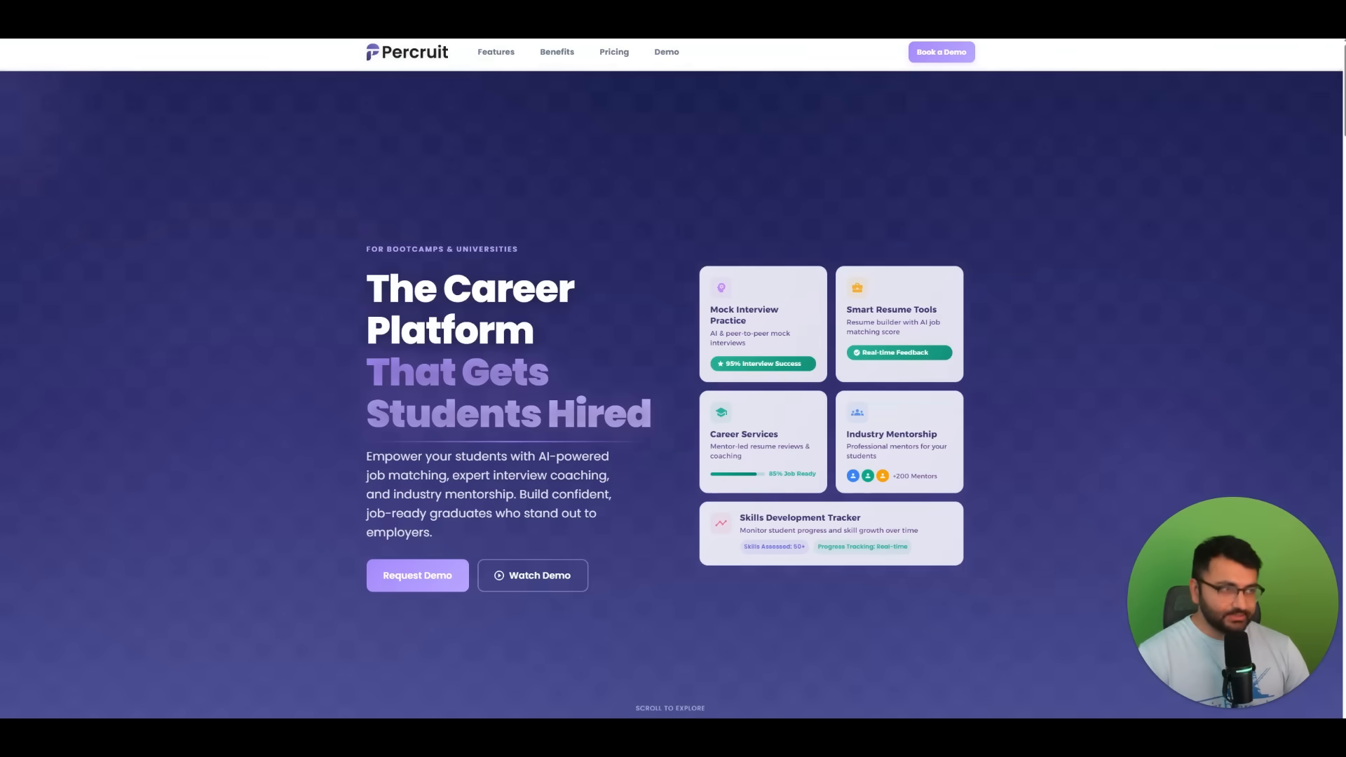
{"action": "mouse_move", "coordinate": [634, 201]}
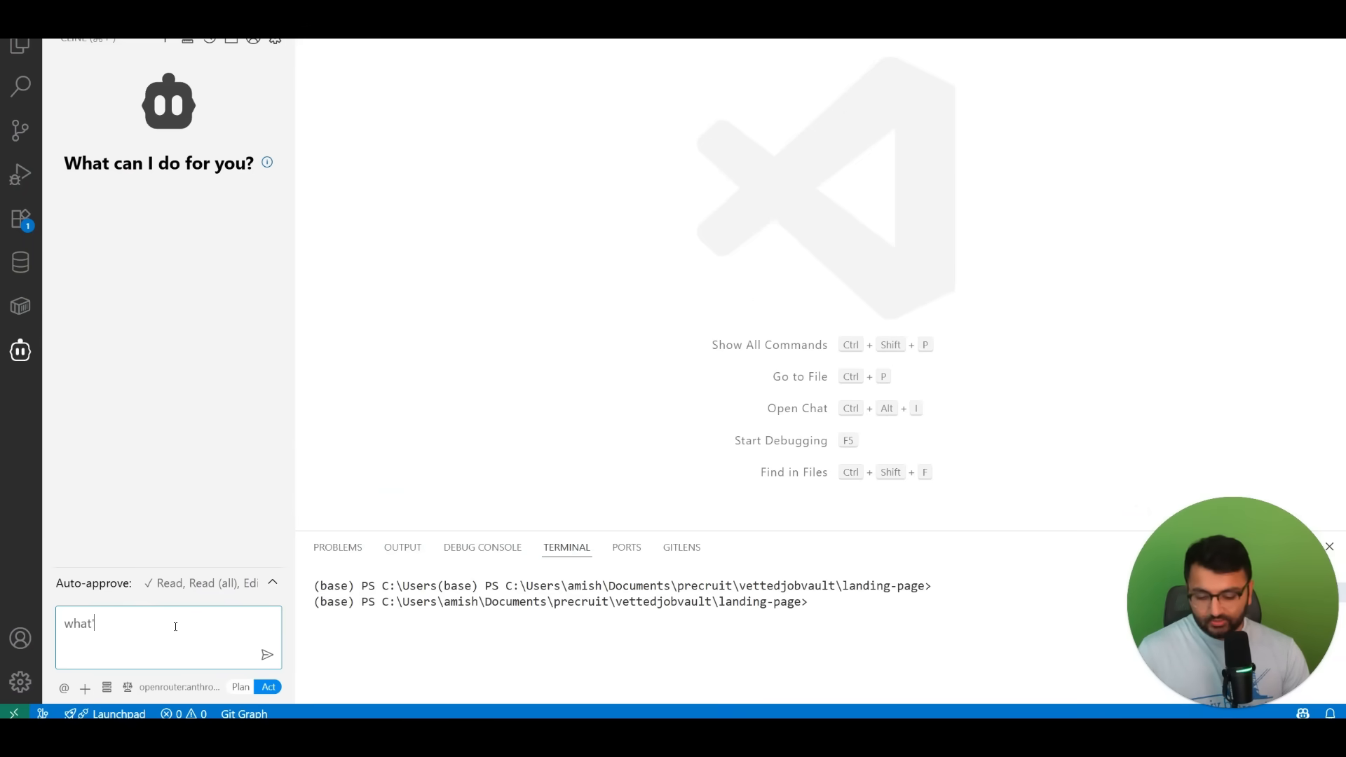
Send Cline the prompt: hero background is off, improve it as an expert UI/UX designer listing improvements.
{"action": "type", "text": "'s wrong with my hero page?"}
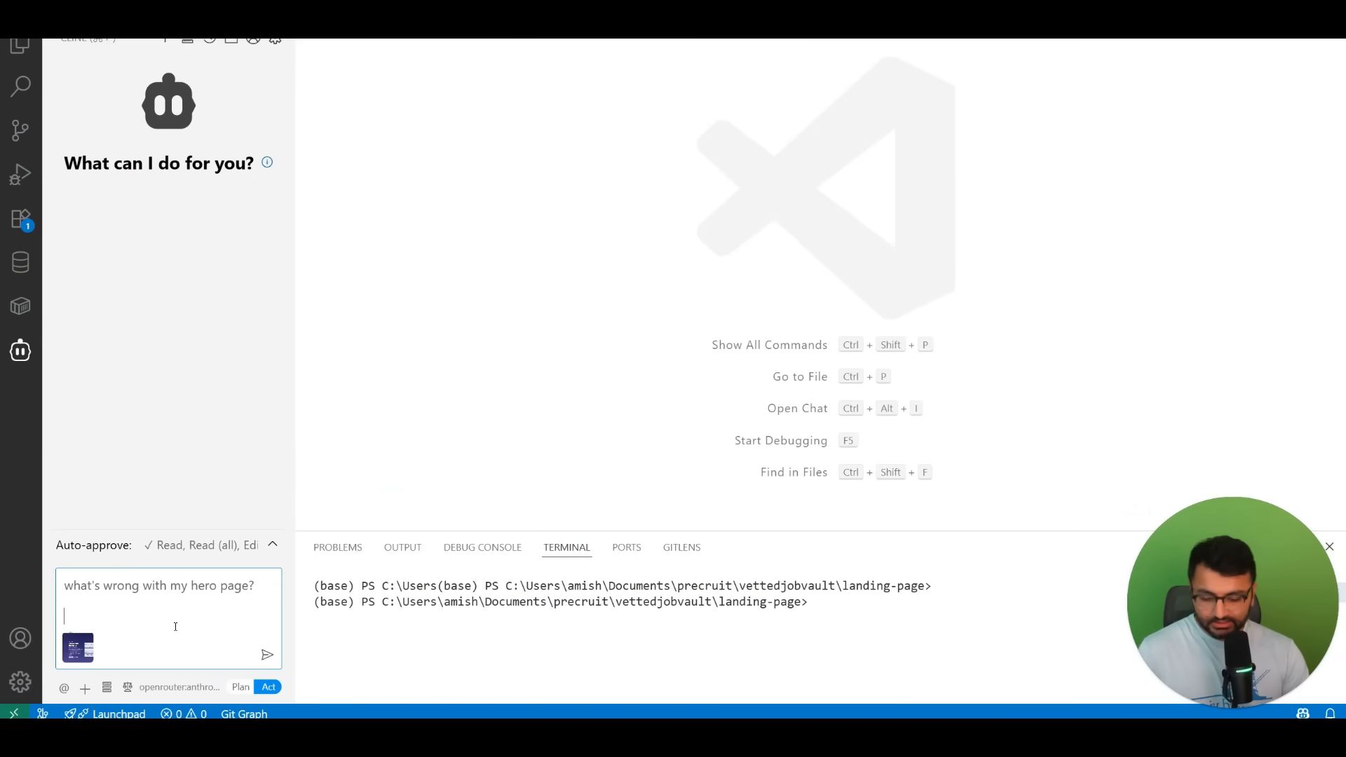
{"action": "type", "text": "the bac"}
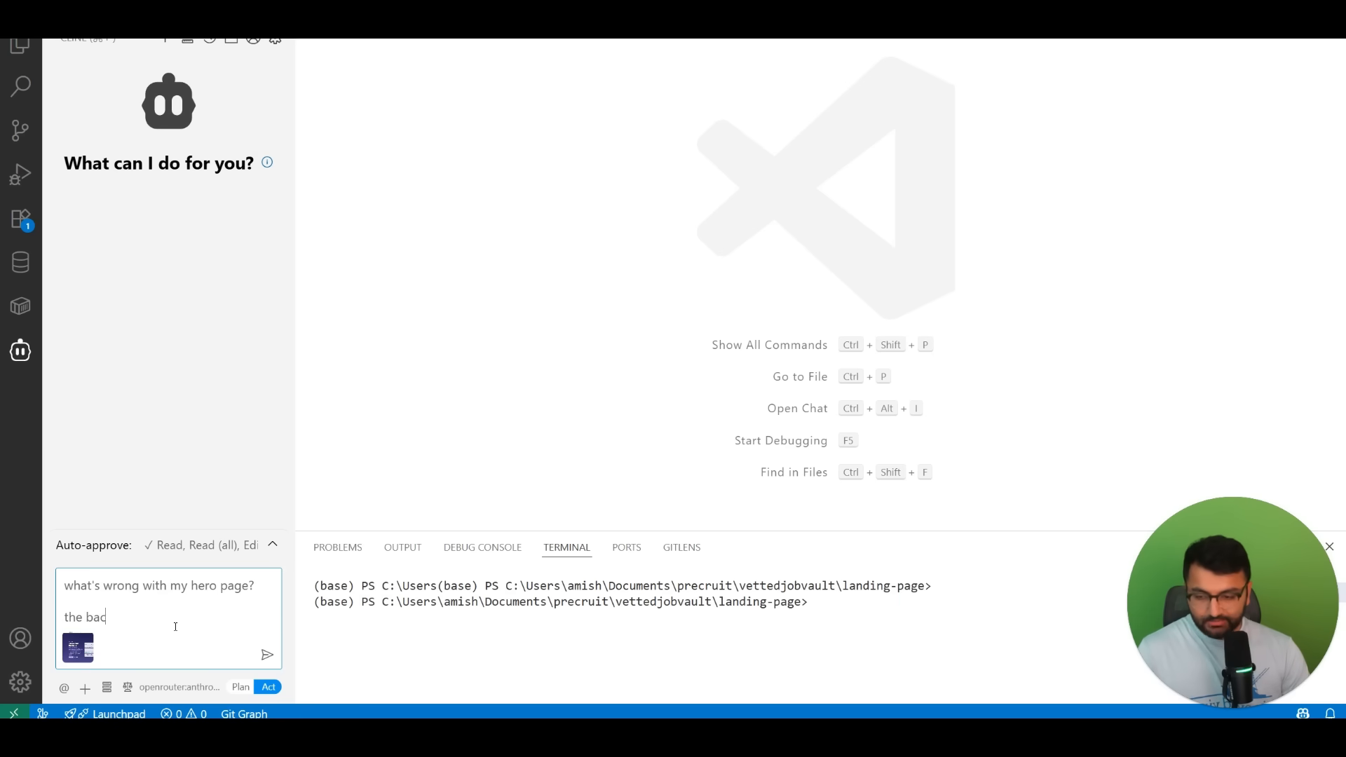
{"action": "type", "text": "kground is really off."}
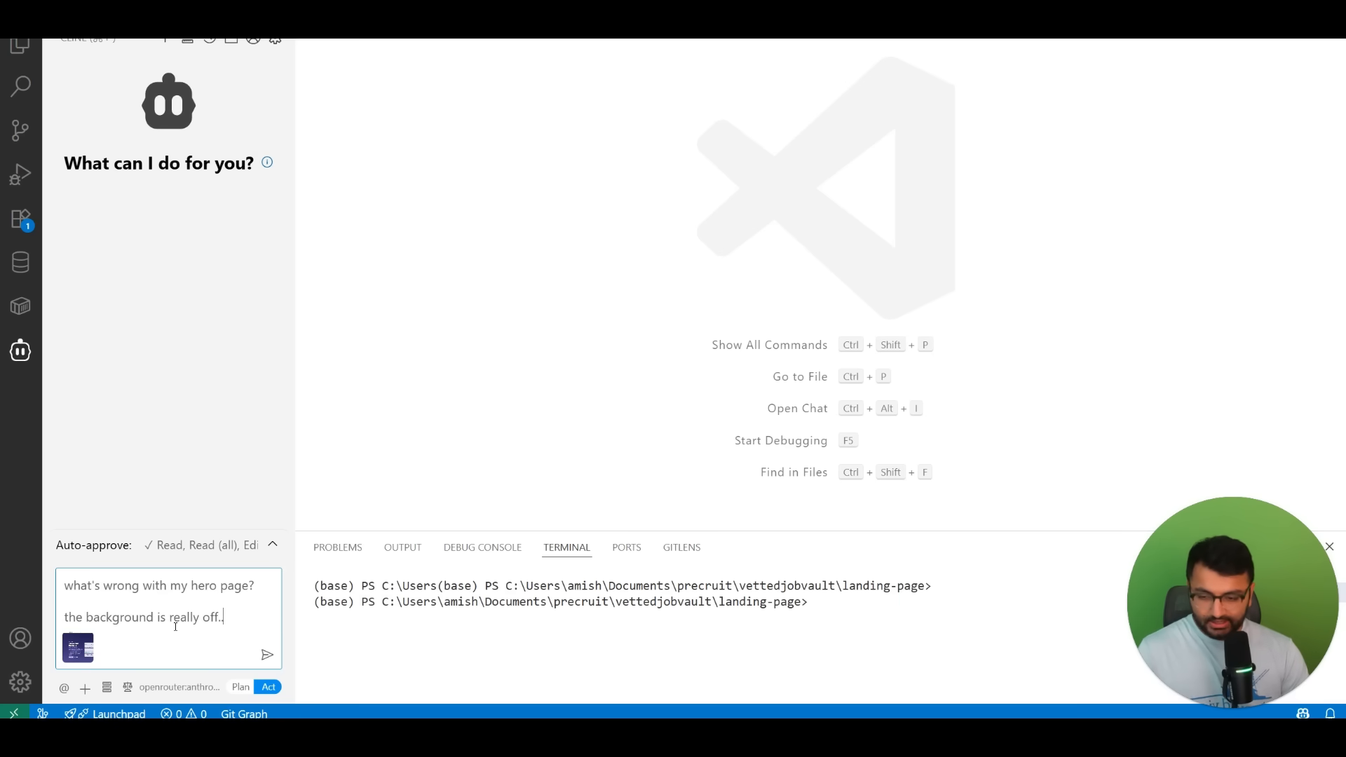
{"action": "type", "text": "can you help"}
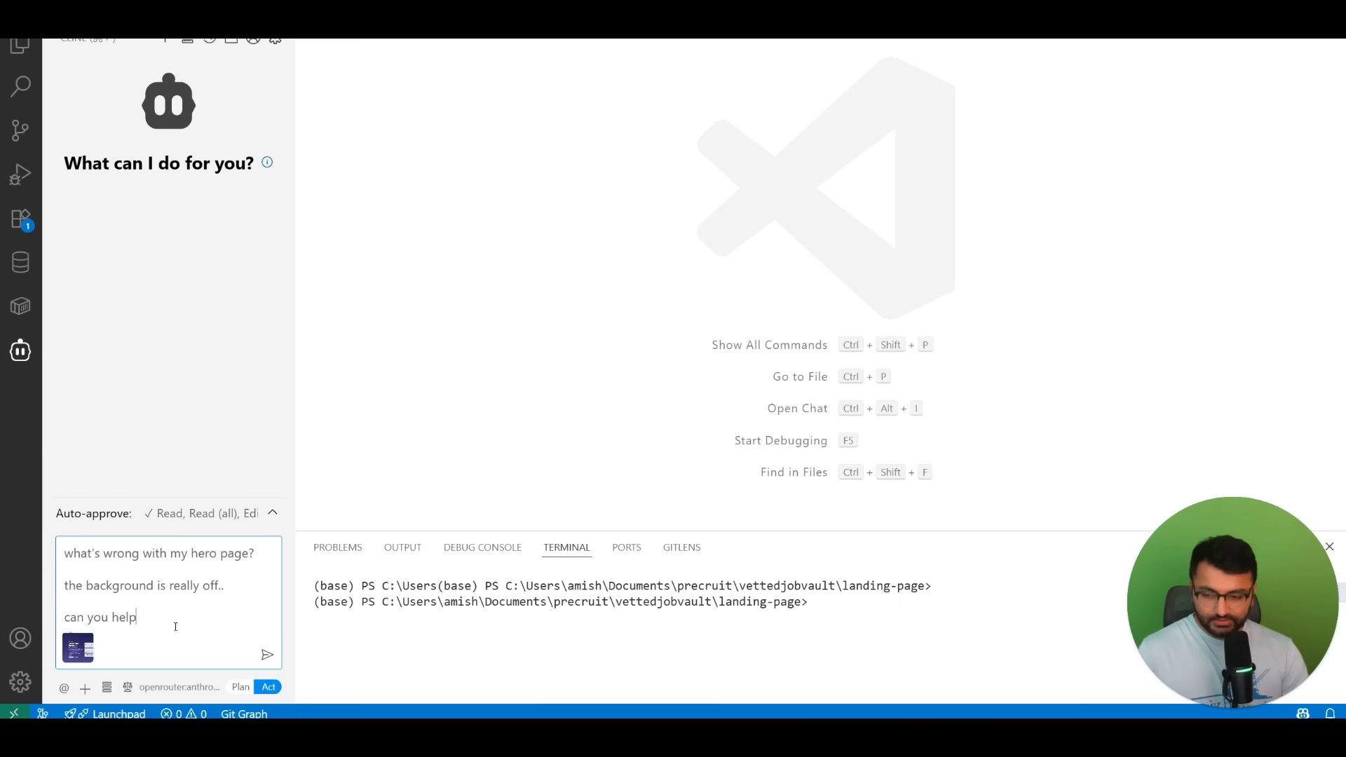
{"action": "type", "text": "improve it furhter?"}
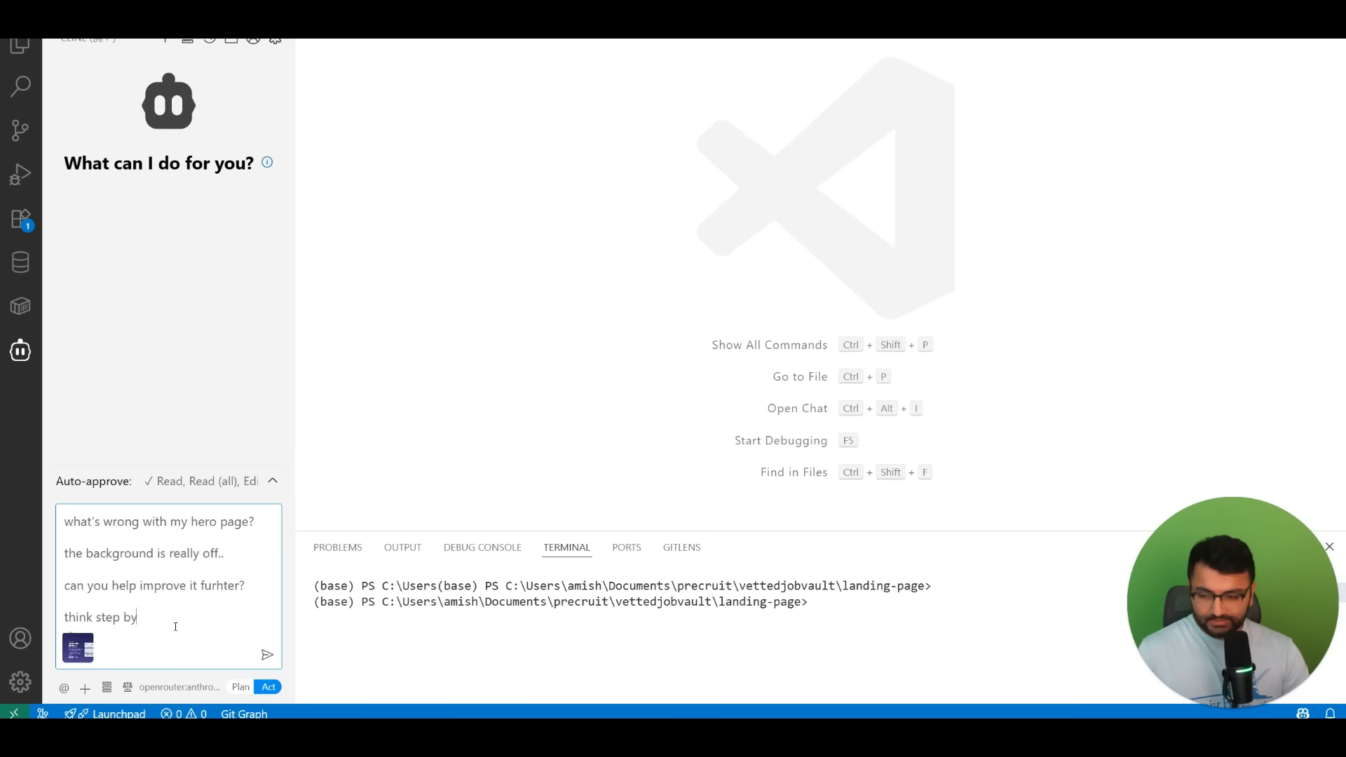
{"action": "type", "text": "step and put your"}
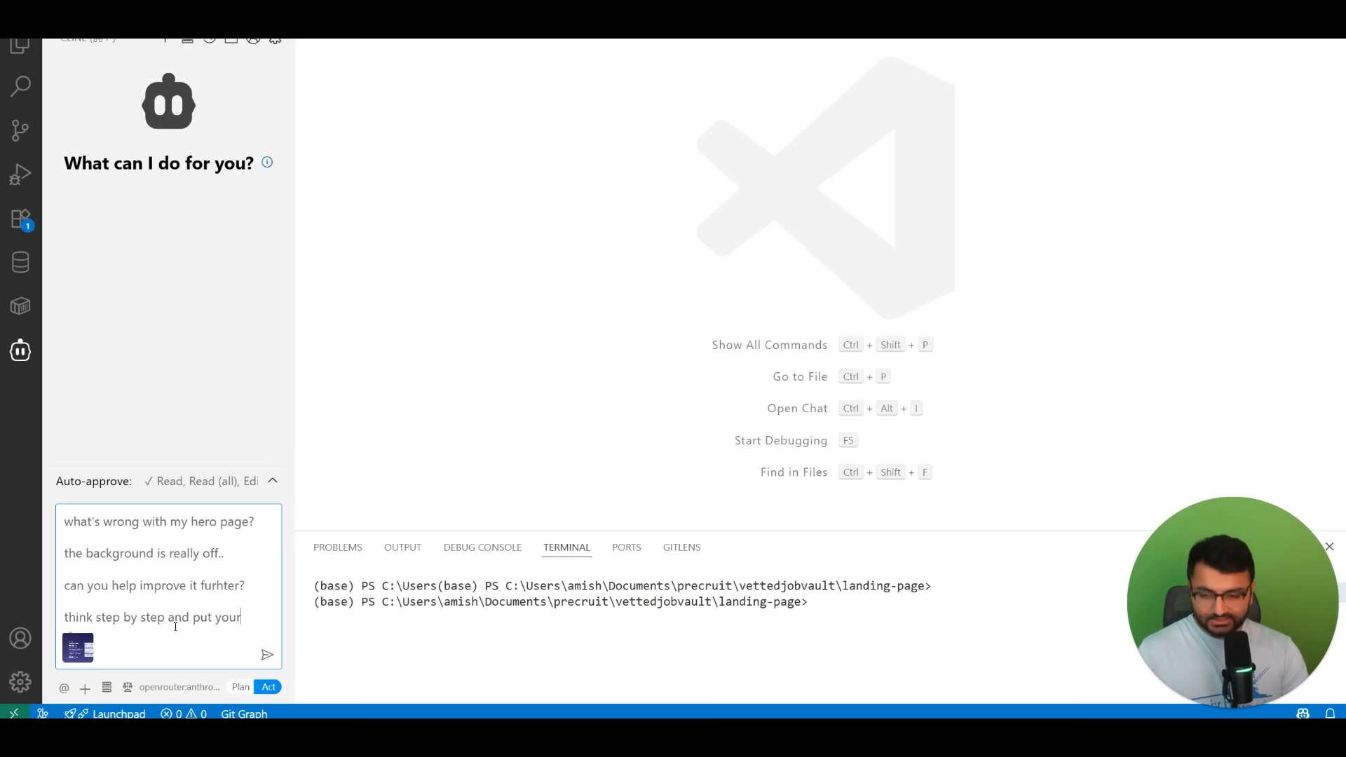
{"action": "type", "text": "yourself in the mind of an"}
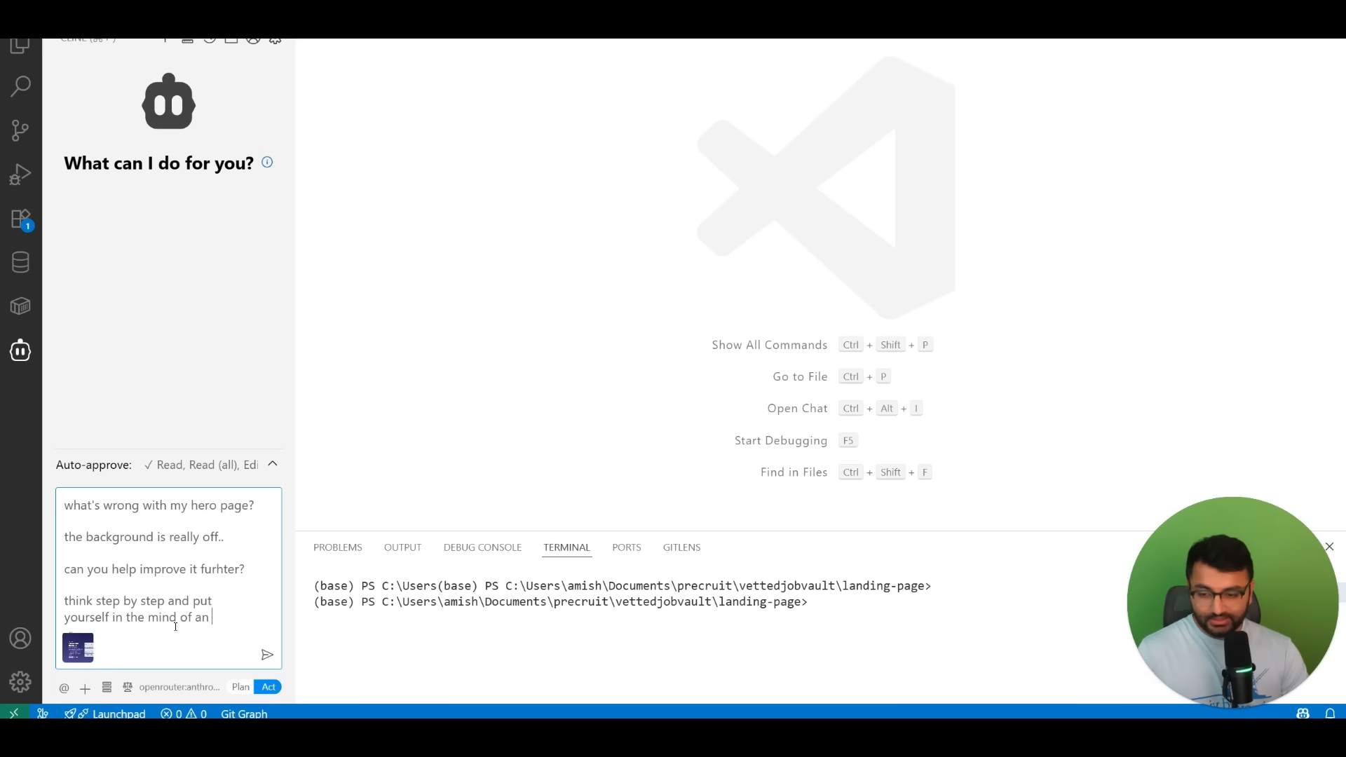
{"action": "type", "text": "expert UI UX"}
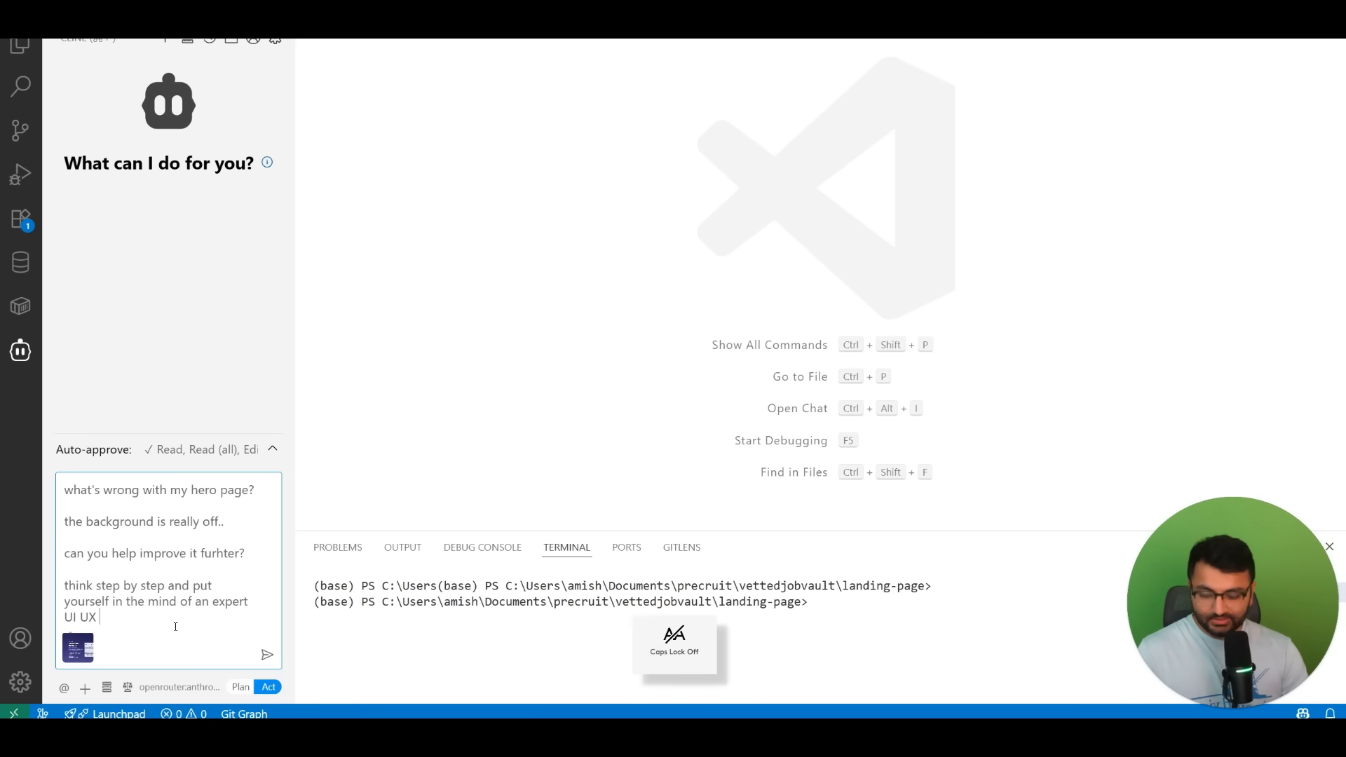
{"action": "type", "text": "designer and res"}
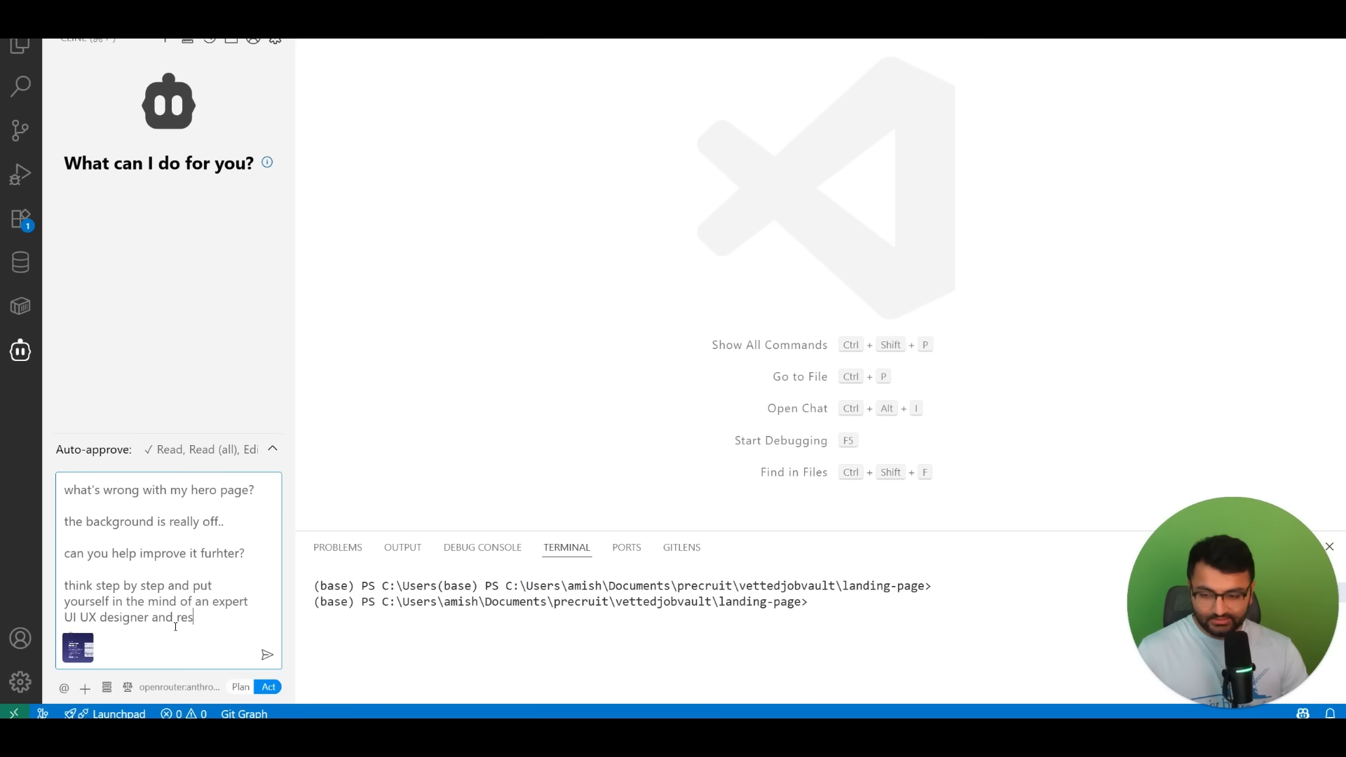
{"action": "type", "text": "earcher and list a"}
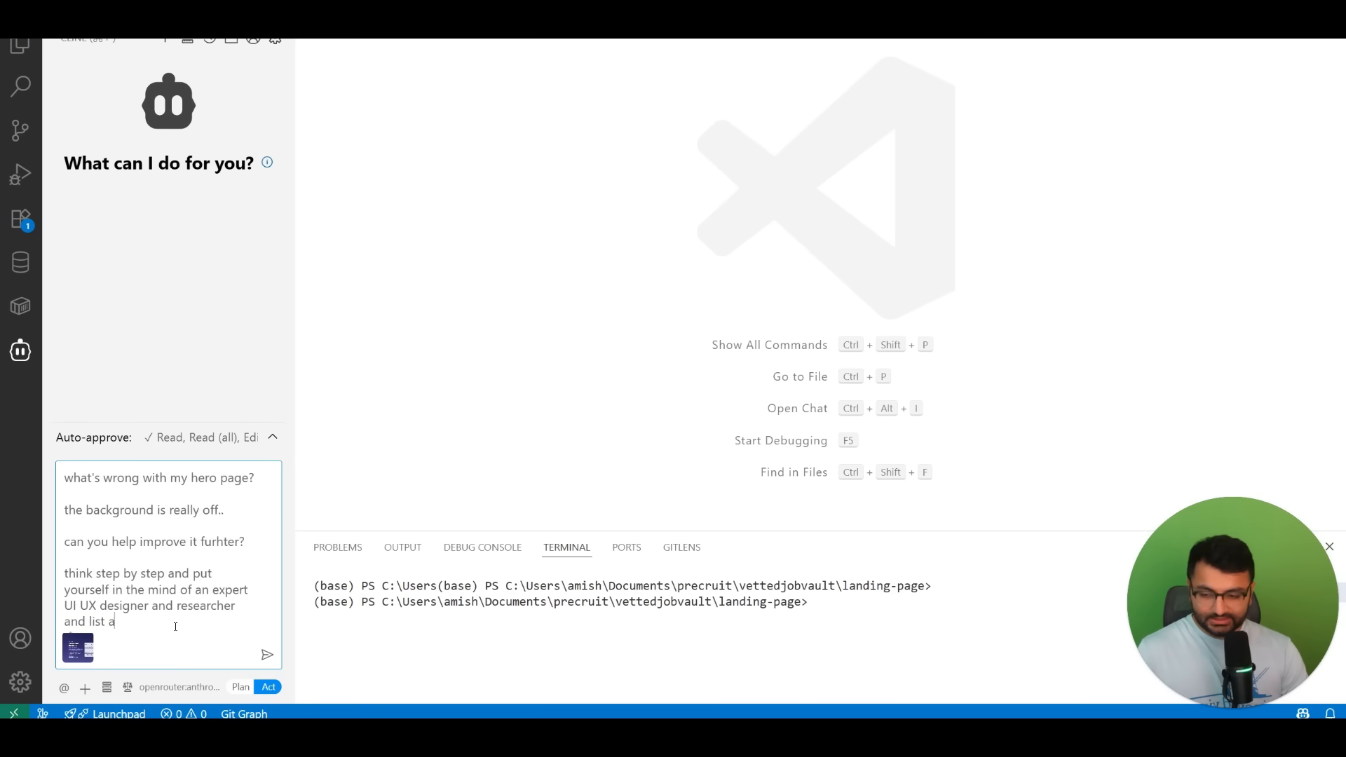
{"action": "type", "text": "out all the things to im"}
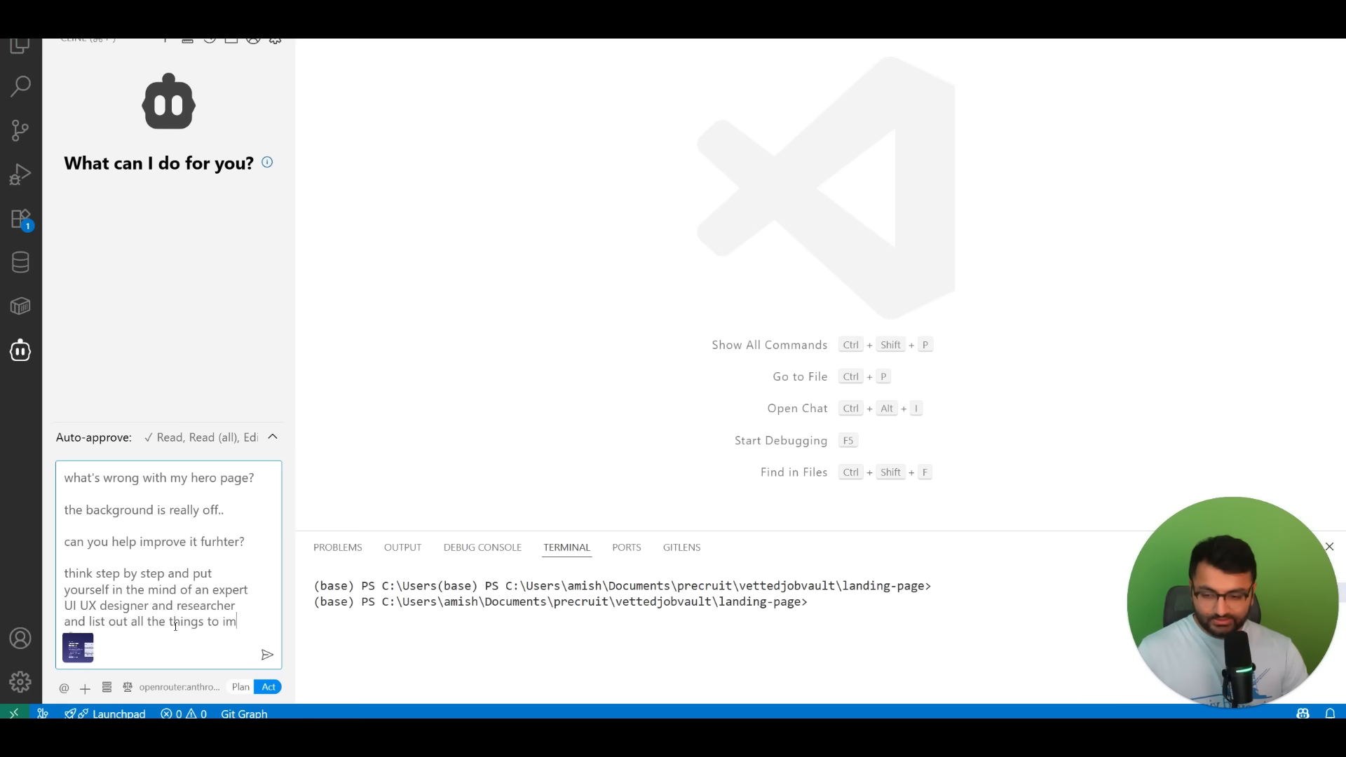
{"action": "left_click", "coordinate": [266, 655]}
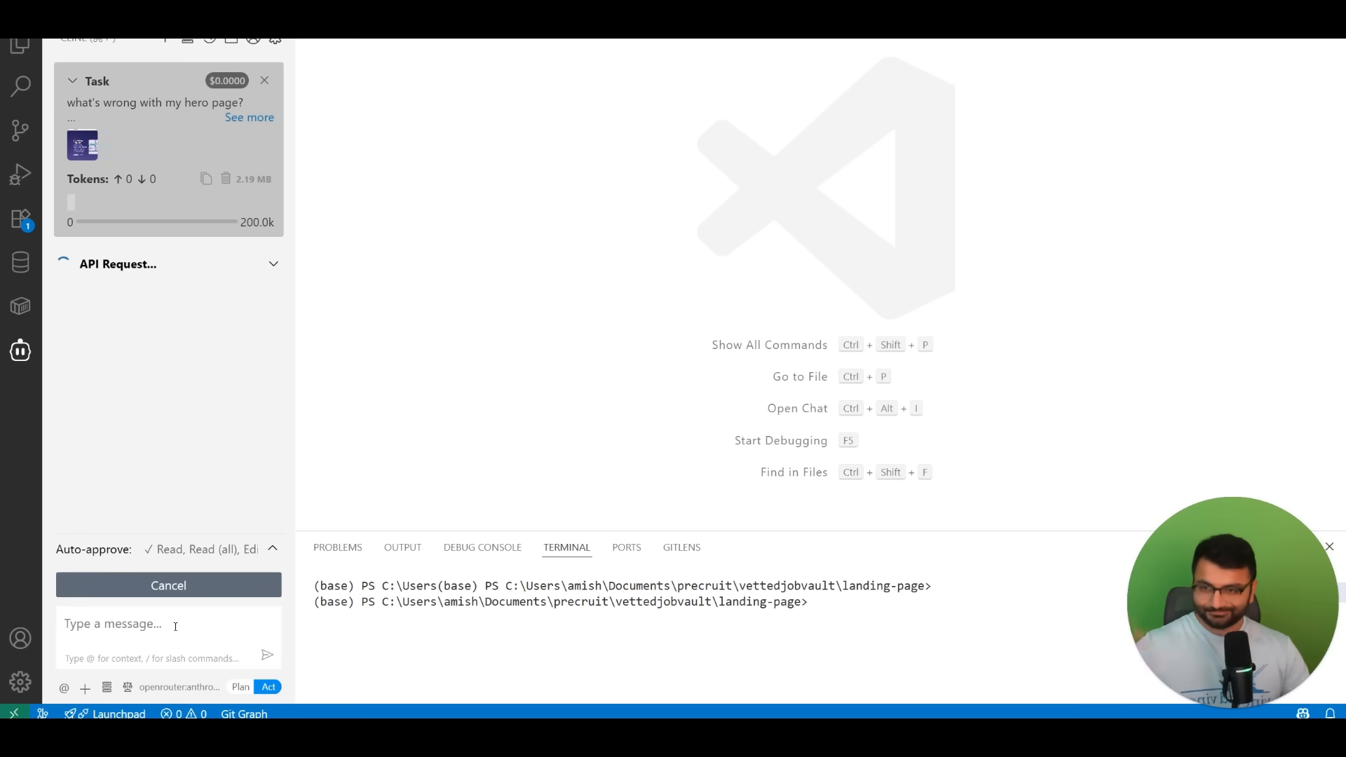
Expand the Cline task card to show the full submitted prompt.
{"action": "left_click", "coordinate": [250, 116]}
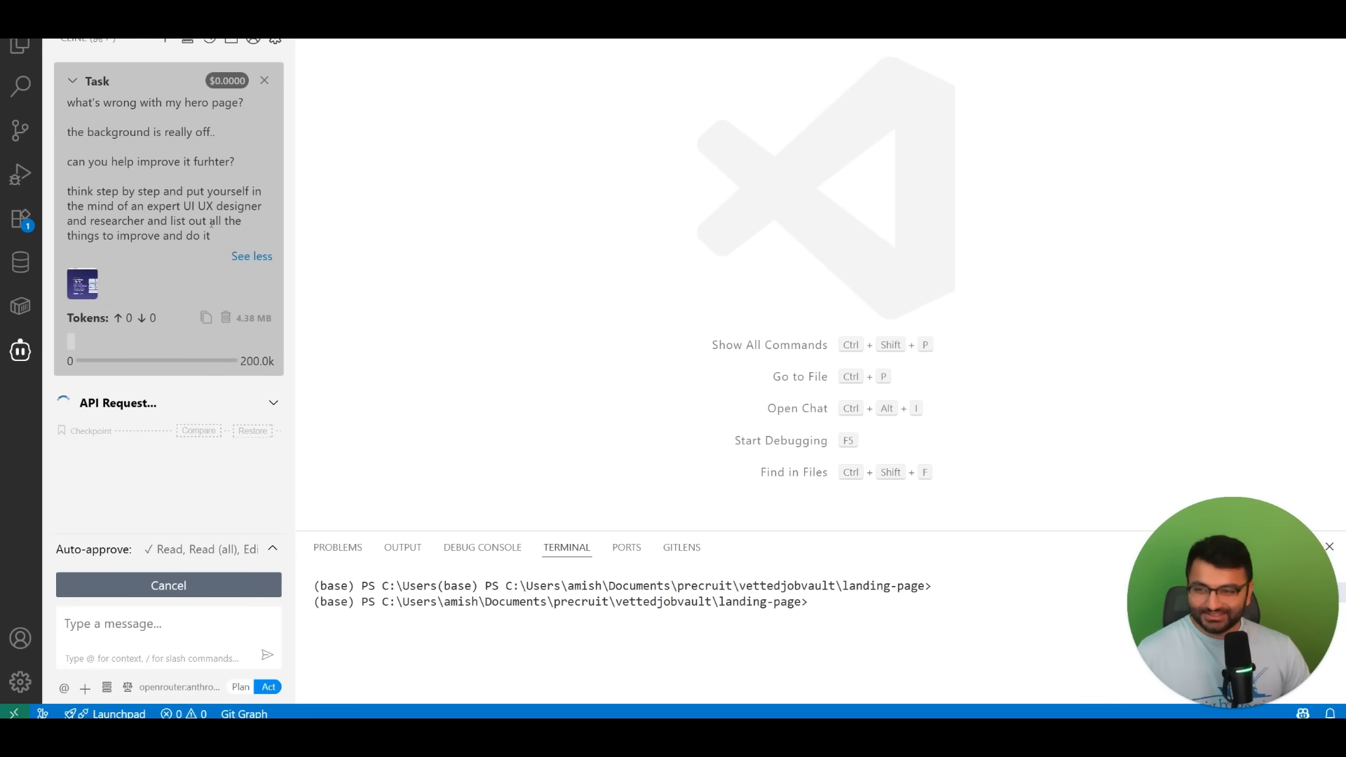
{"action": "mouse_move", "coordinate": [215, 249]}
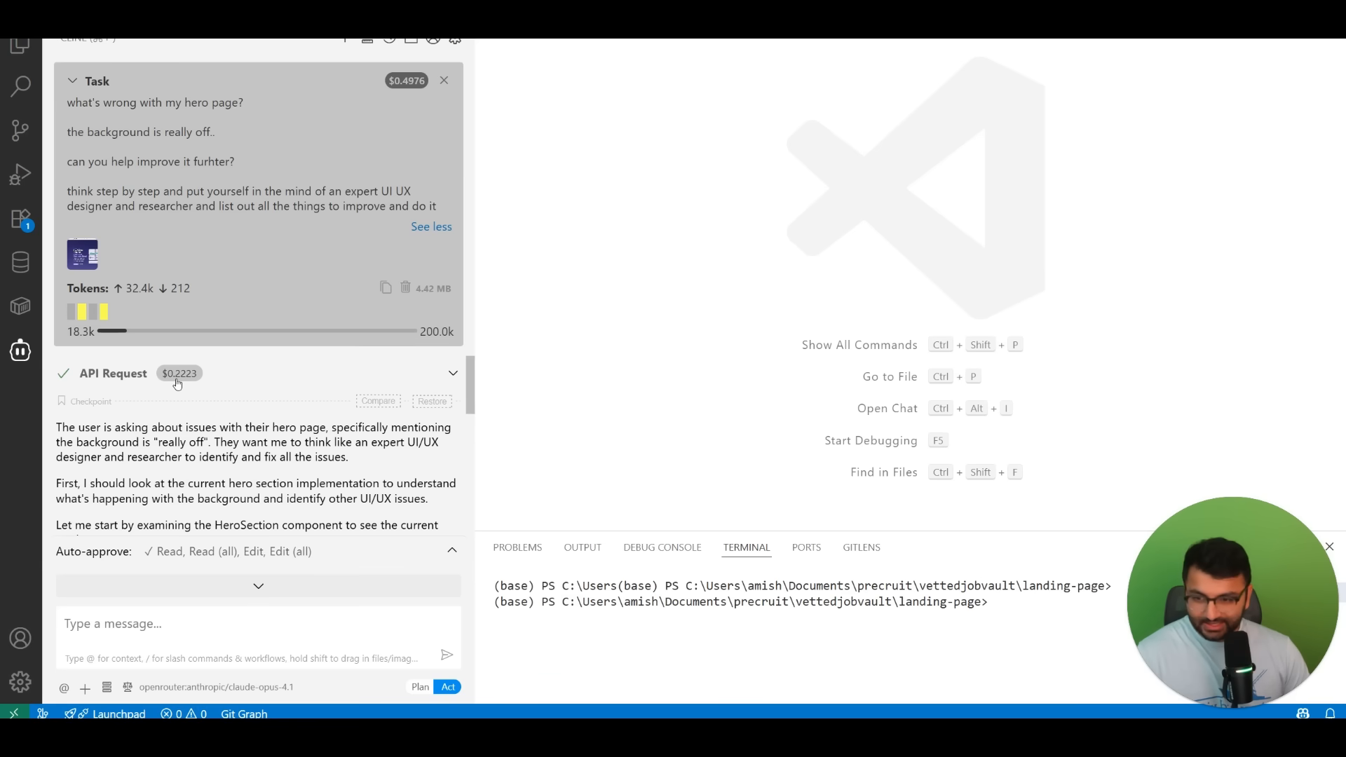
{"action": "mouse_move", "coordinate": [220, 405]}
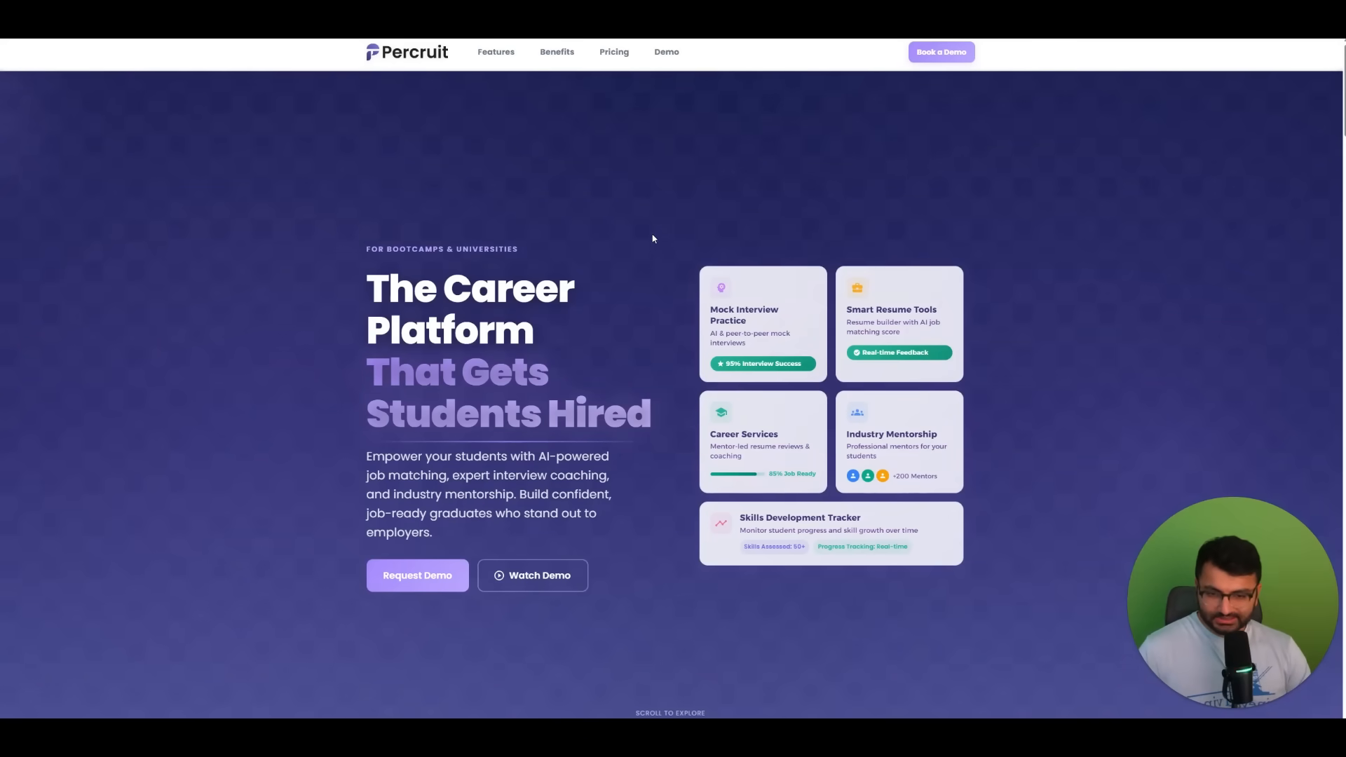
{"action": "mouse_move", "coordinate": [789, 185]}
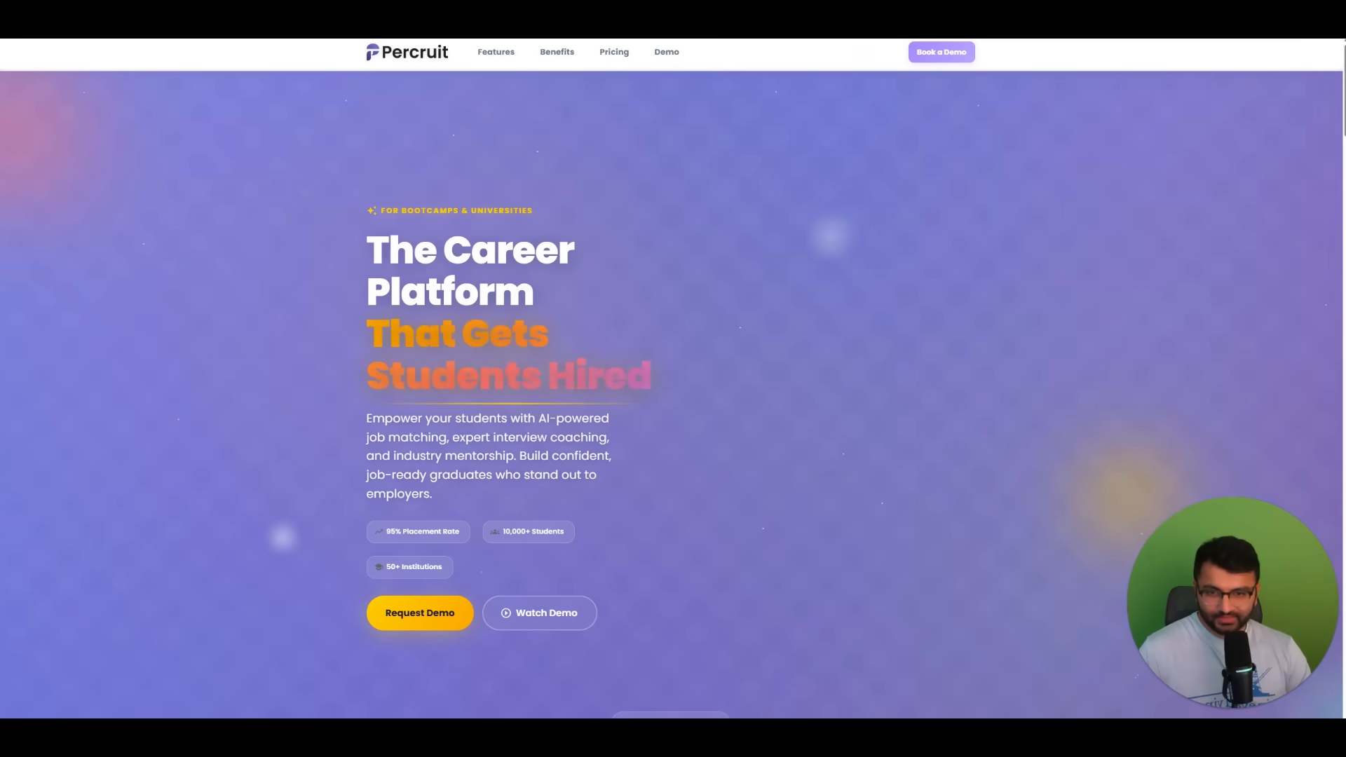
{"action": "mouse_move", "coordinate": [613, 152]}
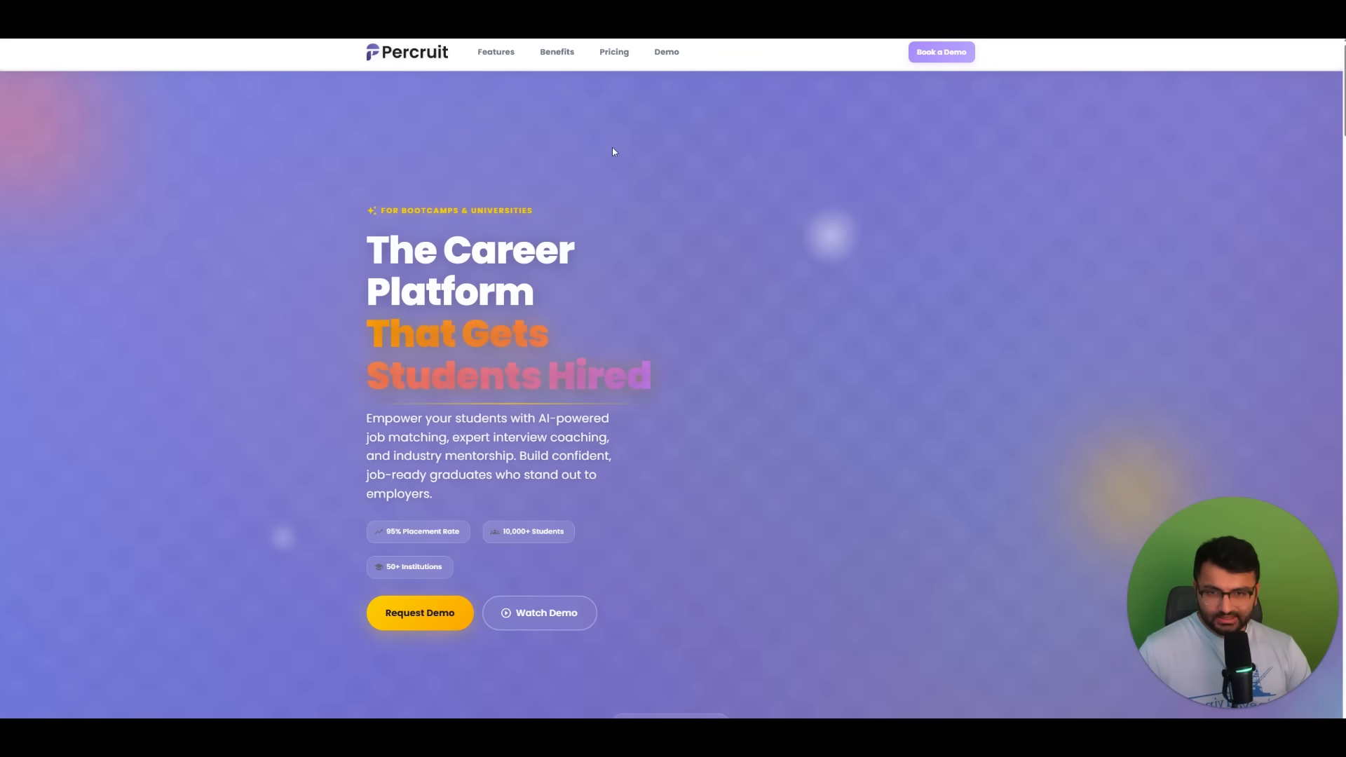
{"action": "mouse_move", "coordinate": [1018, 324]}
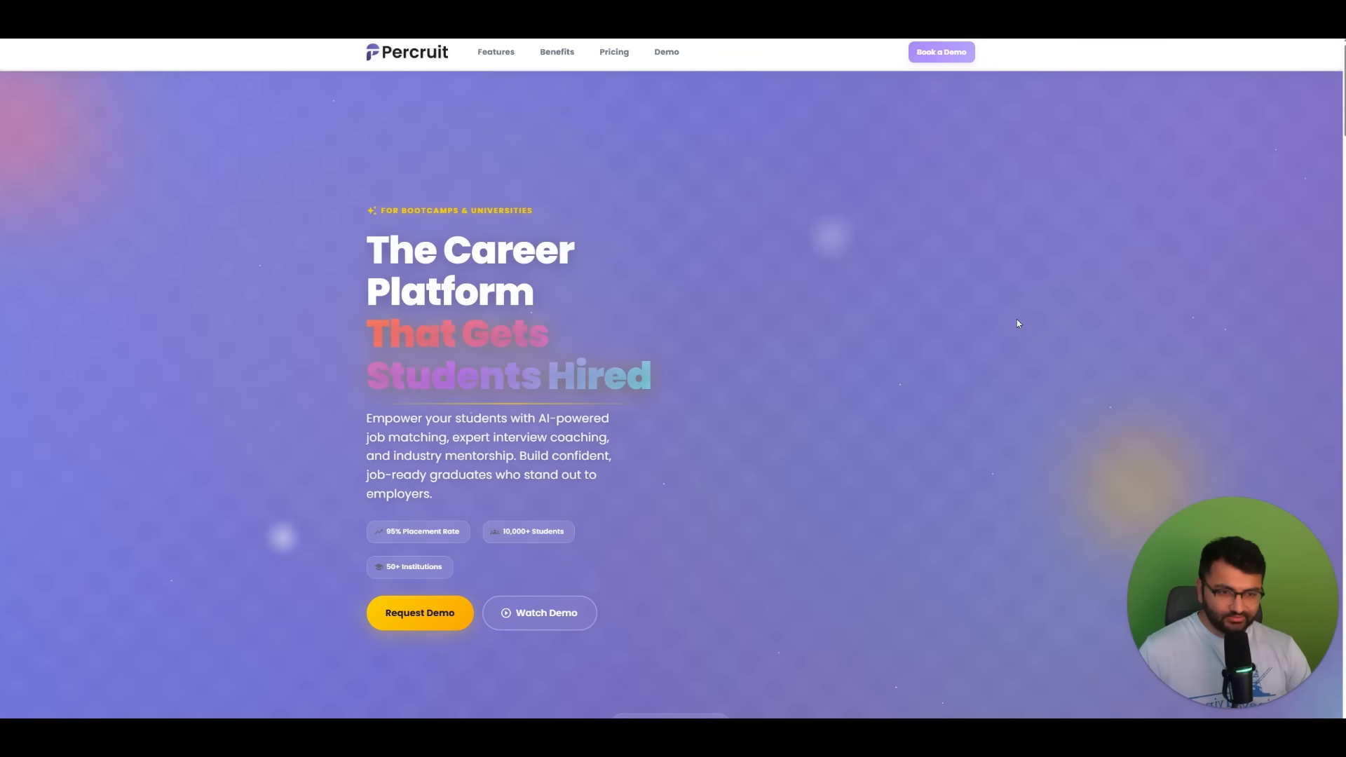
{"action": "mouse_move", "coordinate": [127, 498]}
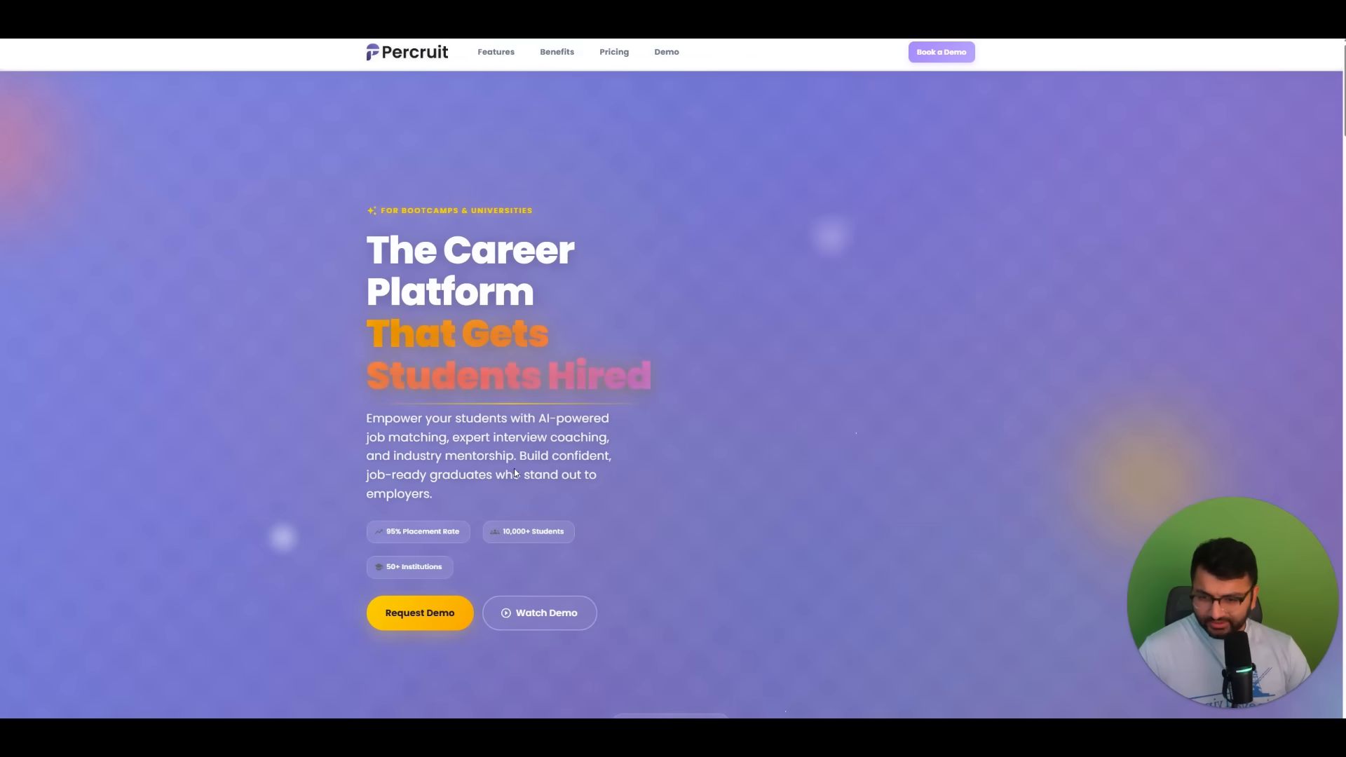
{"action": "mouse_move", "coordinate": [853, 519]}
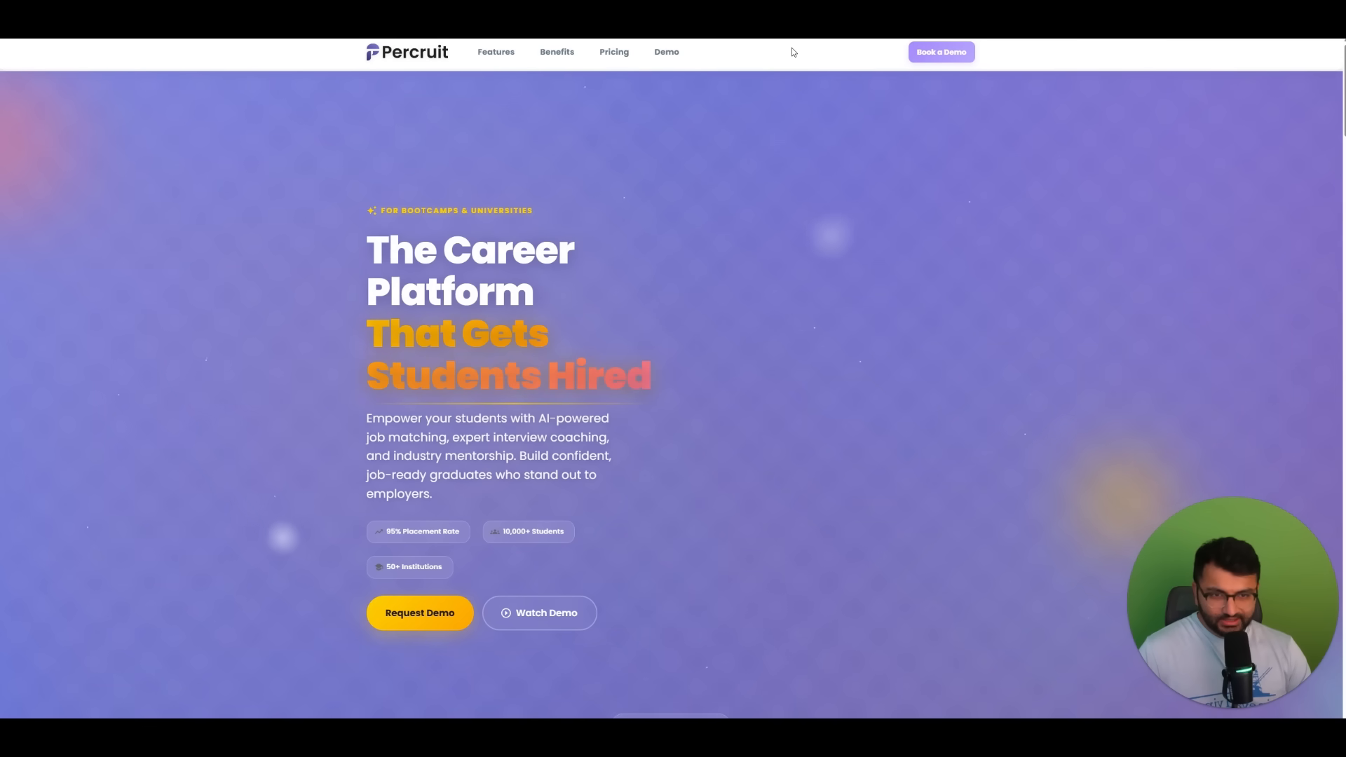
{"action": "mouse_move", "coordinate": [840, 196]}
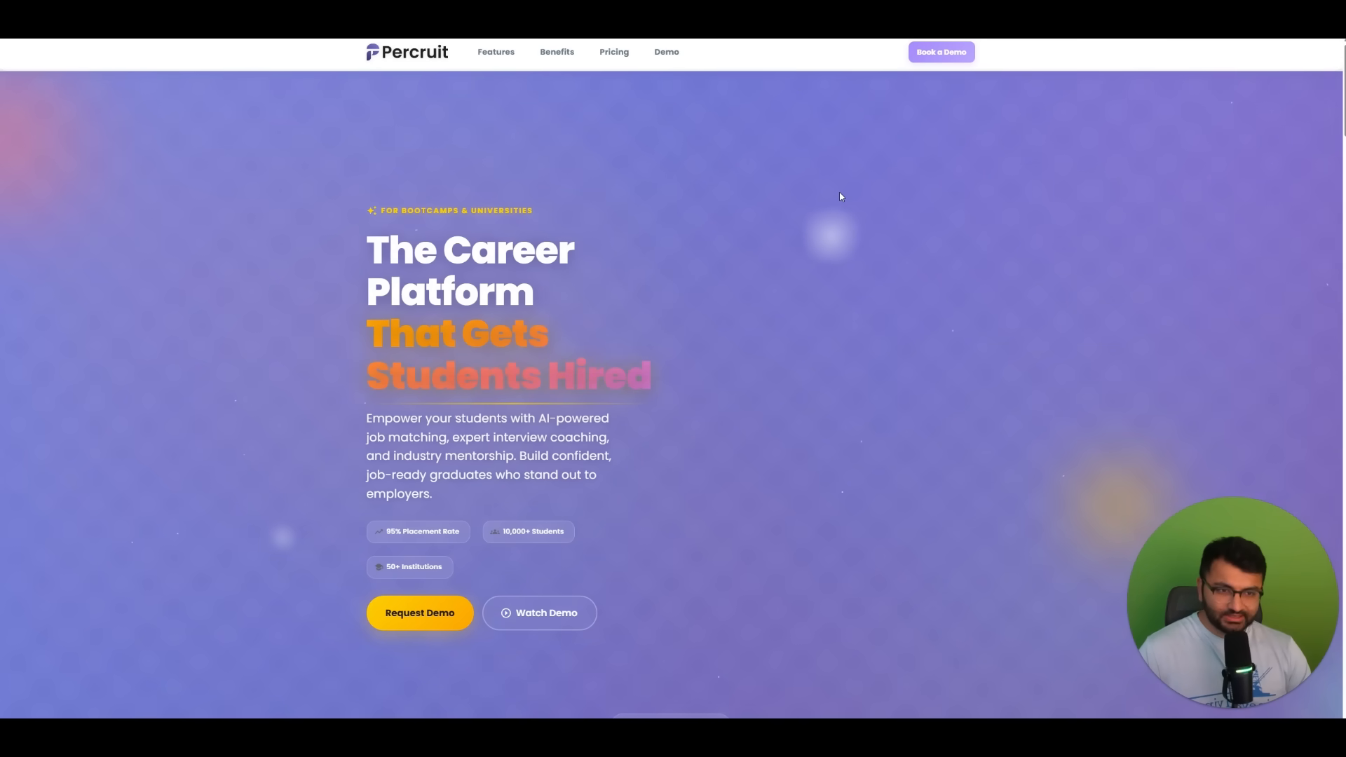
{"action": "mouse_move", "coordinate": [825, 429]}
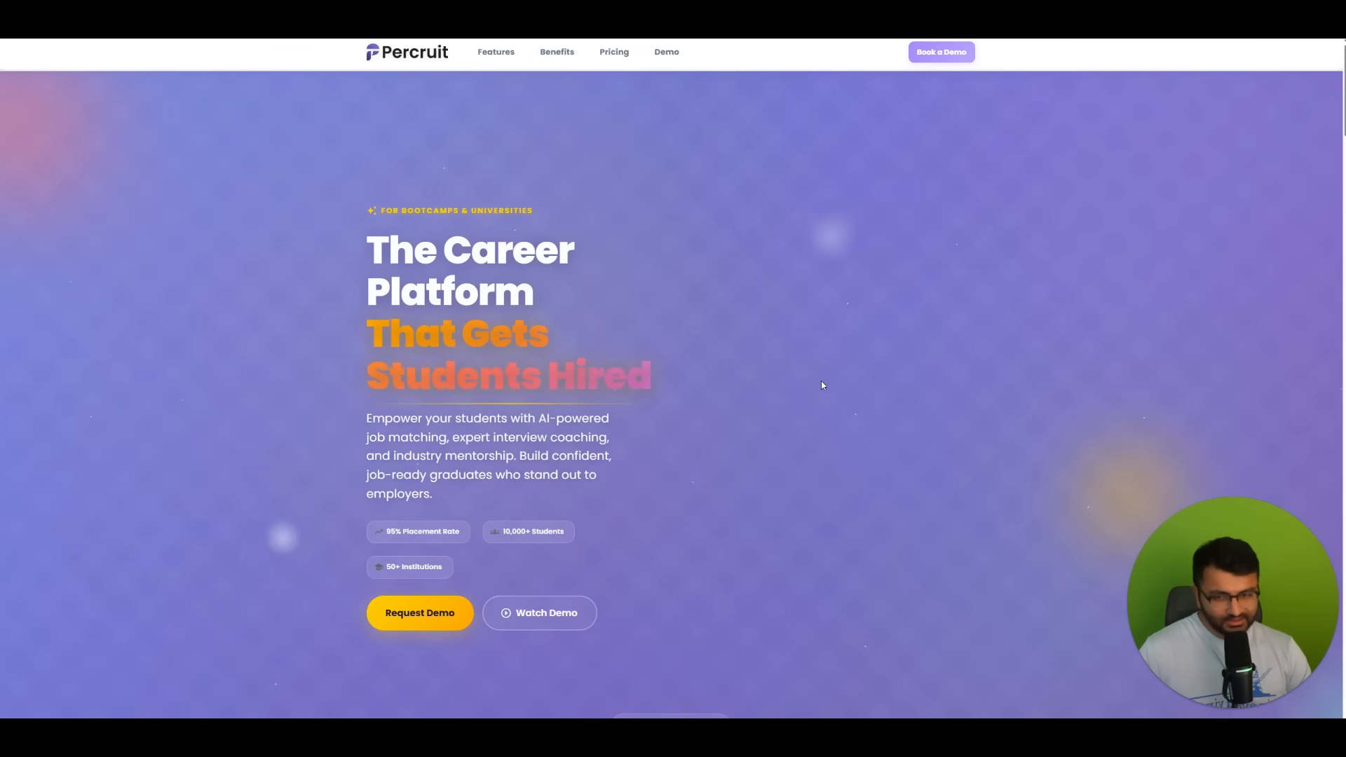
{"action": "mouse_move", "coordinate": [331, 480]}
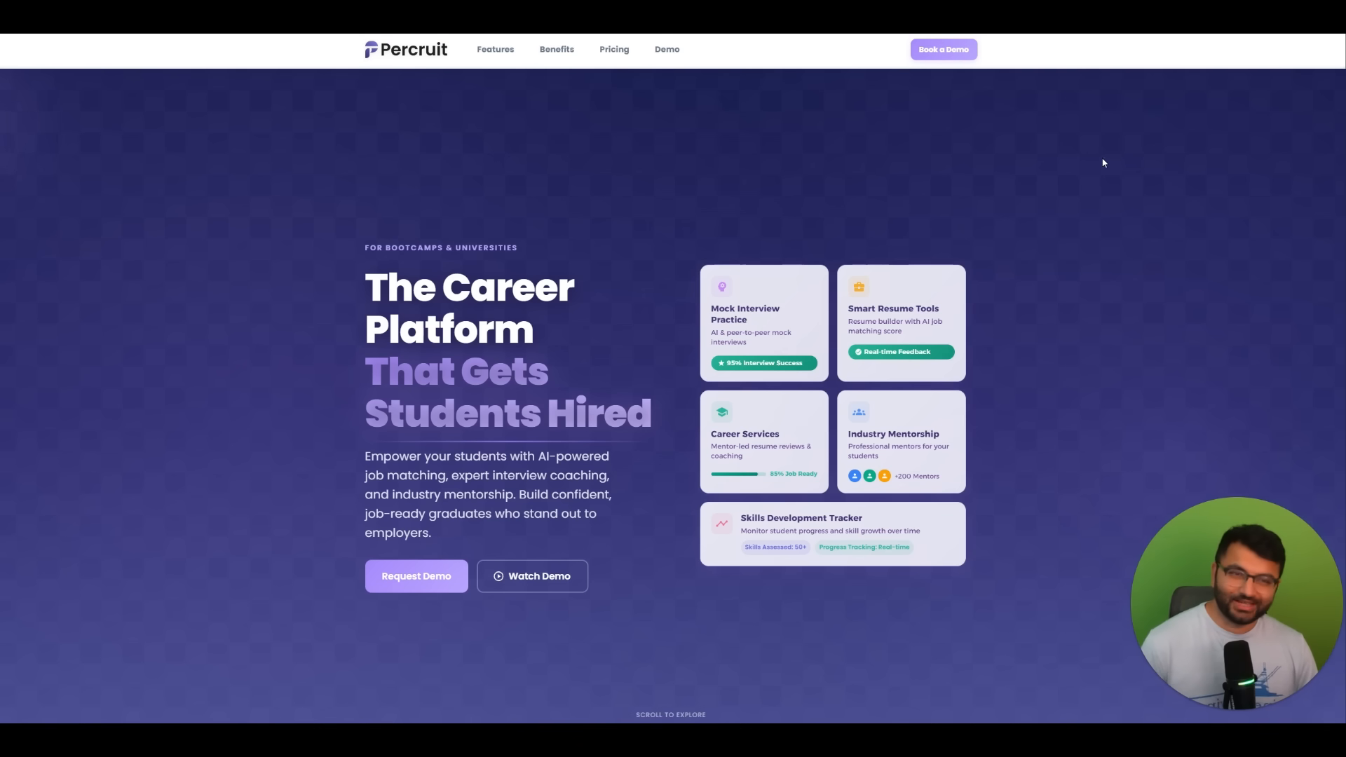
{"action": "mouse_move", "coordinate": [1007, 125]}
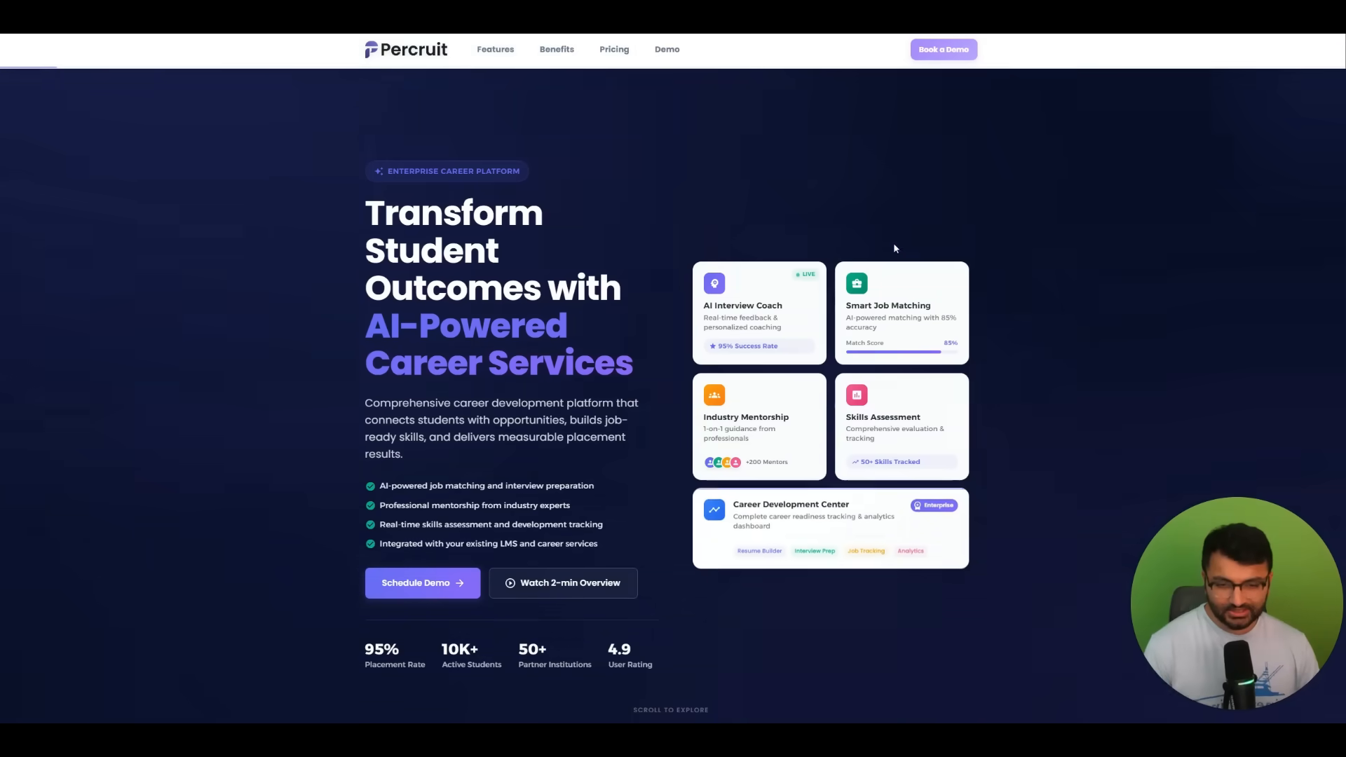
{"action": "mouse_move", "coordinate": [818, 153]}
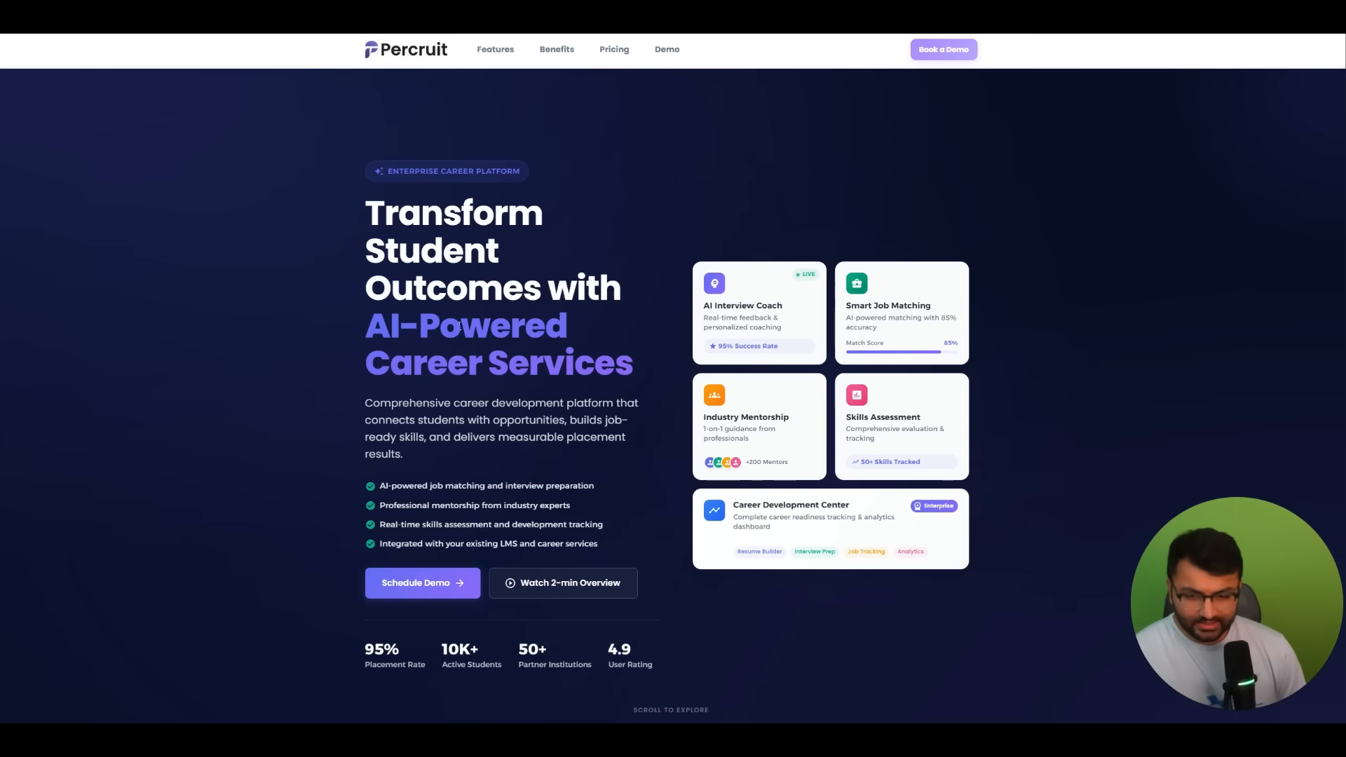
{"action": "mouse_move", "coordinate": [675, 503]}
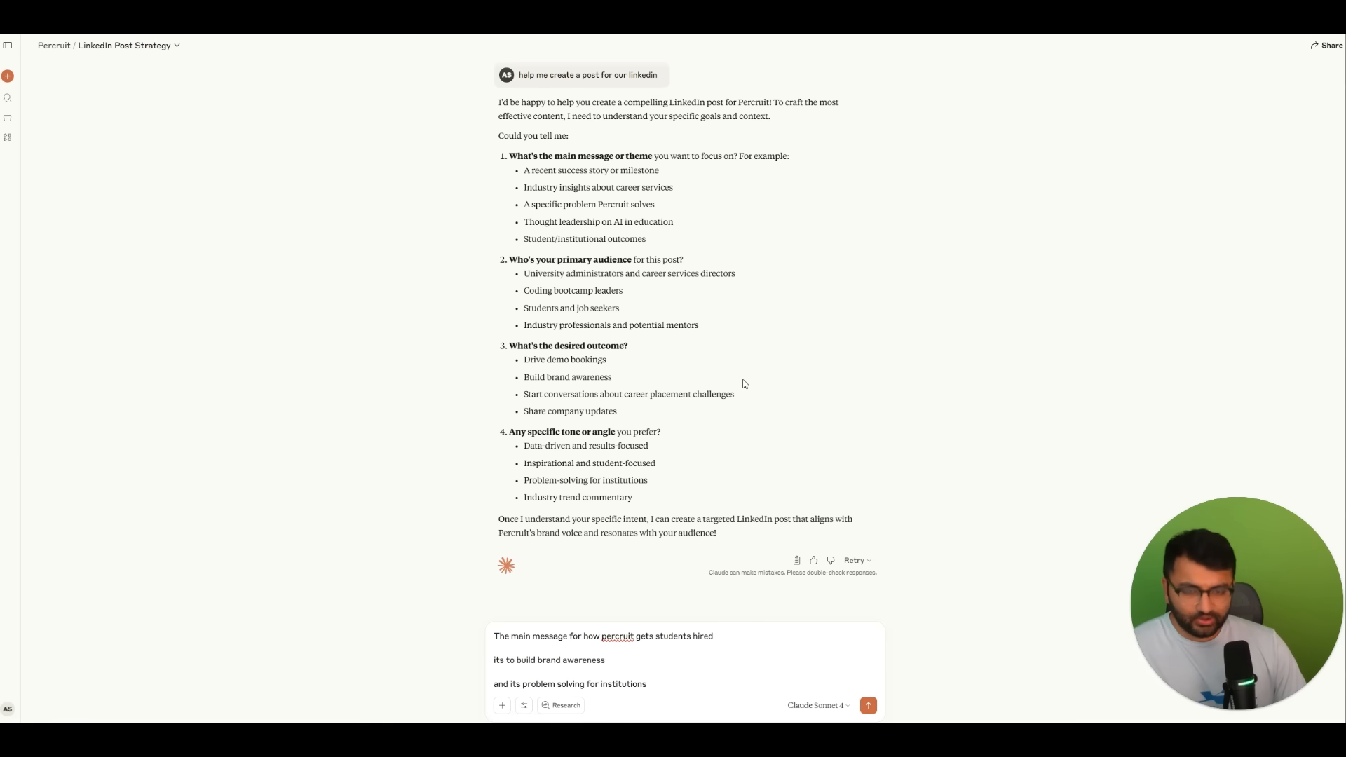
Send the Percruit main message and goals to Claude and select part of the generated post.
{"action": "left_click", "coordinate": [868, 706]}
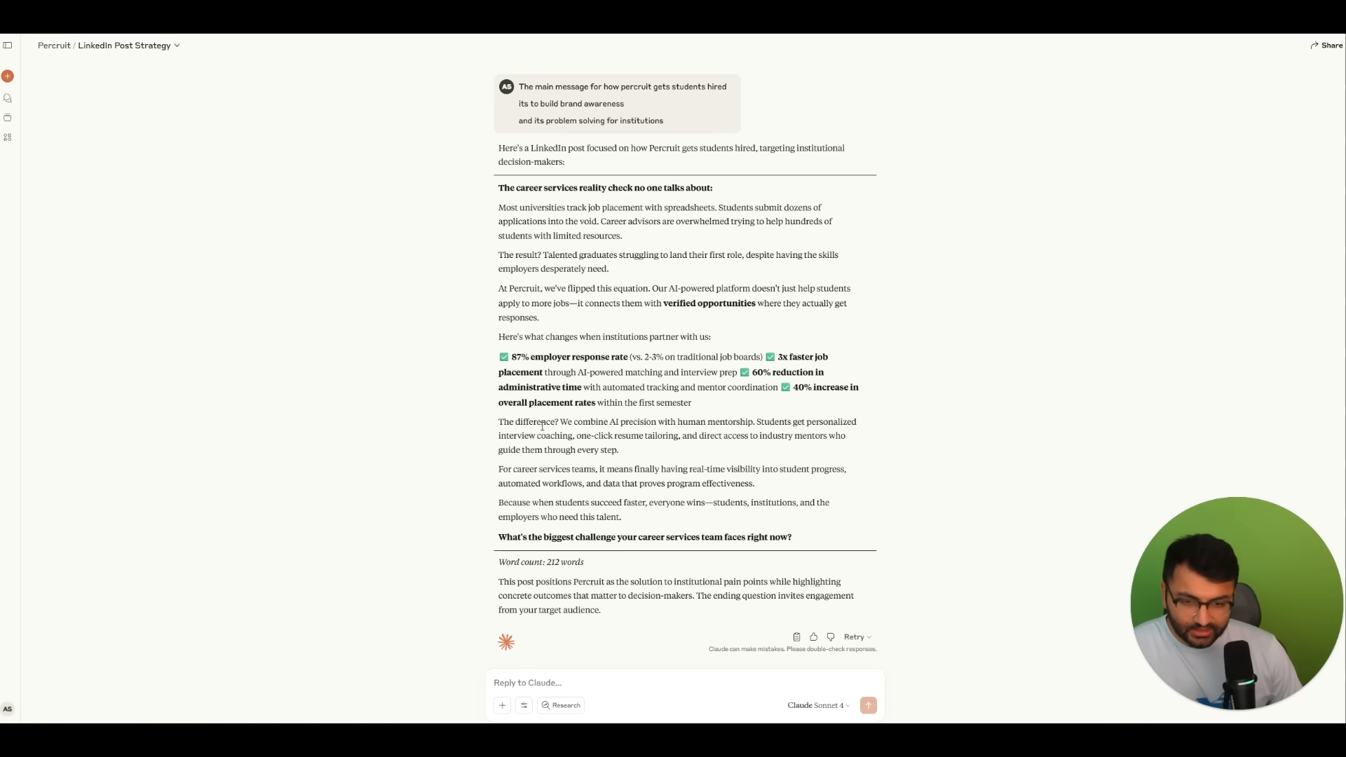
{"action": "left_click_drag", "start_coordinate": [501, 207], "coordinate": [547, 303]}
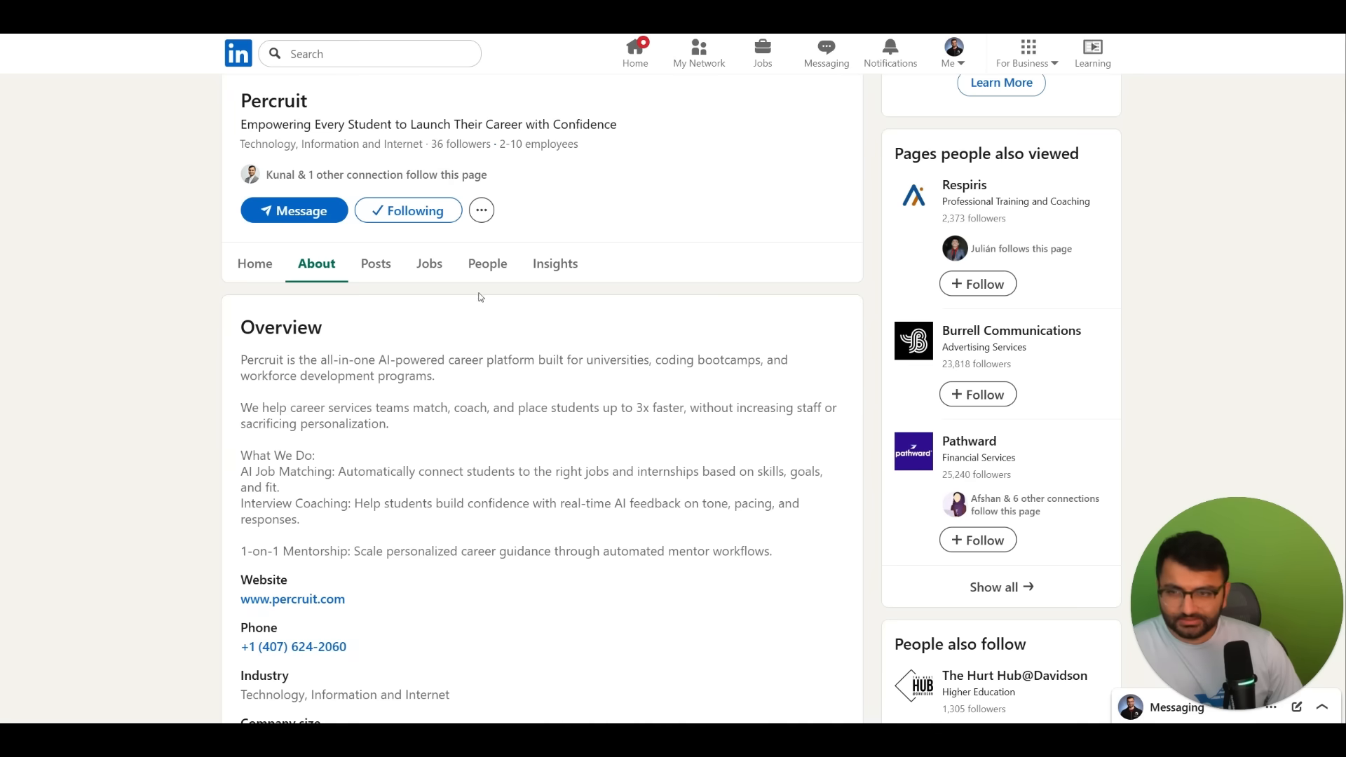
Scroll Percruit's LinkedIn company page to review its About details and page posts.
{"action": "scroll", "scroll_direction": "down", "scroll_amount": 3}
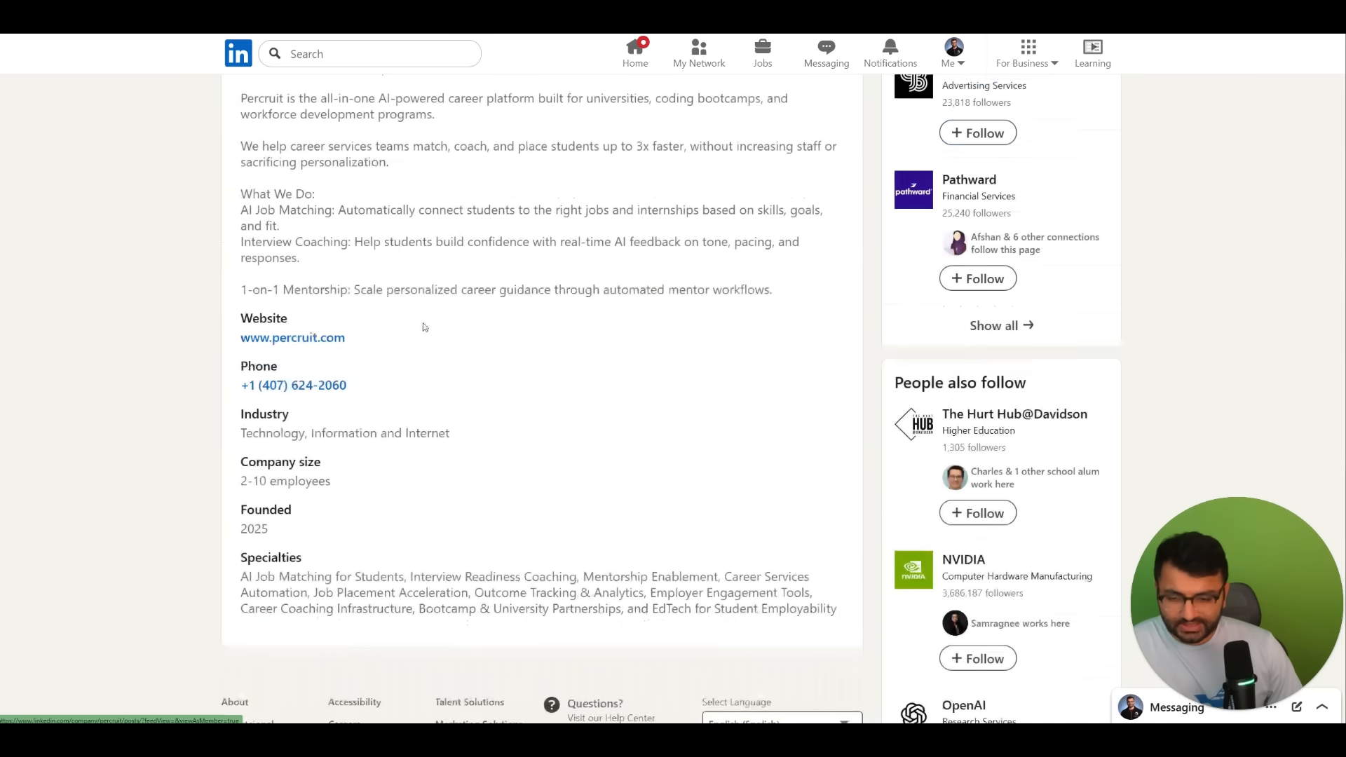
{"action": "scroll", "scroll_direction": "up", "scroll_amount": 3}
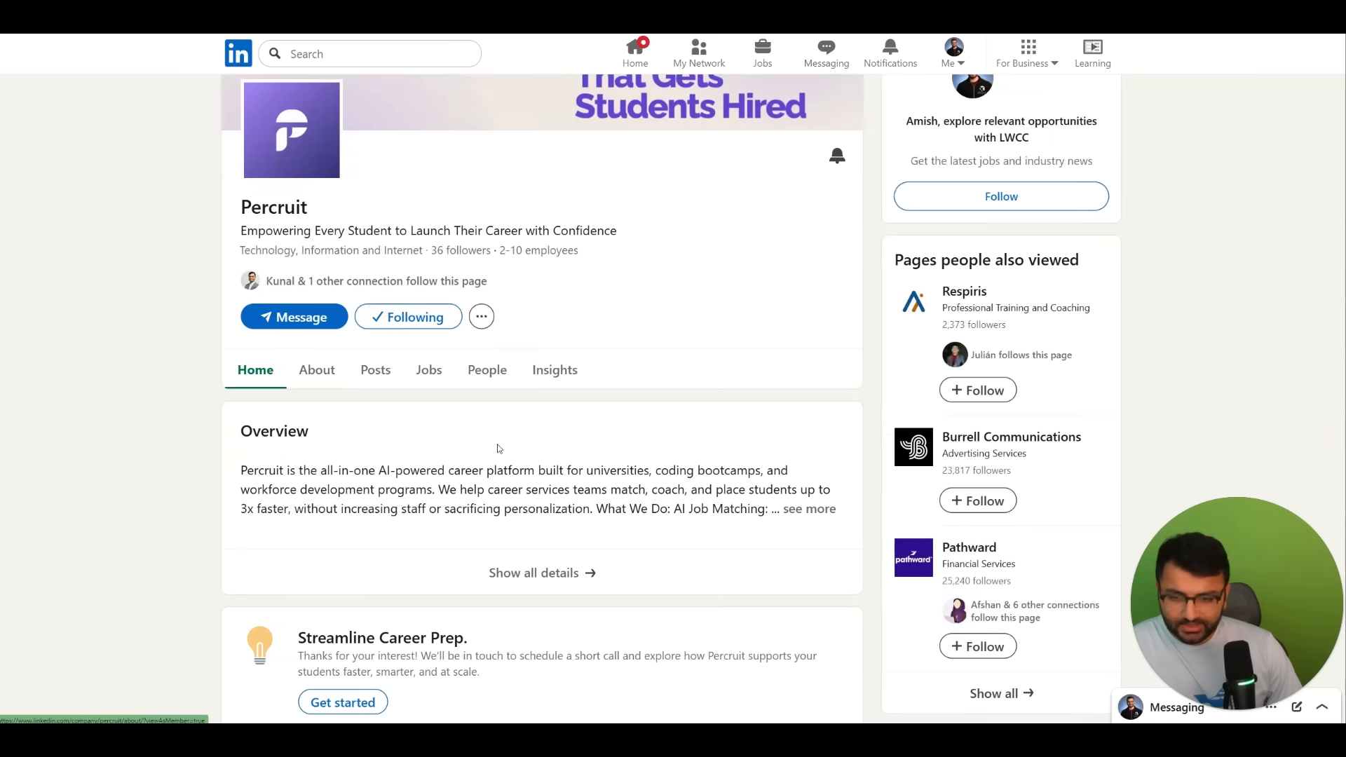
{"action": "scroll", "scroll_direction": "down", "scroll_amount": 3}
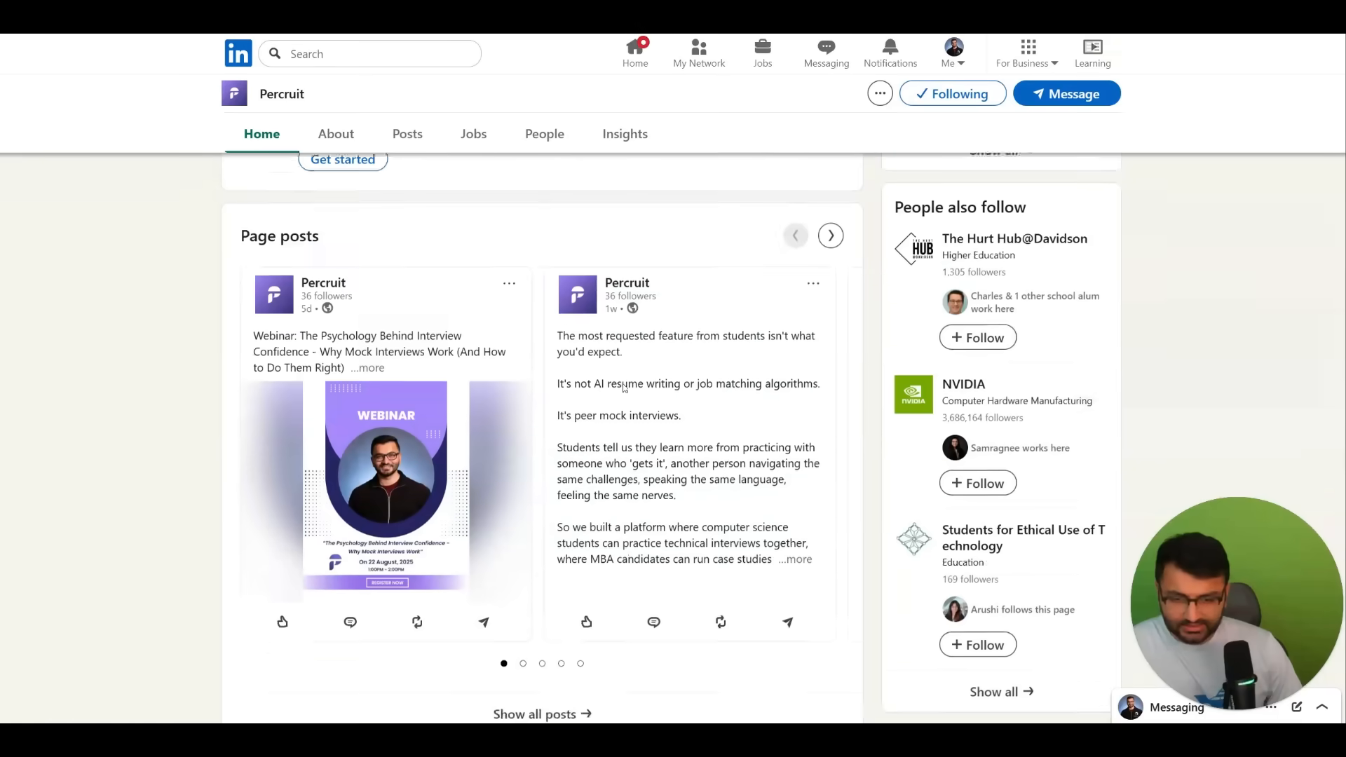
{"action": "scroll", "scroll_direction": "up", "scroll_amount": 3}
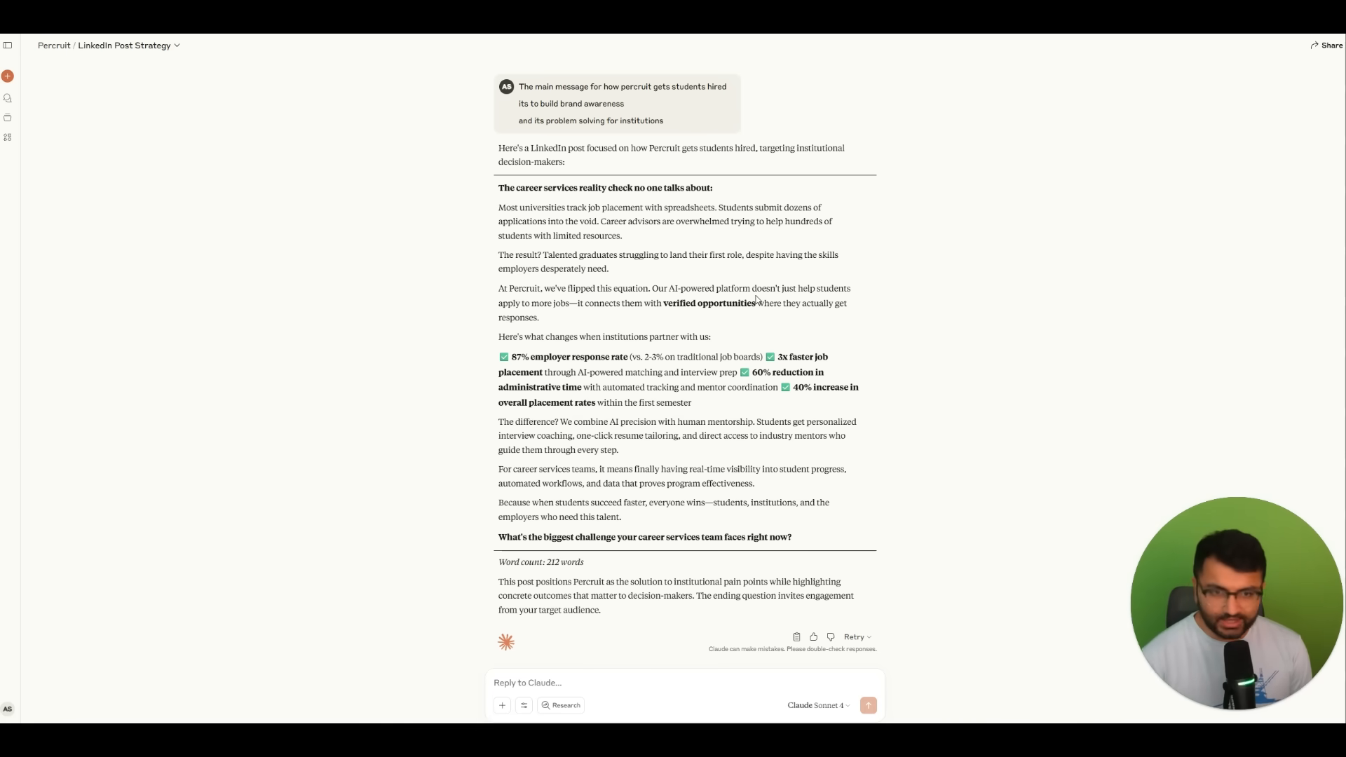
{"action": "mouse_move", "coordinate": [102, 90]}
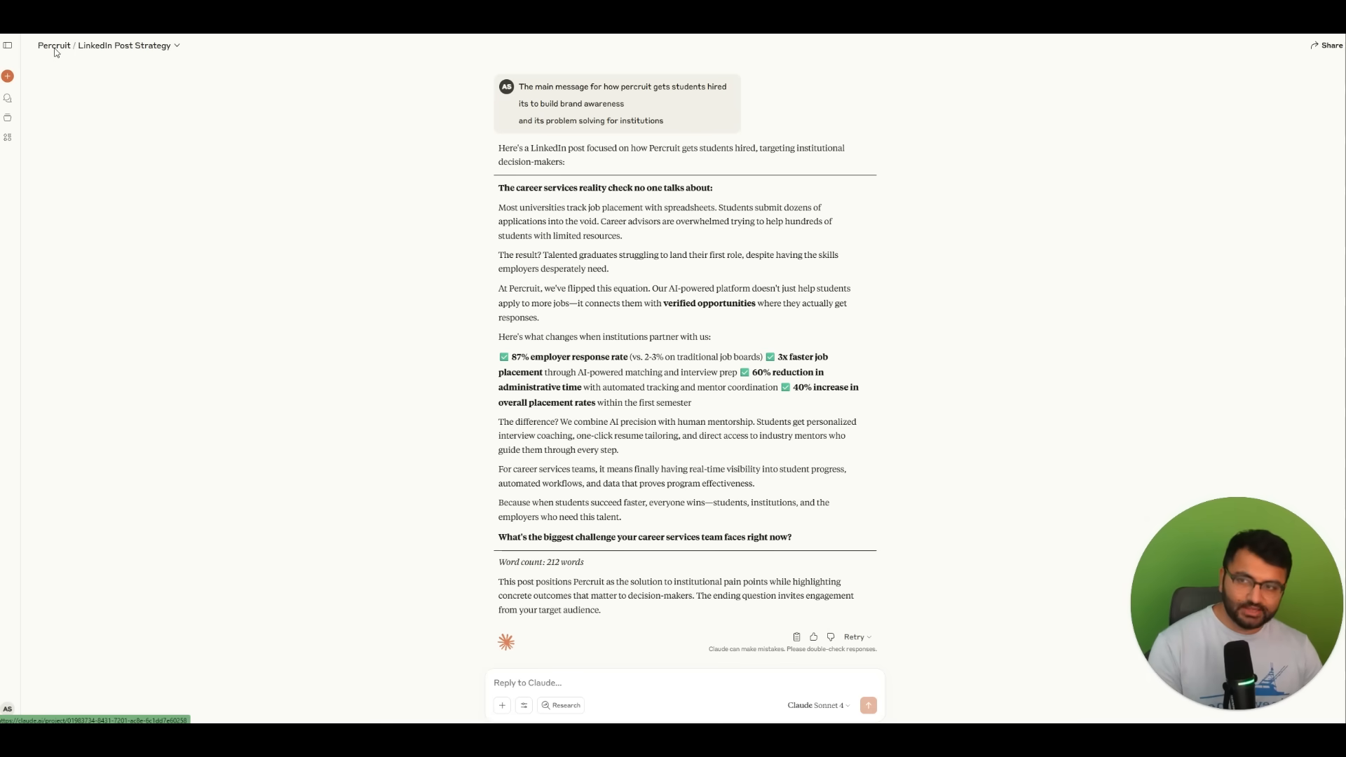
Return to the Percruit project overview via the breadcrumb.
{"action": "left_click", "coordinate": [53, 45]}
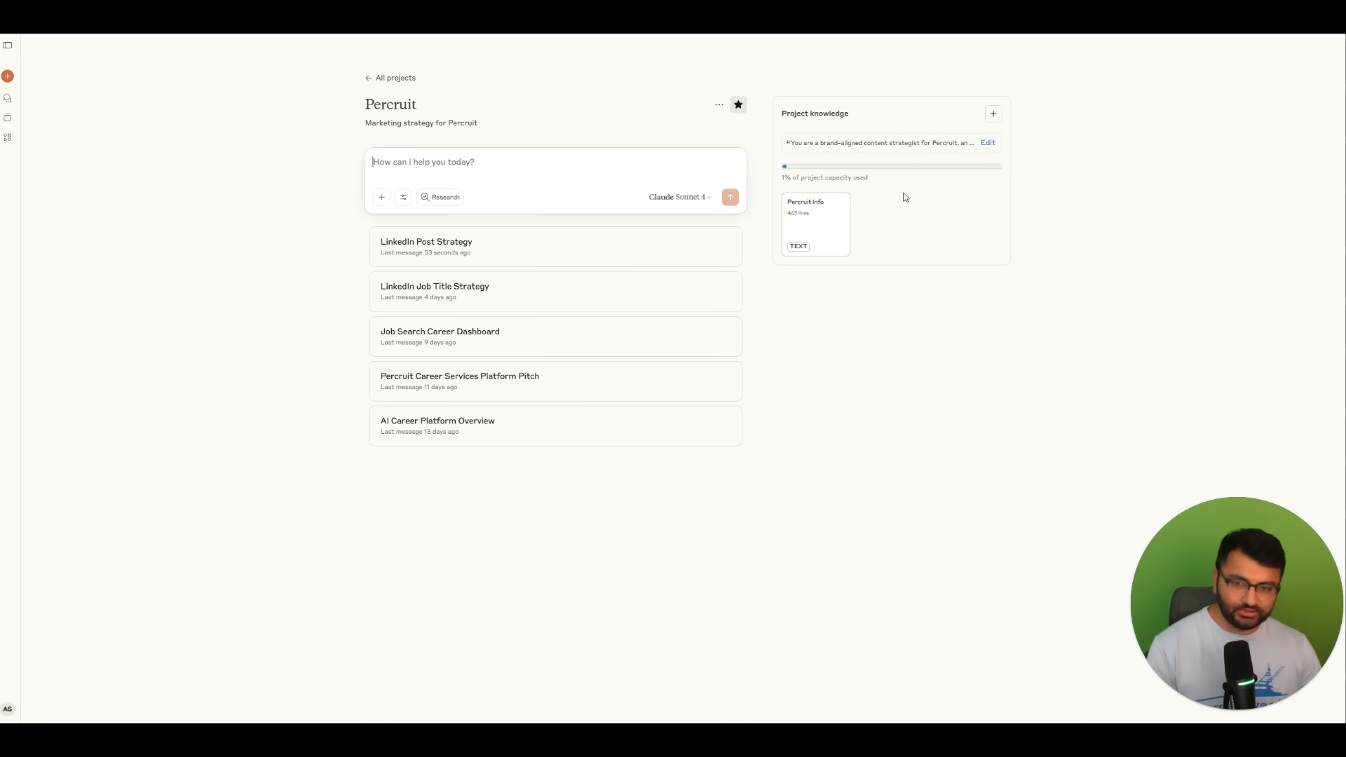
{"action": "mouse_move", "coordinate": [994, 113]}
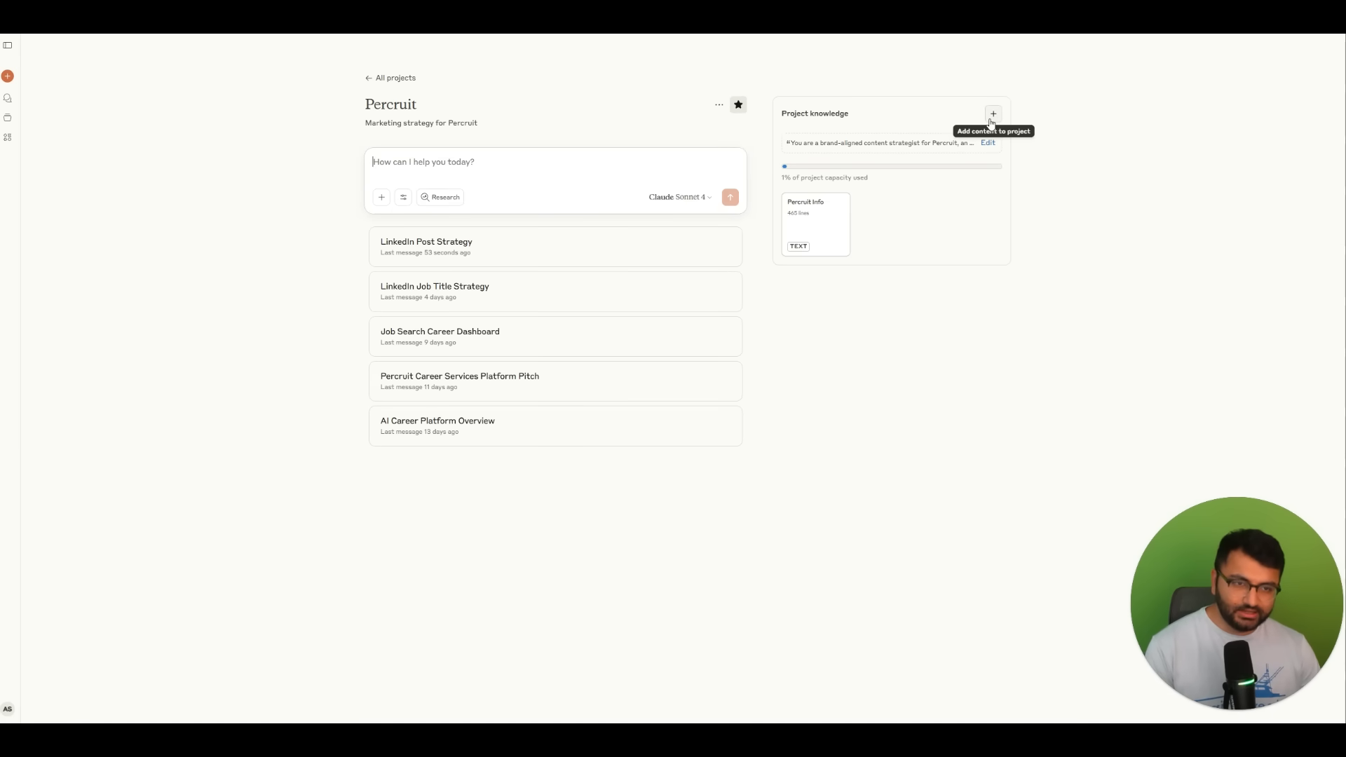
{"action": "left_click", "coordinate": [993, 114]}
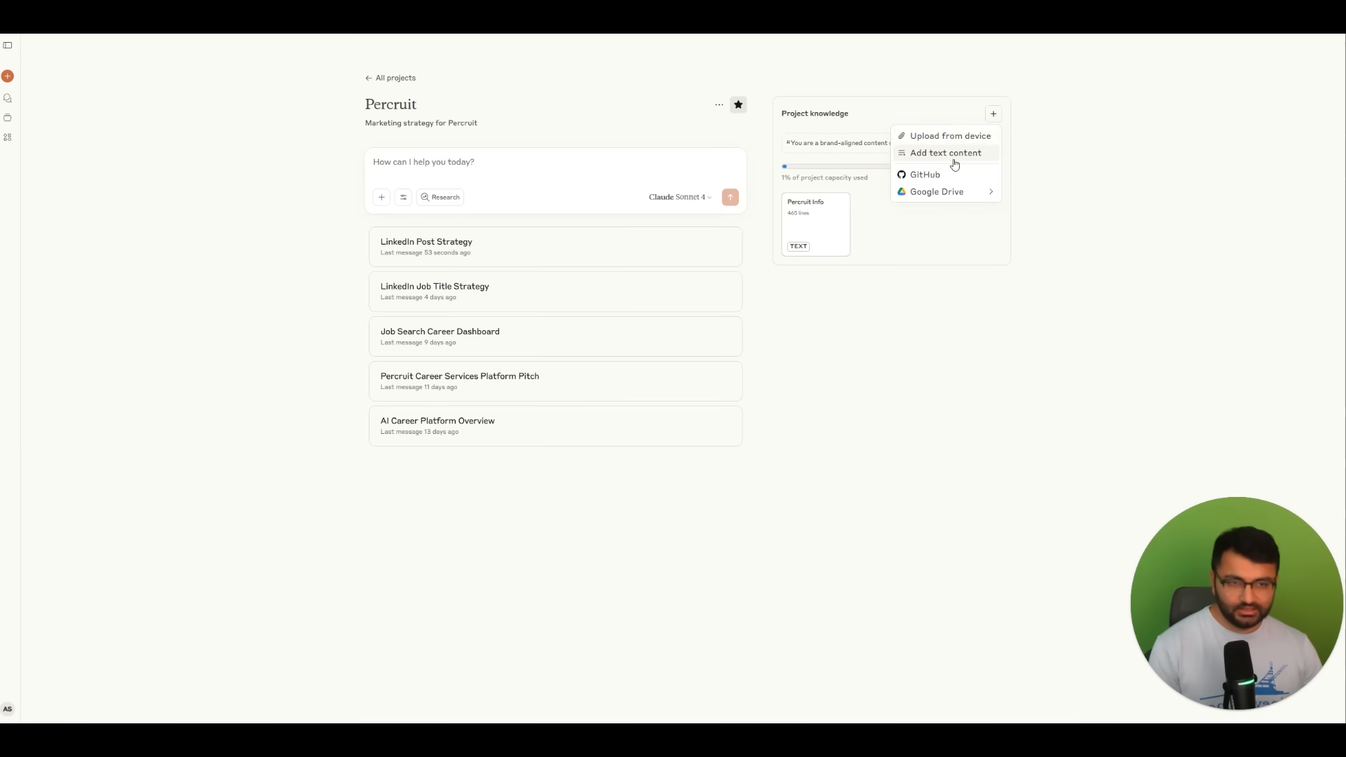
{"action": "left_click", "coordinate": [946, 151]}
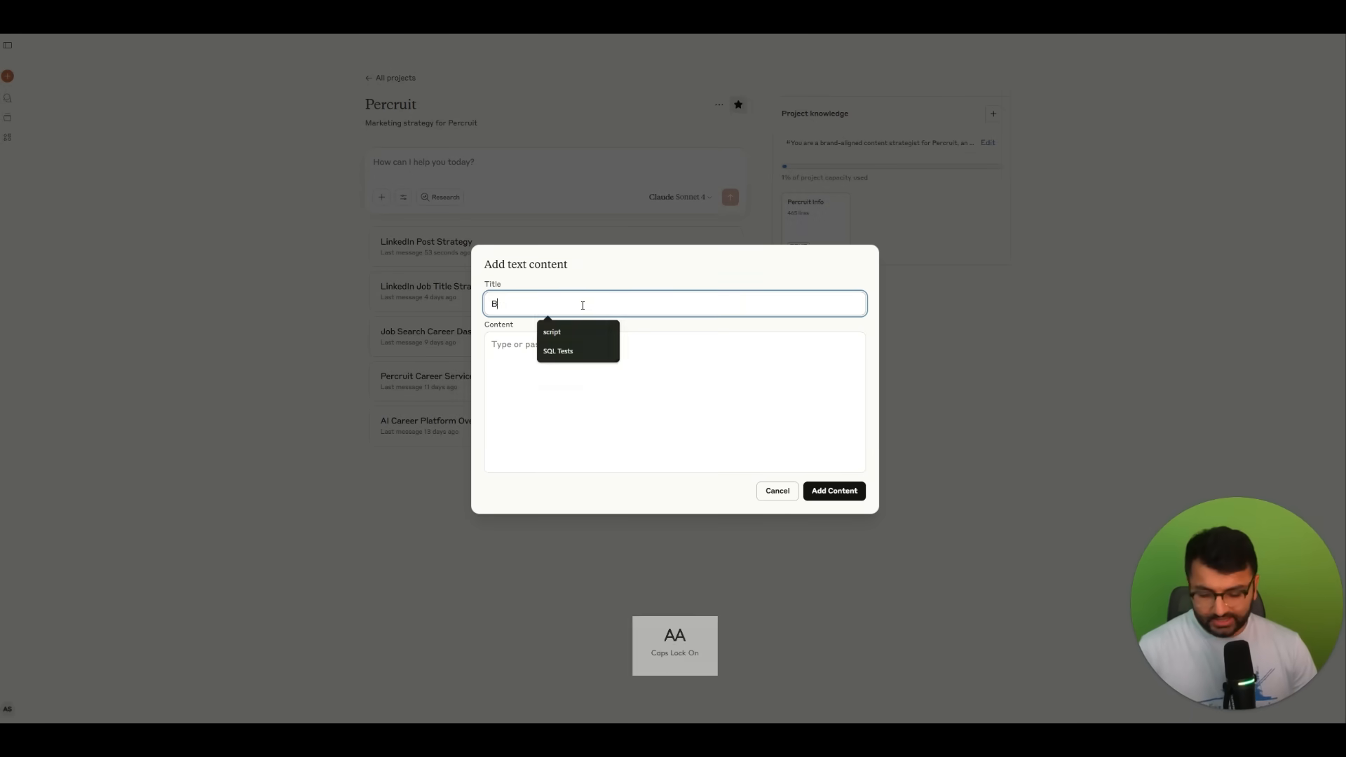
{"action": "type", "text": "rand writing guidelines nad style"}
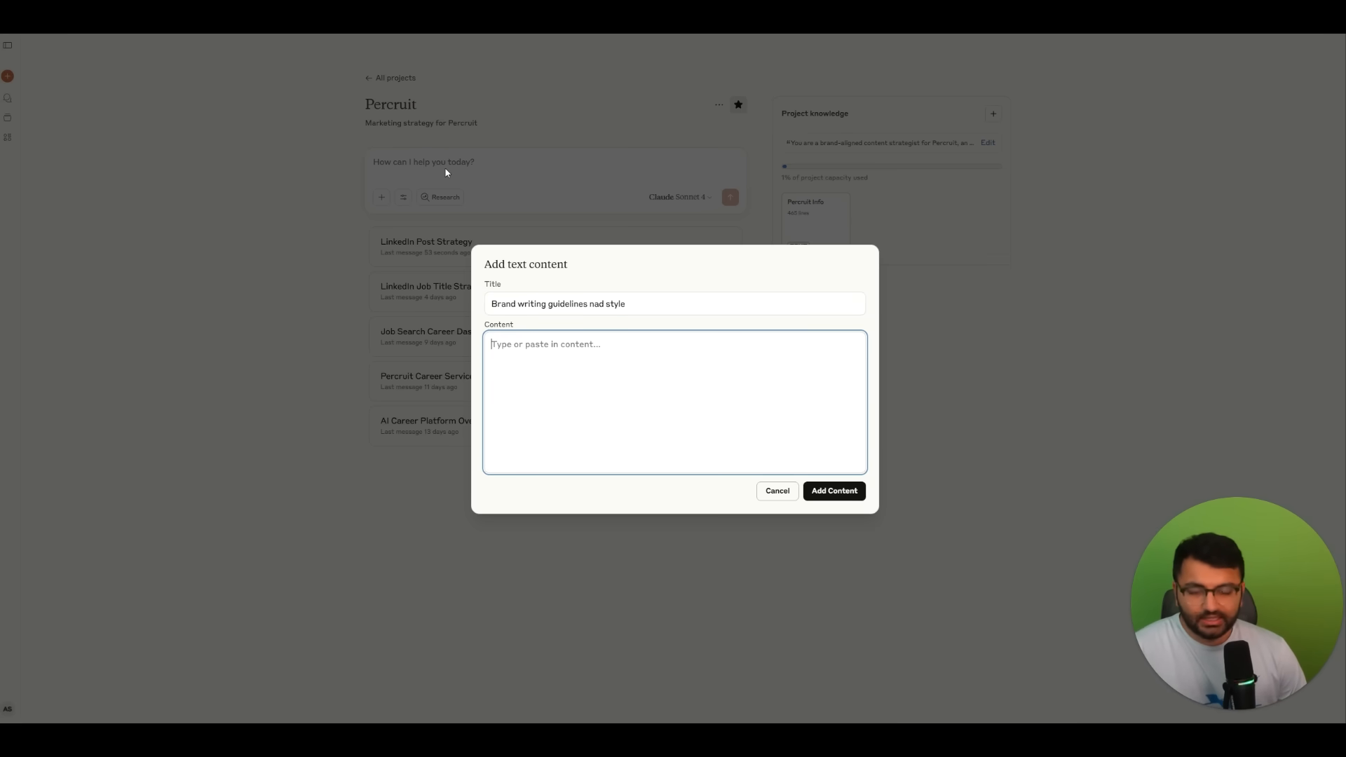
{"action": "mouse_move", "coordinate": [453, 143]}
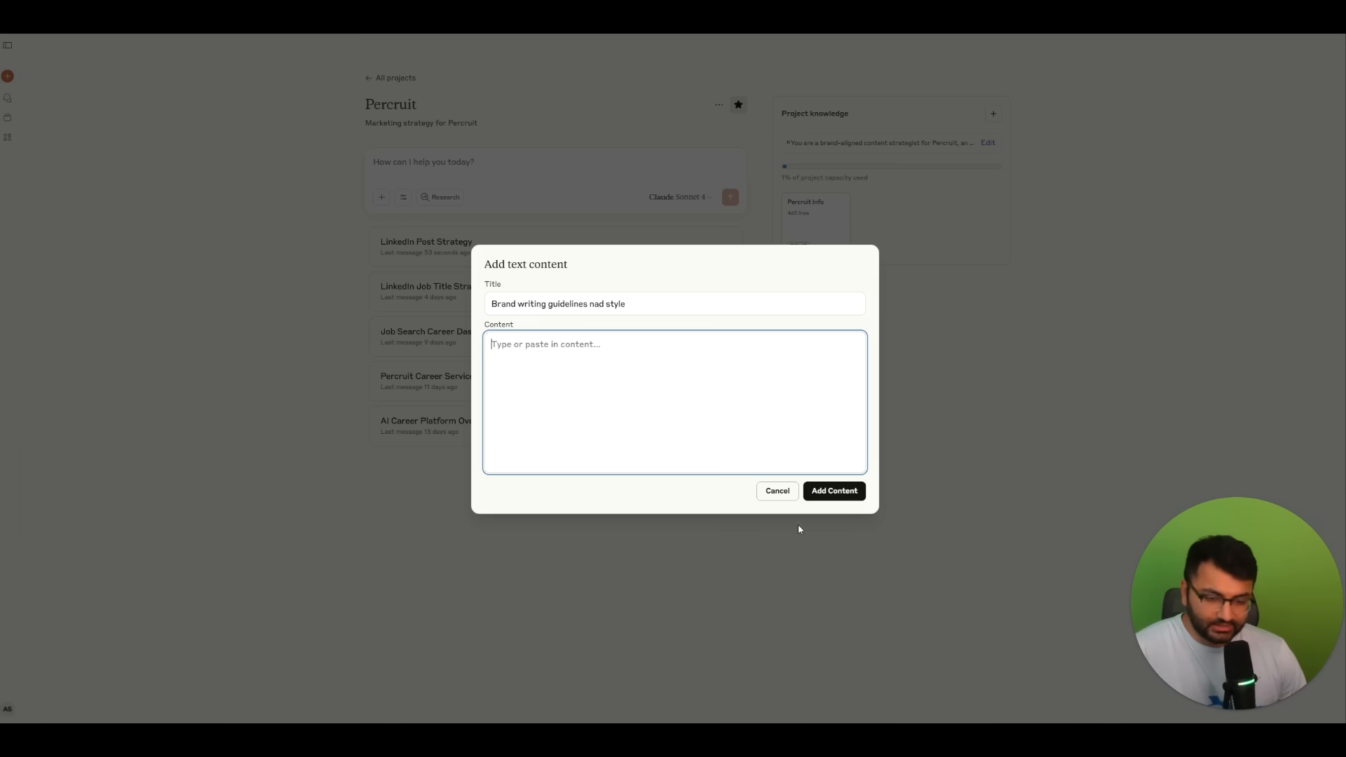
{"action": "left_click", "coordinate": [832, 491]}
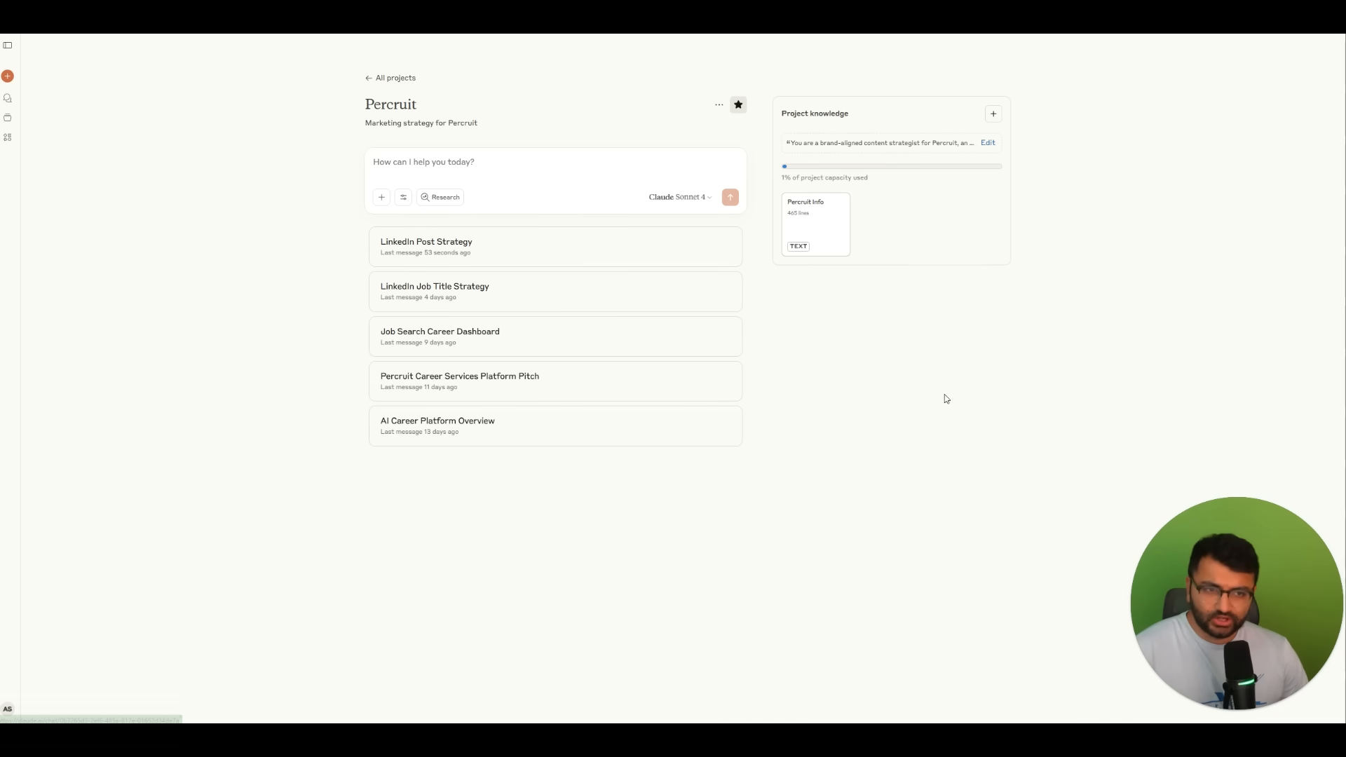
{"action": "mouse_move", "coordinate": [894, 331]}
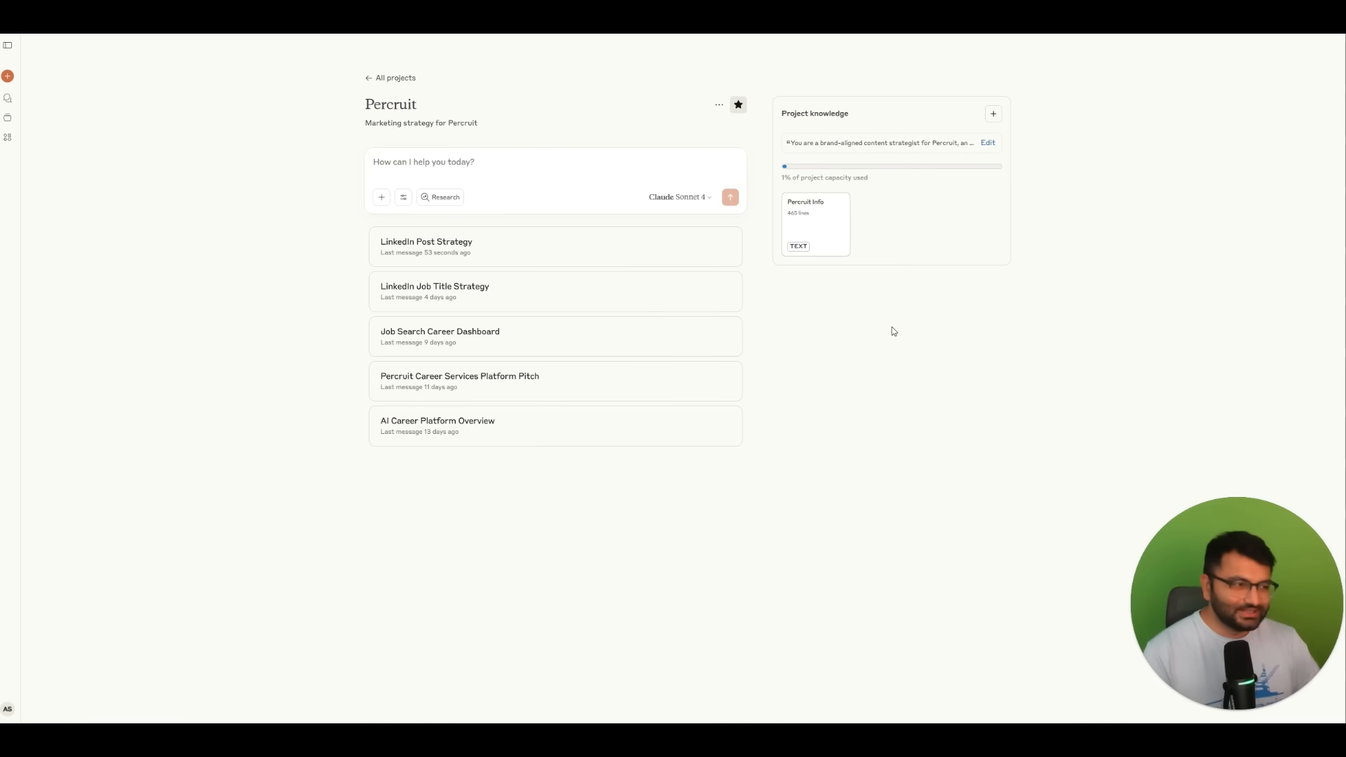
{"action": "mouse_move", "coordinate": [222, 350]}
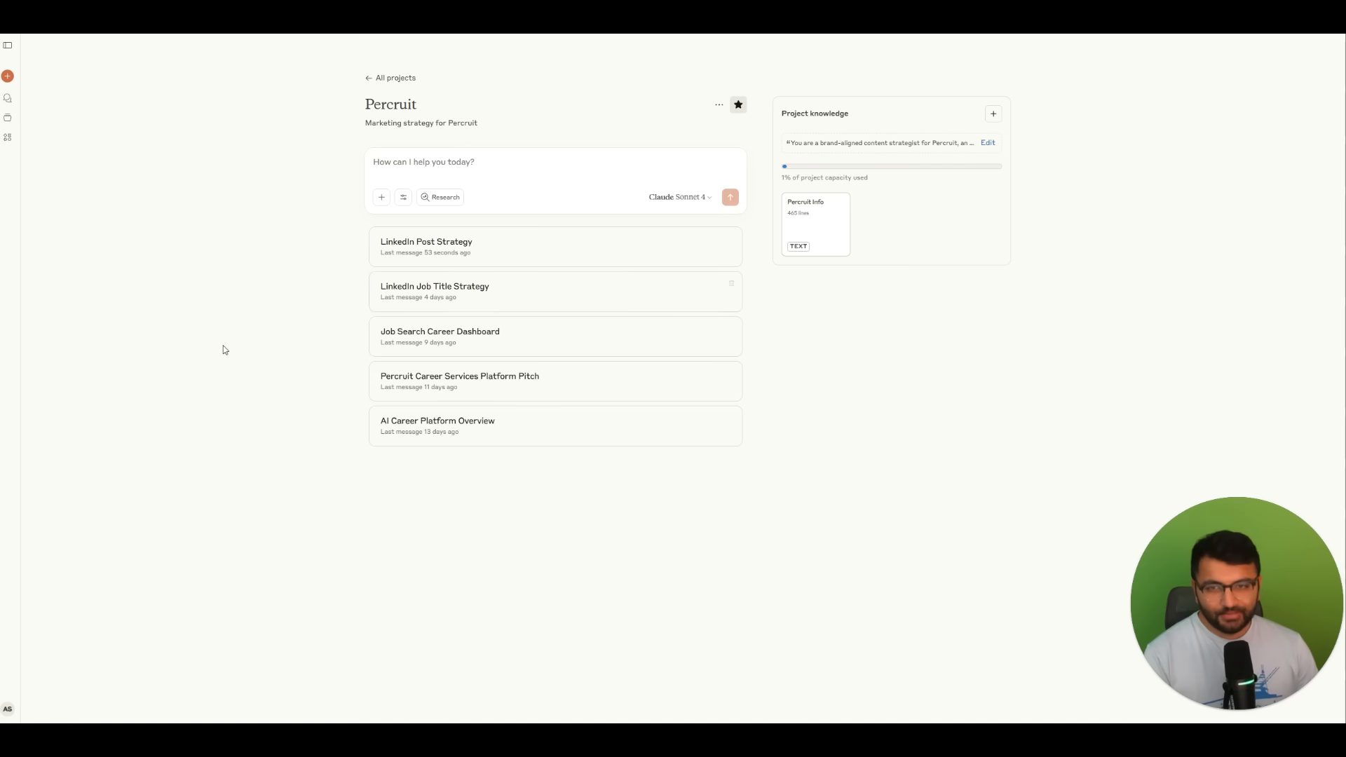
{"action": "mouse_move", "coordinate": [181, 183]}
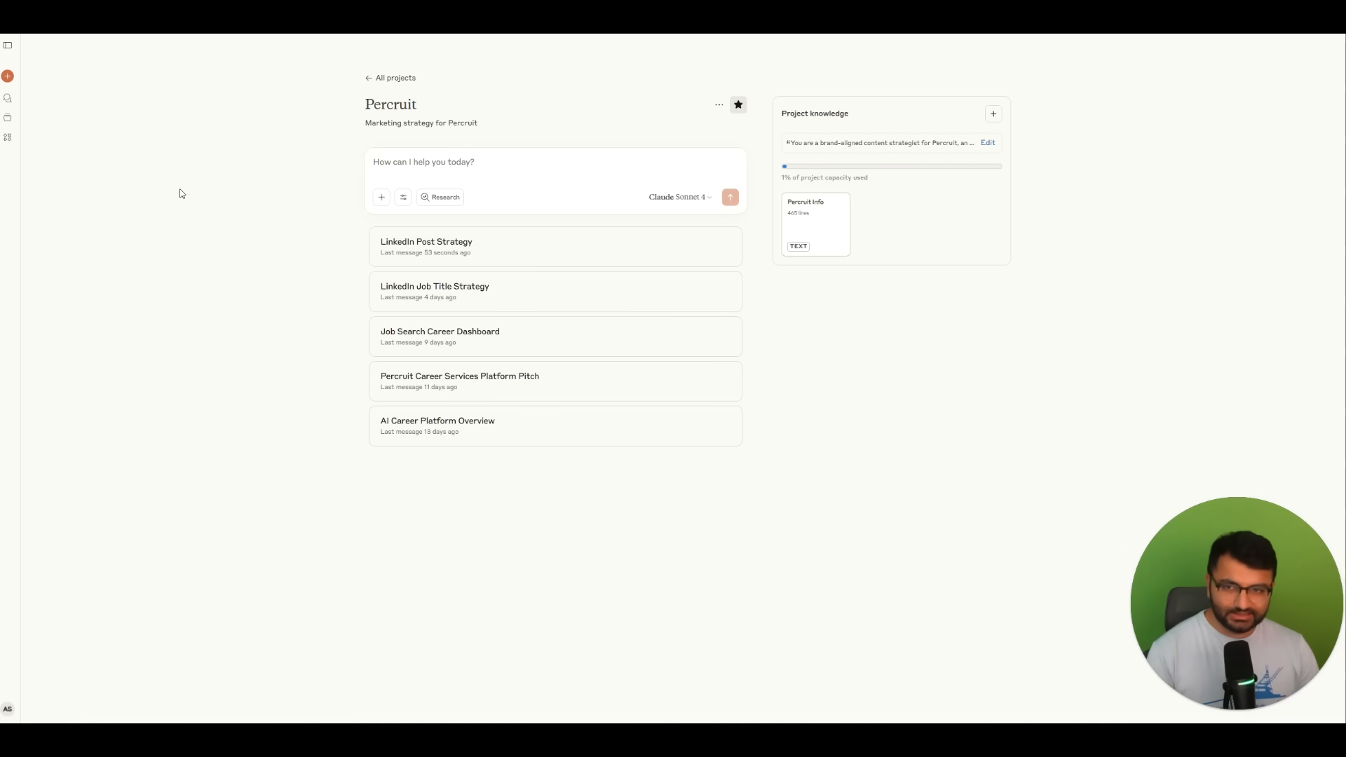
{"action": "mouse_move", "coordinate": [813, 225]}
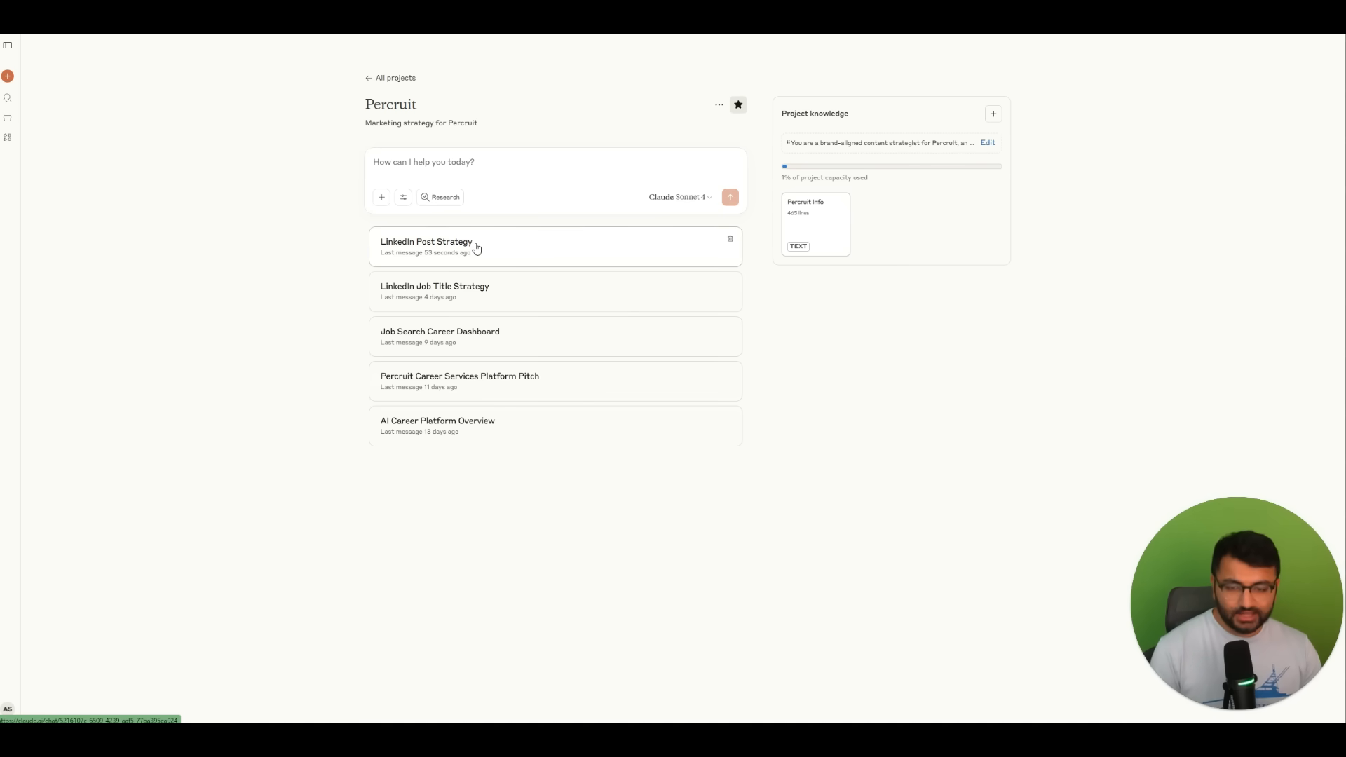
{"action": "mouse_move", "coordinate": [567, 85]}
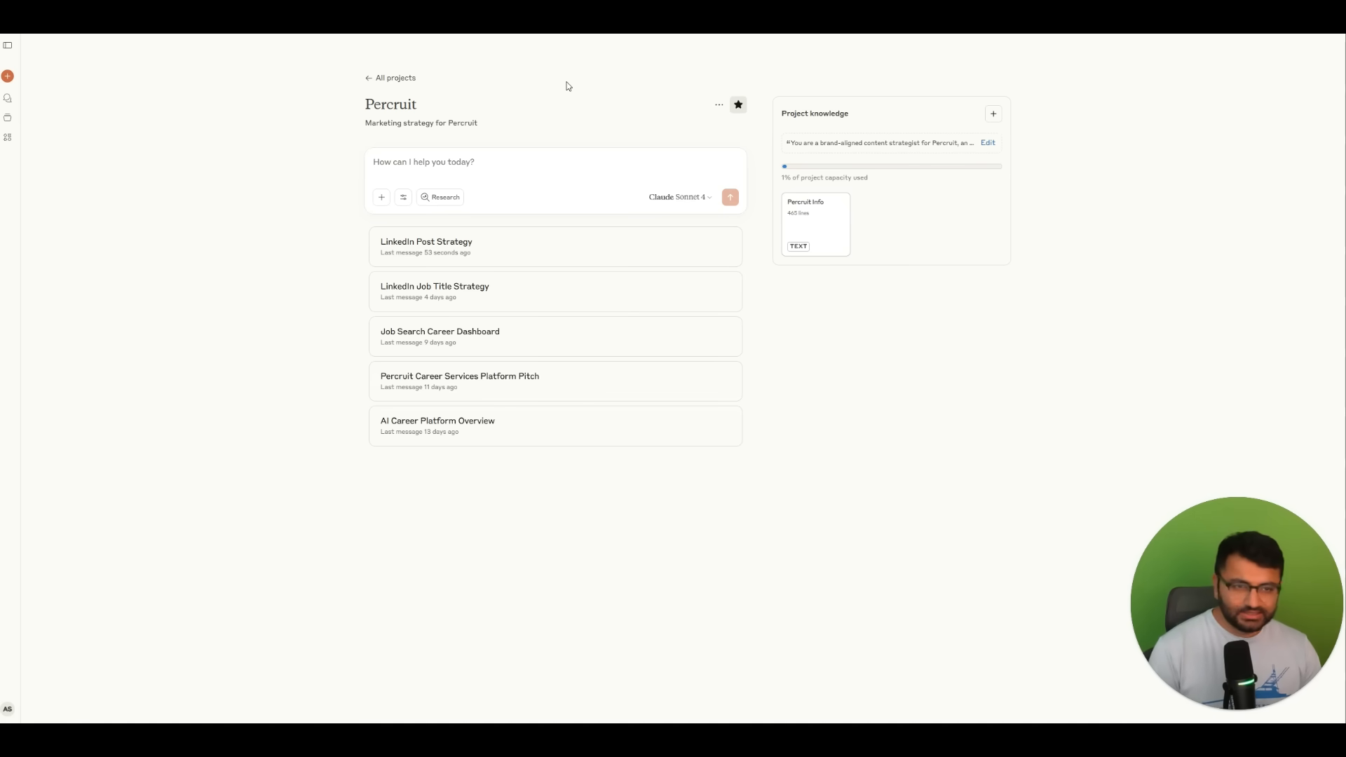